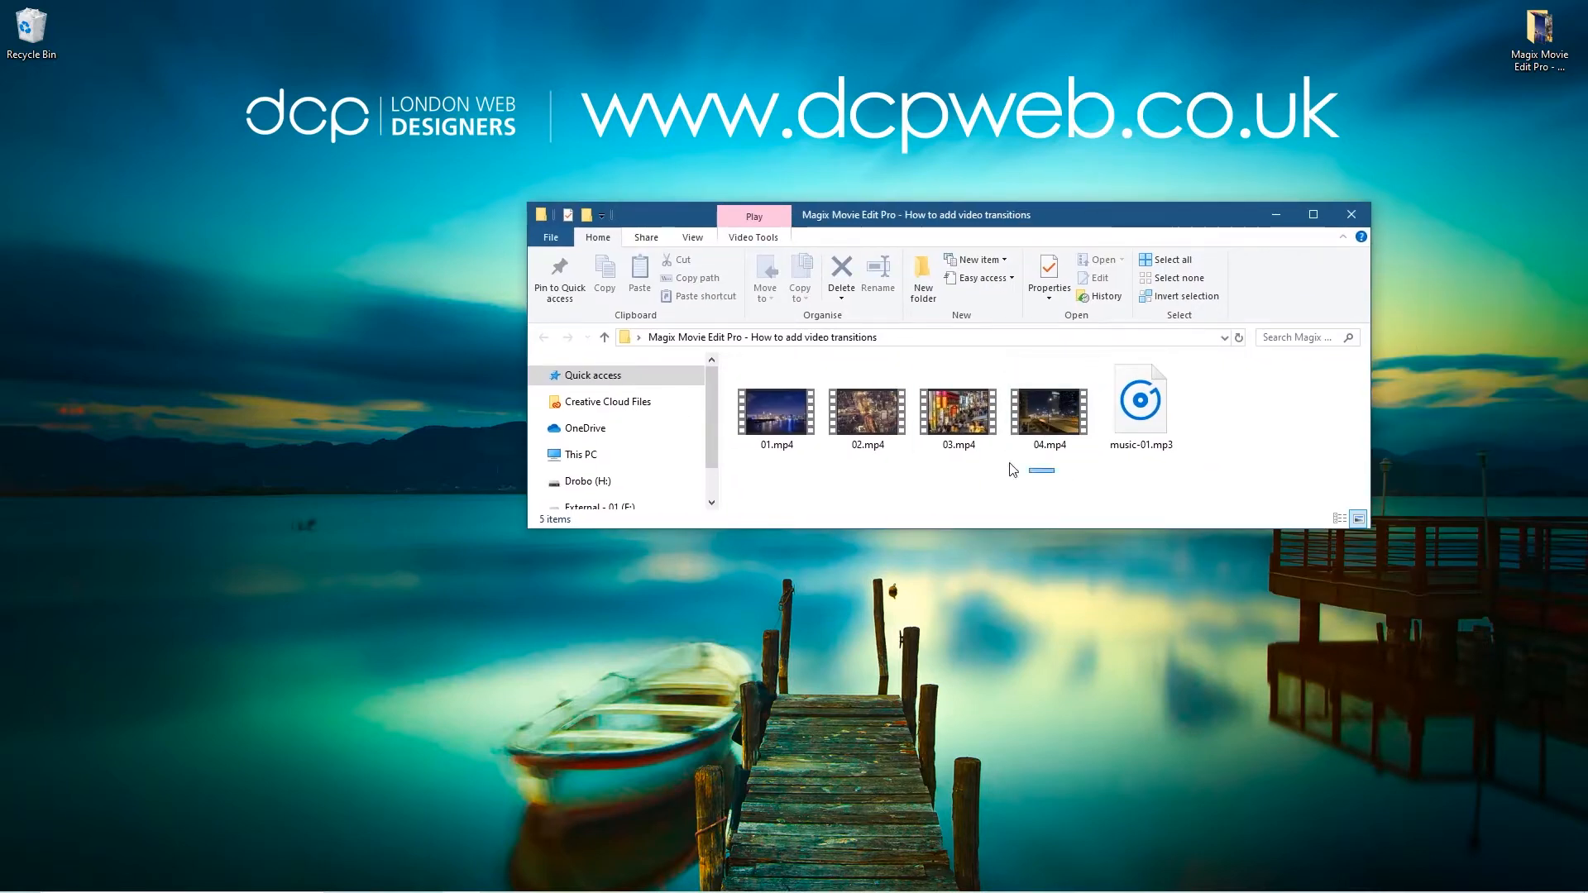
Place clips 01.mp4 through 04.mp4 end to end on track 1, then close Explorer
{"action": "left_click", "coordinate": [1139, 405]}
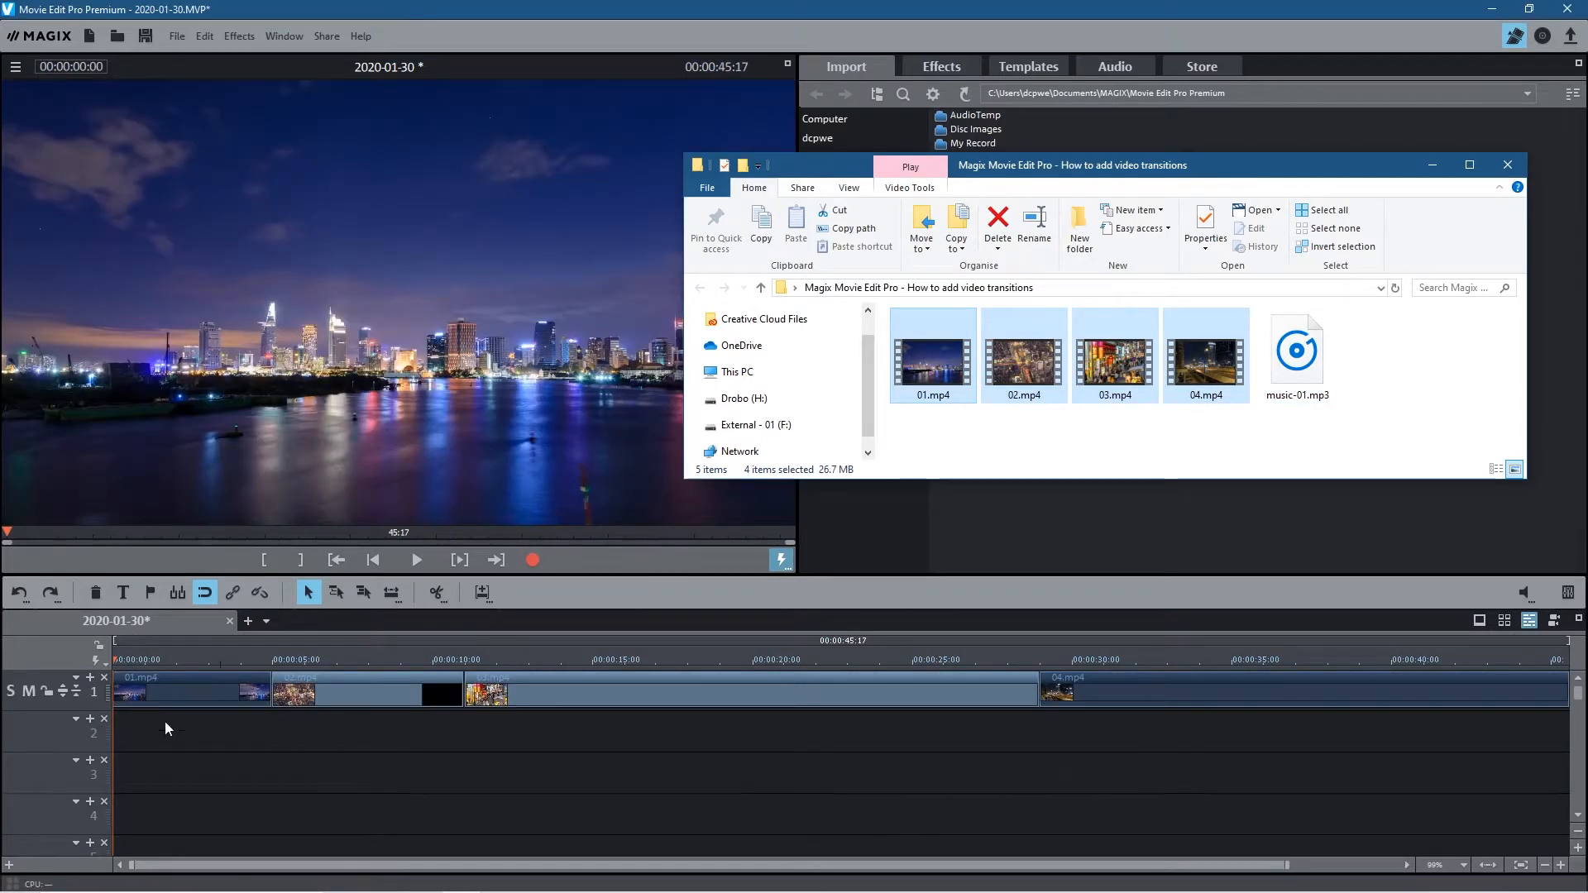
{"action": "left_click", "coordinate": [1295, 354]}
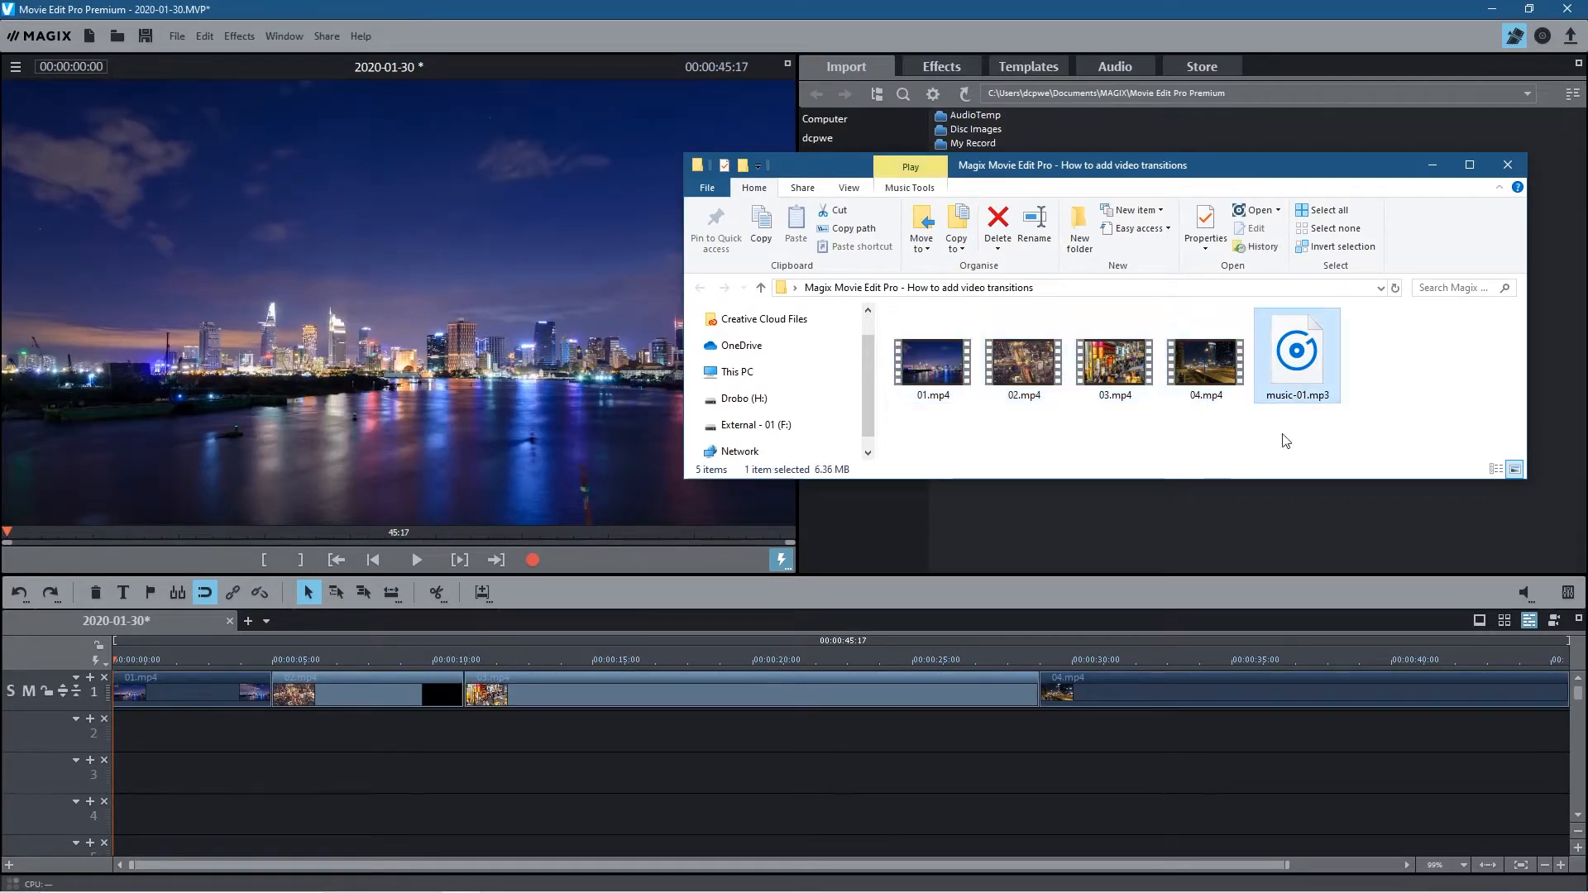
{"action": "left_click", "coordinate": [1507, 163]}
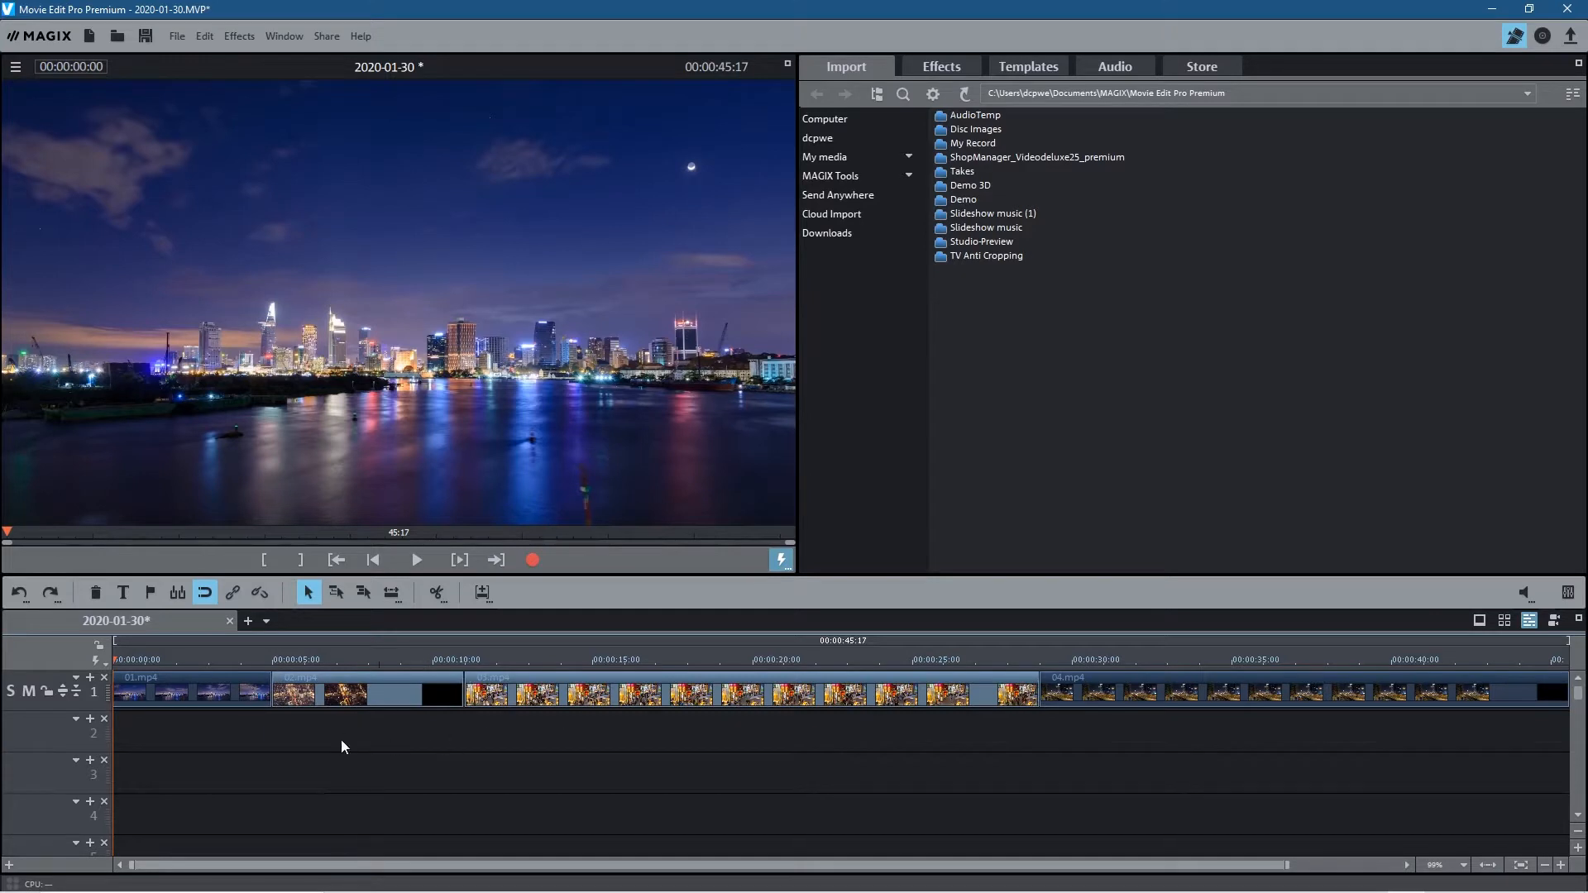
Drag clips 02, 03 and 04 left over their predecessors, shortening the movie to 42:17
{"action": "left_click", "coordinate": [366, 693]}
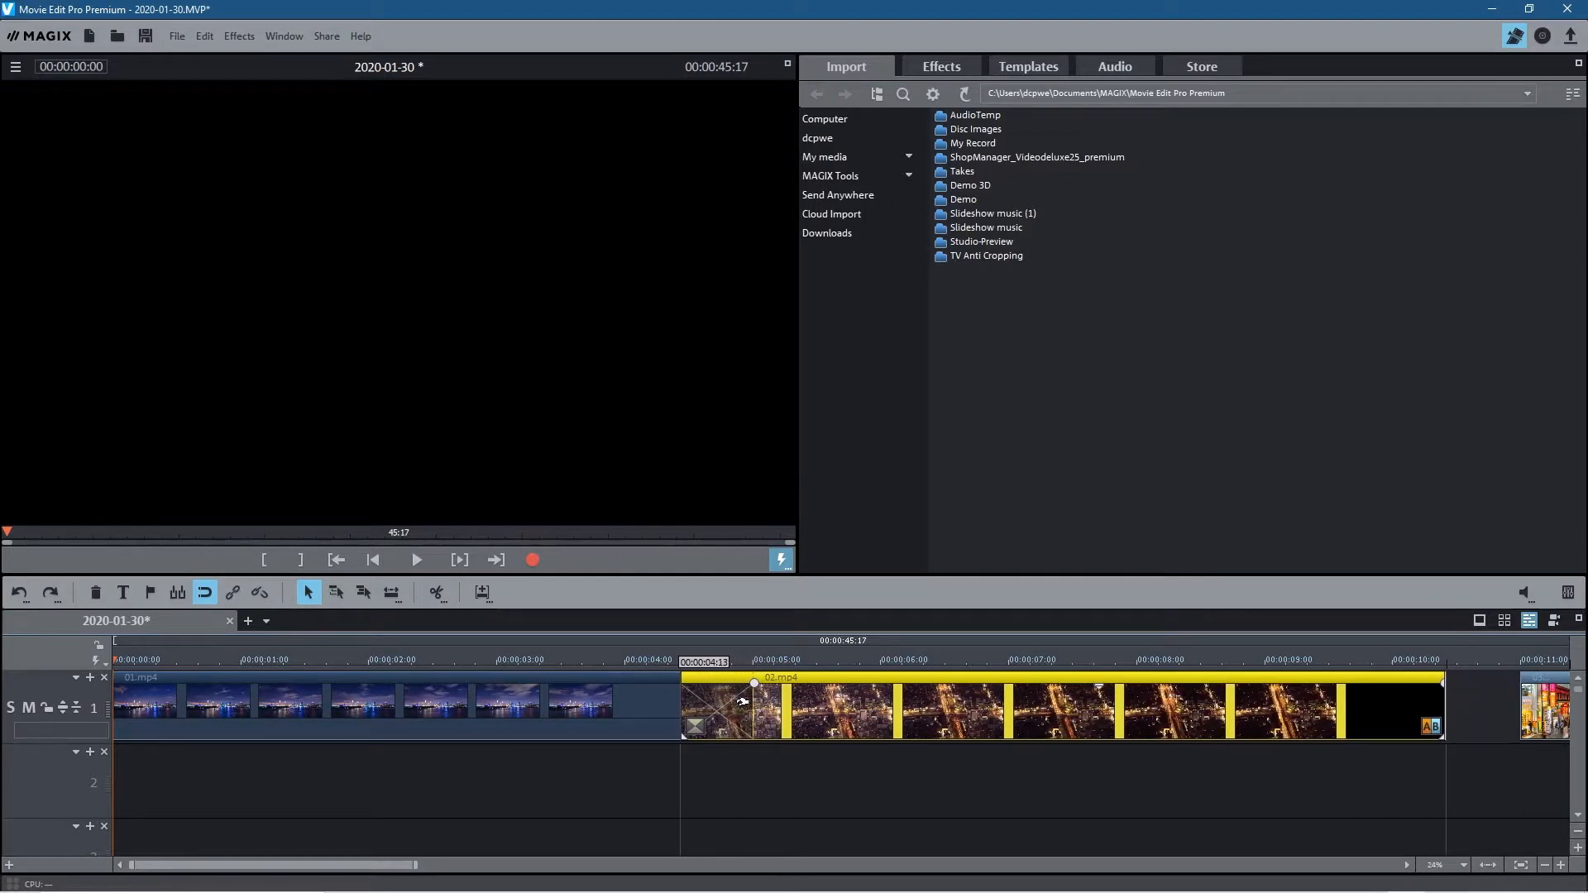
{"action": "left_click_drag", "start_coordinate": [750, 709], "coordinate": [709, 708]}
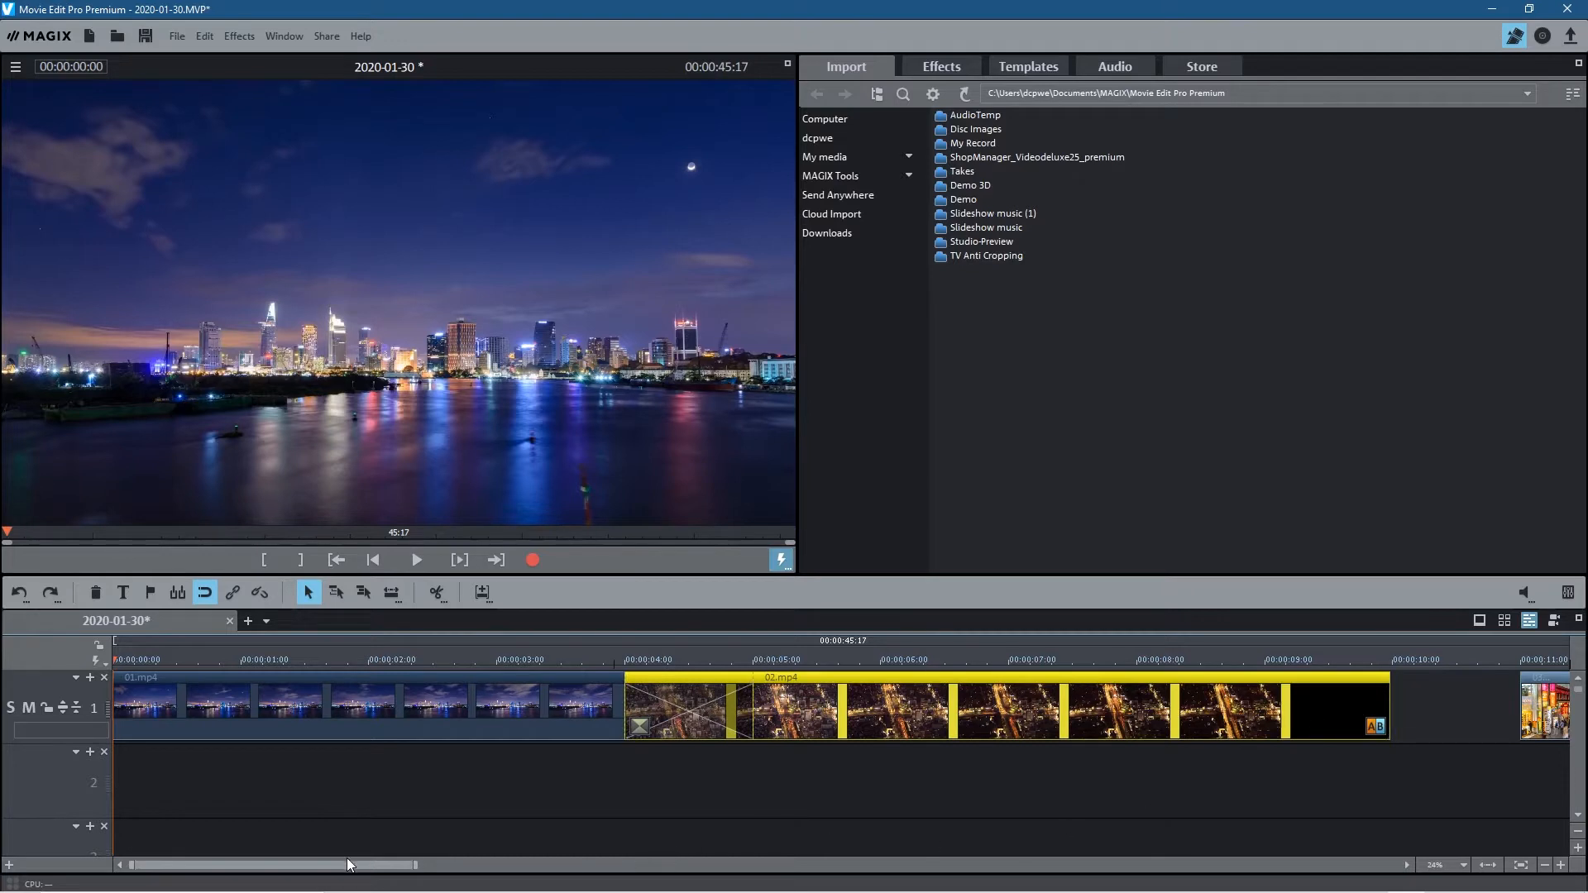
{"action": "scroll", "scroll_direction": "right", "scroll_amount": 3}
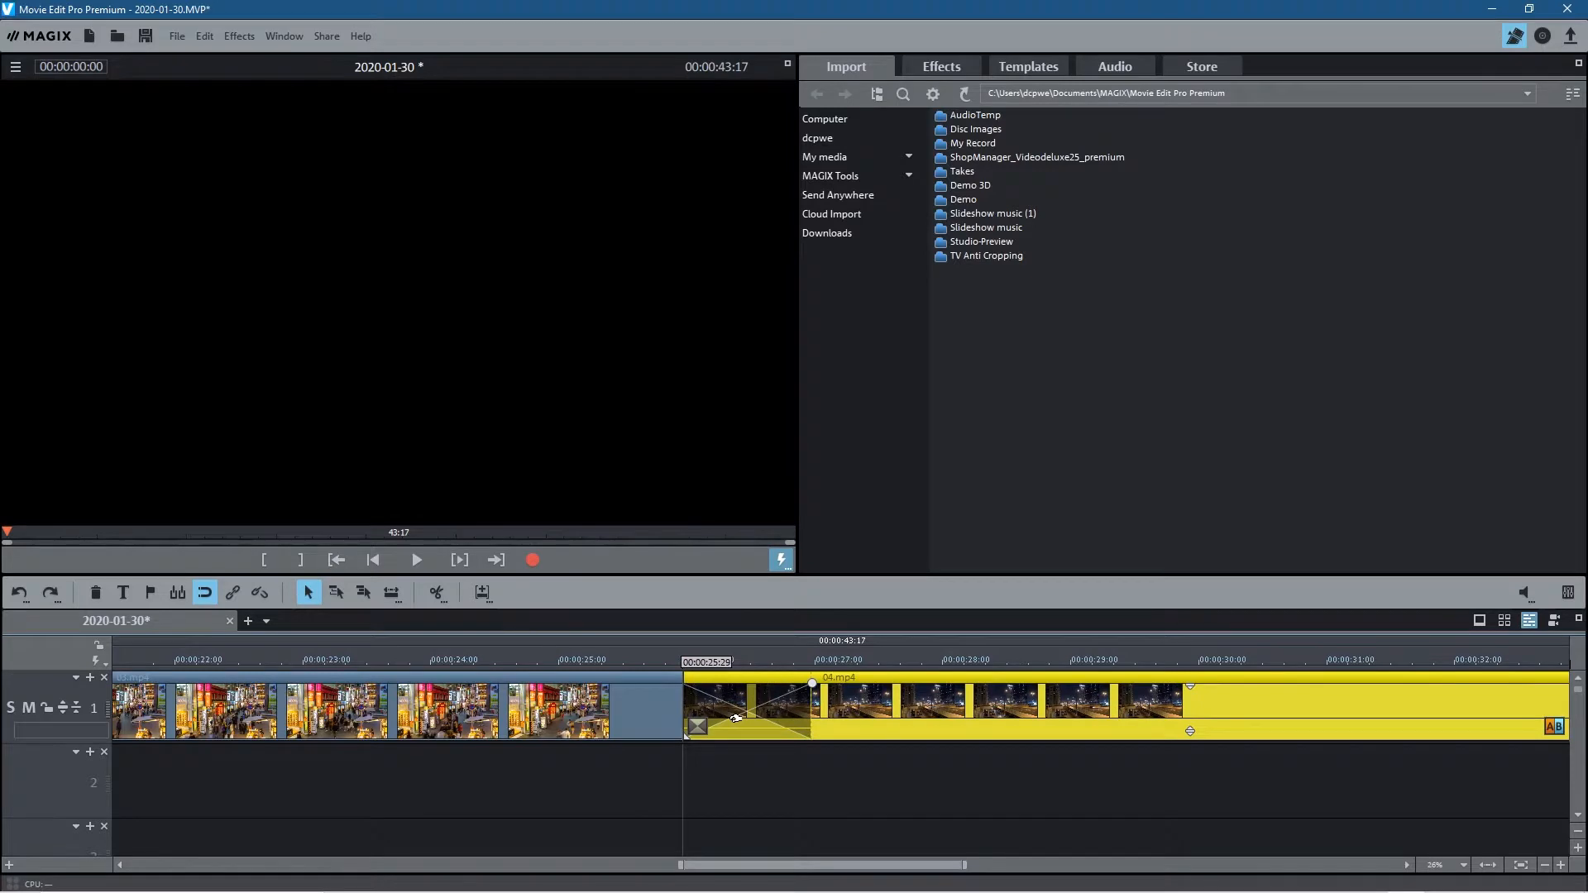
{"action": "left_click_drag", "start_coordinate": [703, 864], "coordinate": [785, 870]}
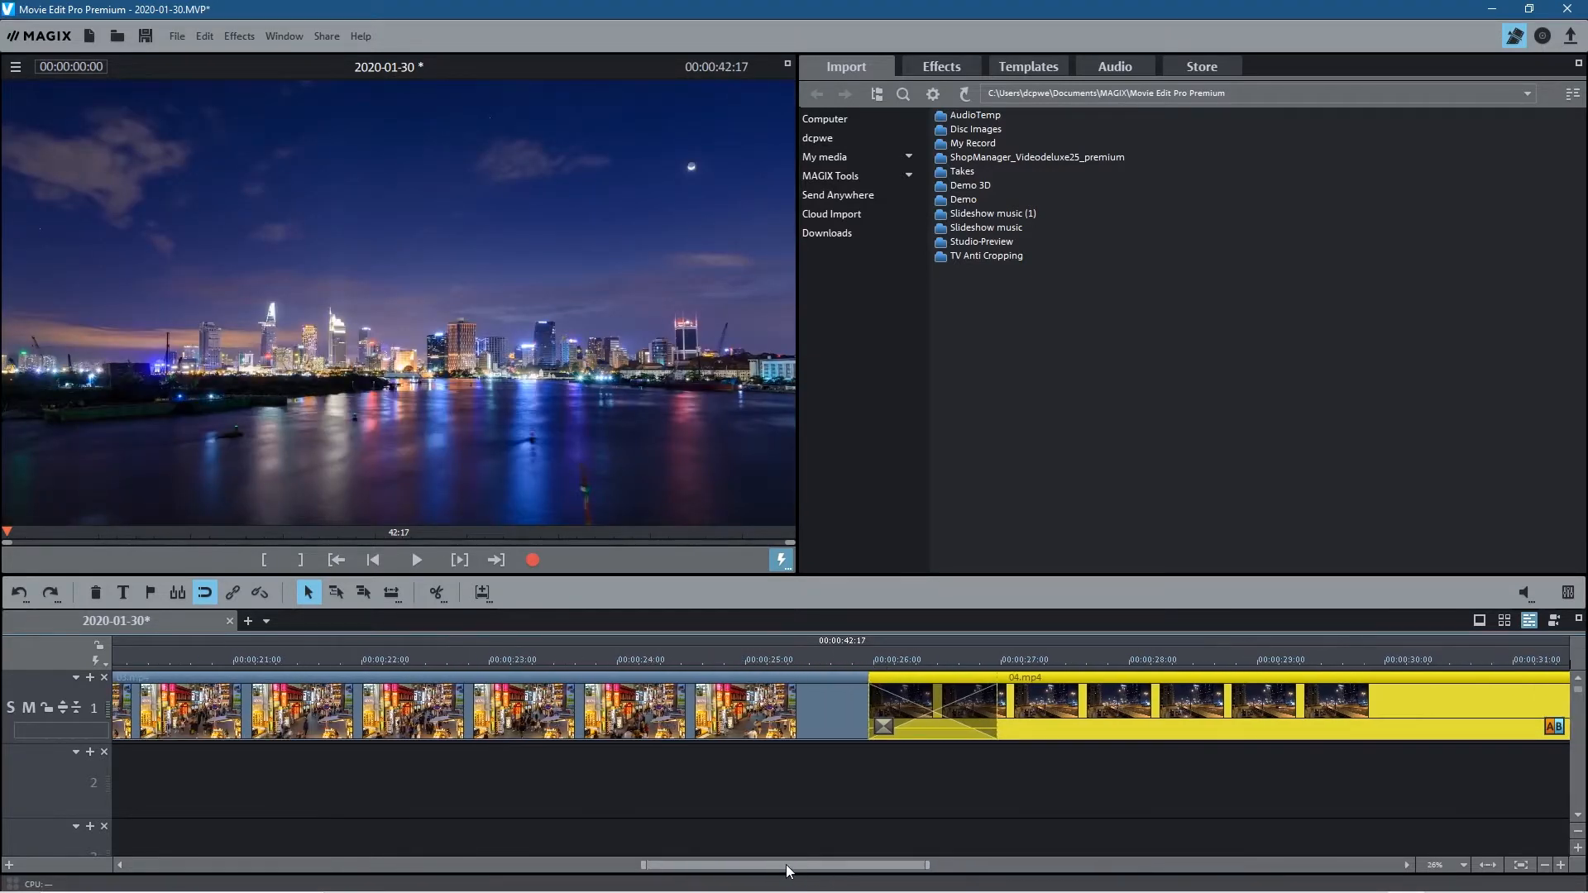
{"action": "left_click_drag", "start_coordinate": [785, 865], "coordinate": [554, 864]}
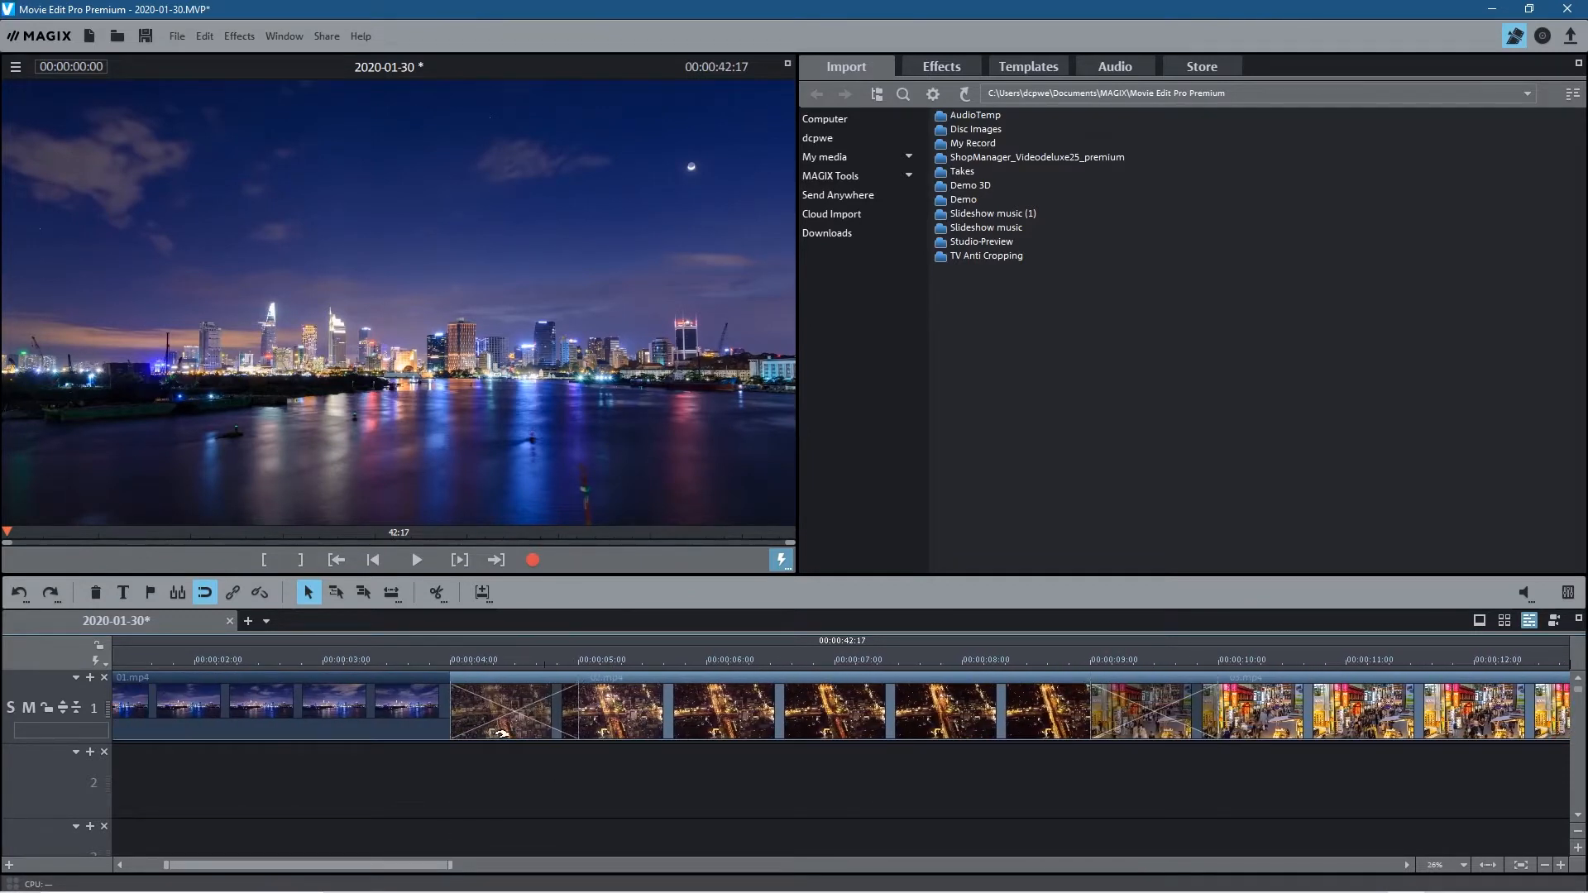
{"action": "left_click", "coordinate": [433, 659]}
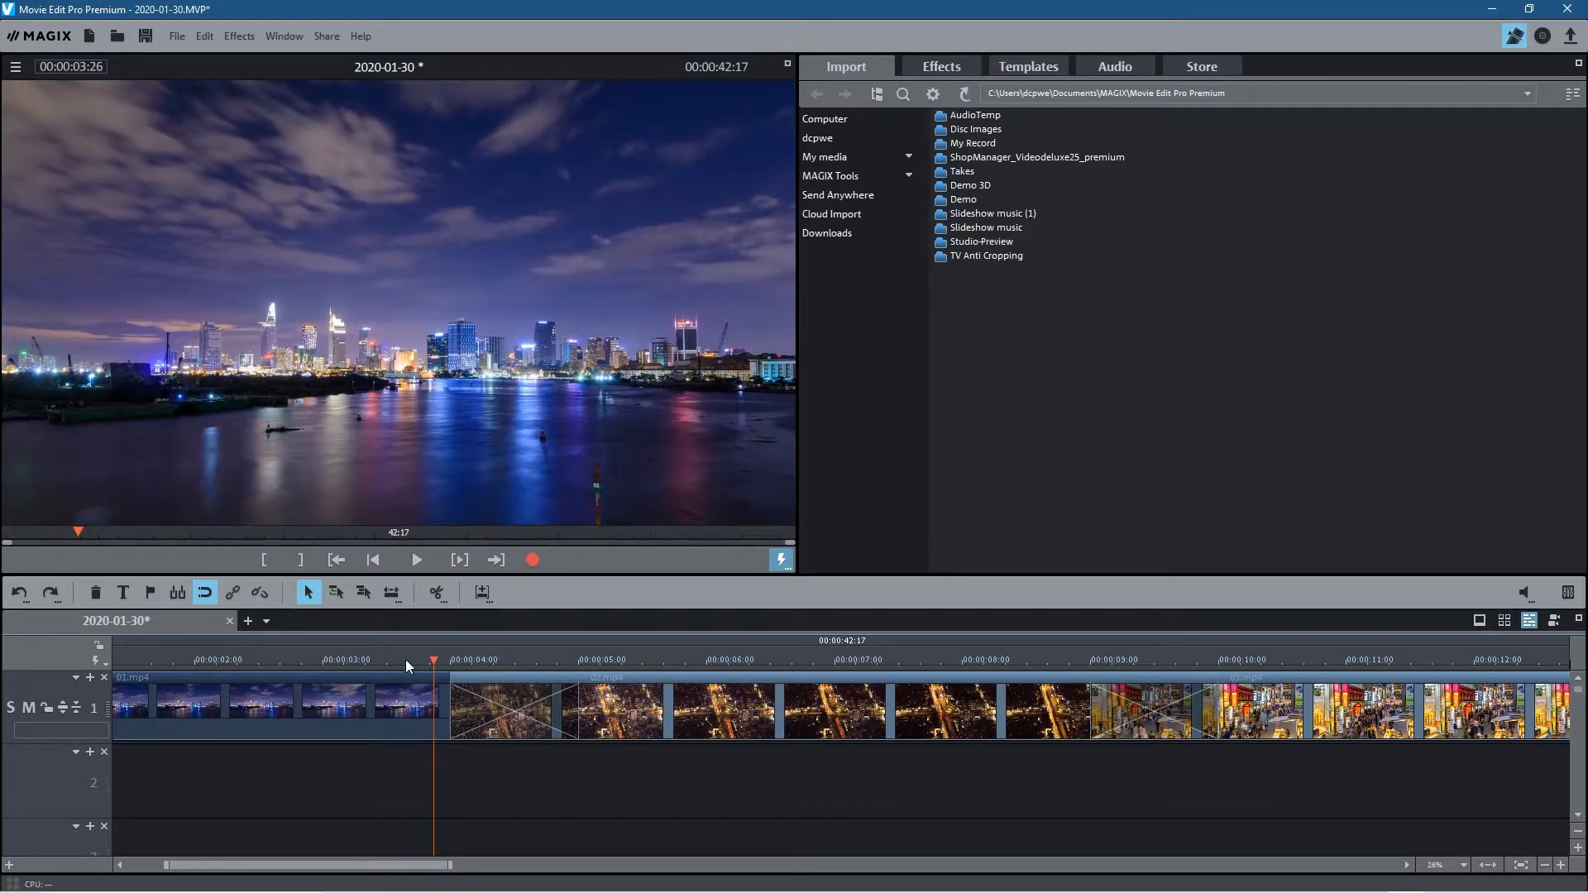
{"action": "left_click", "coordinate": [416, 560]}
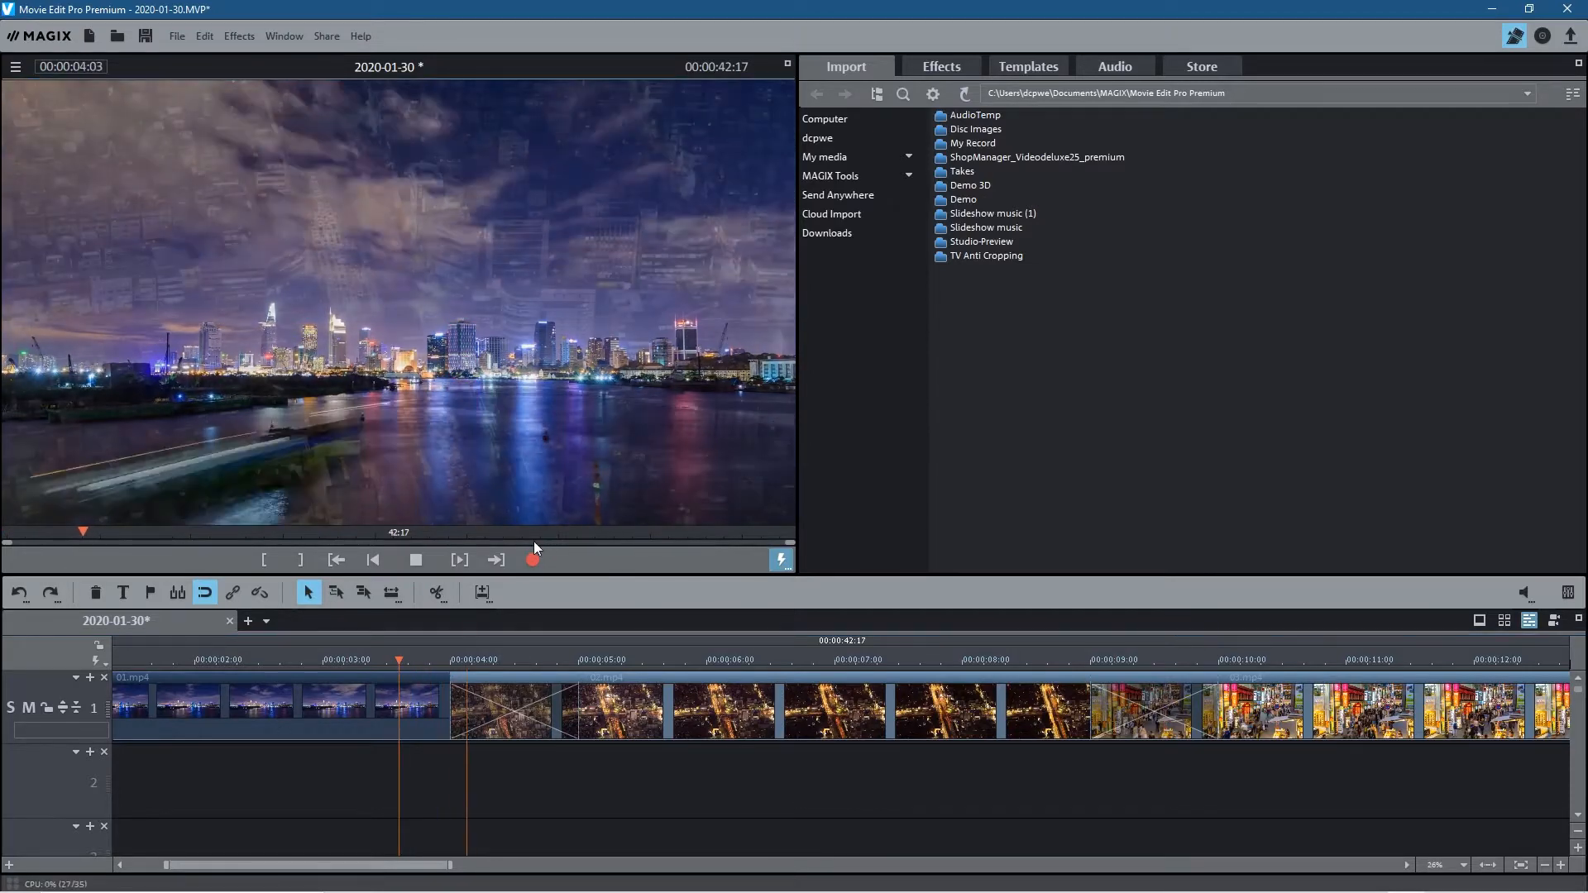
{"action": "left_click", "coordinate": [415, 559]}
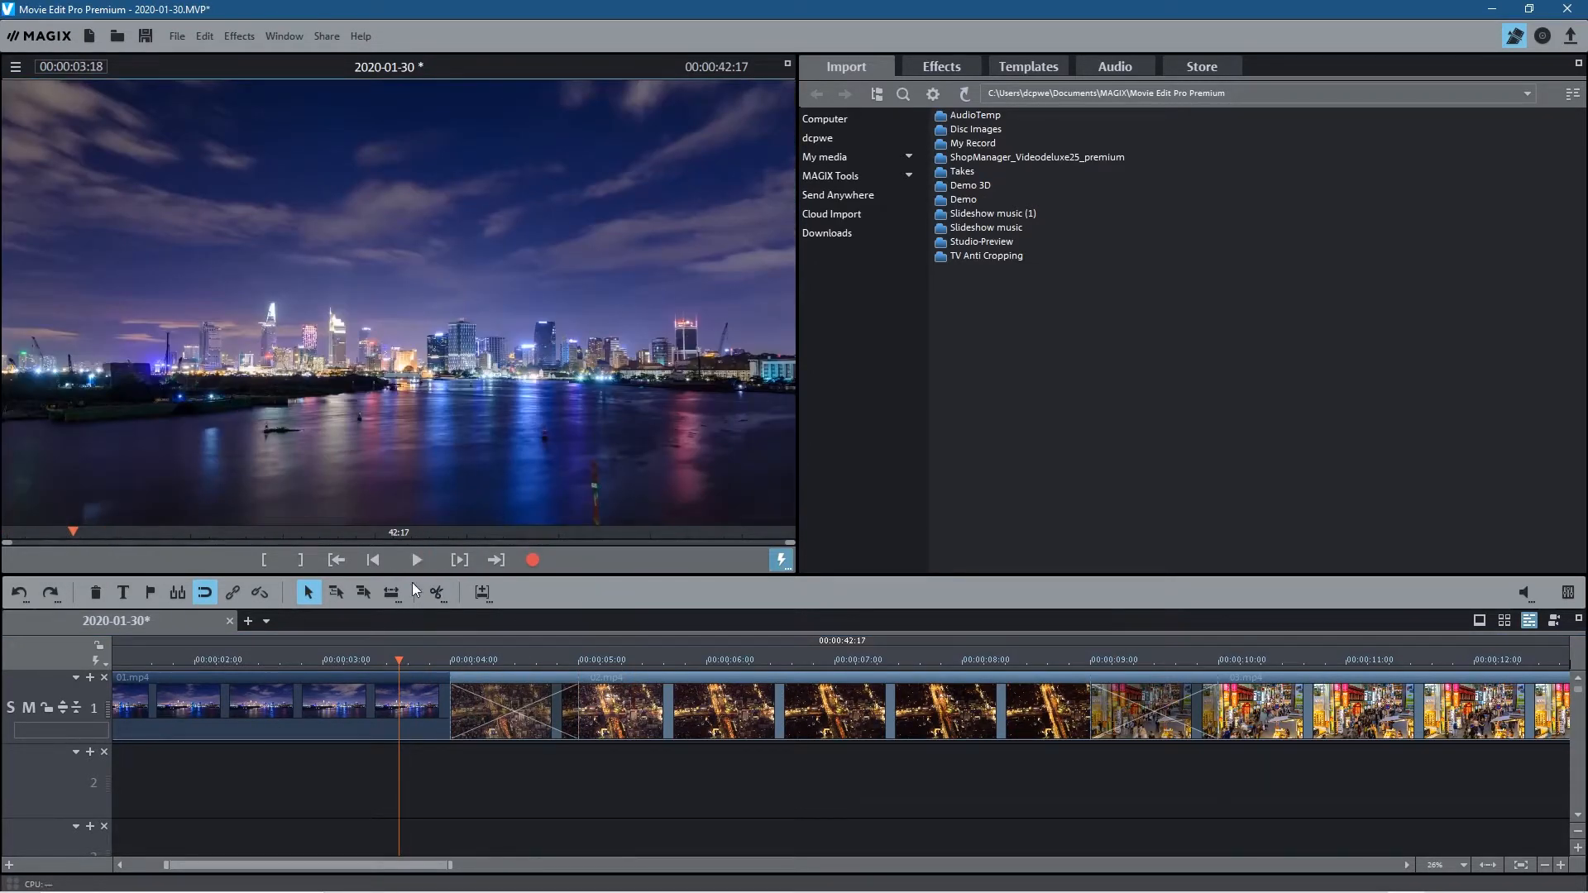
{"action": "left_click", "coordinate": [416, 560]}
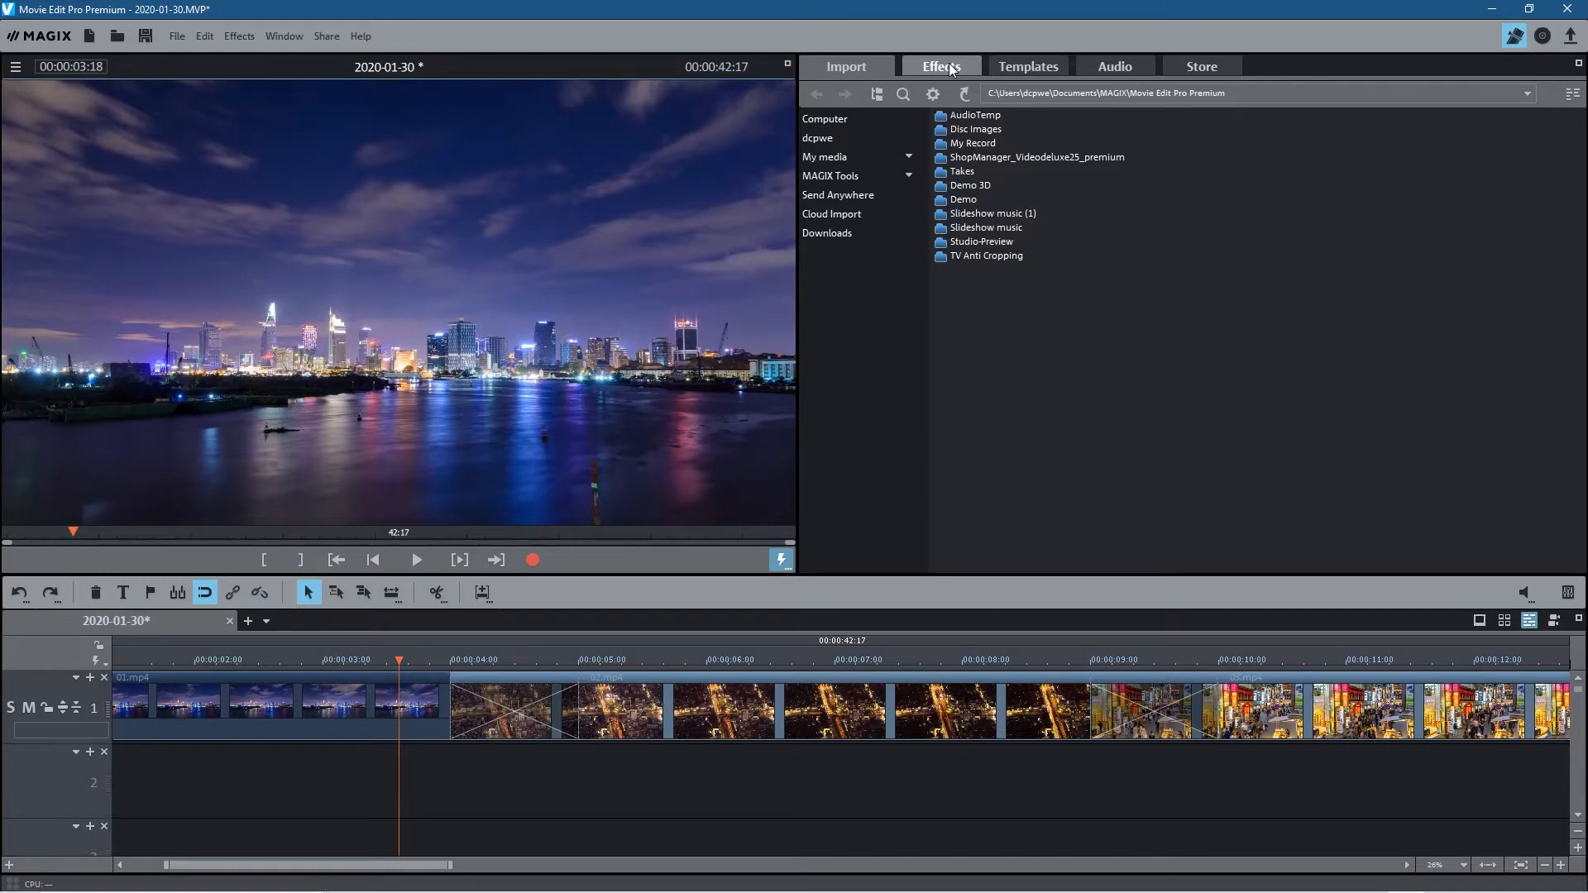
Apply the 3D Basic 'Change' transition to the 01.mp4–02.mp4 join and play it back
{"action": "left_click", "coordinate": [1027, 66]}
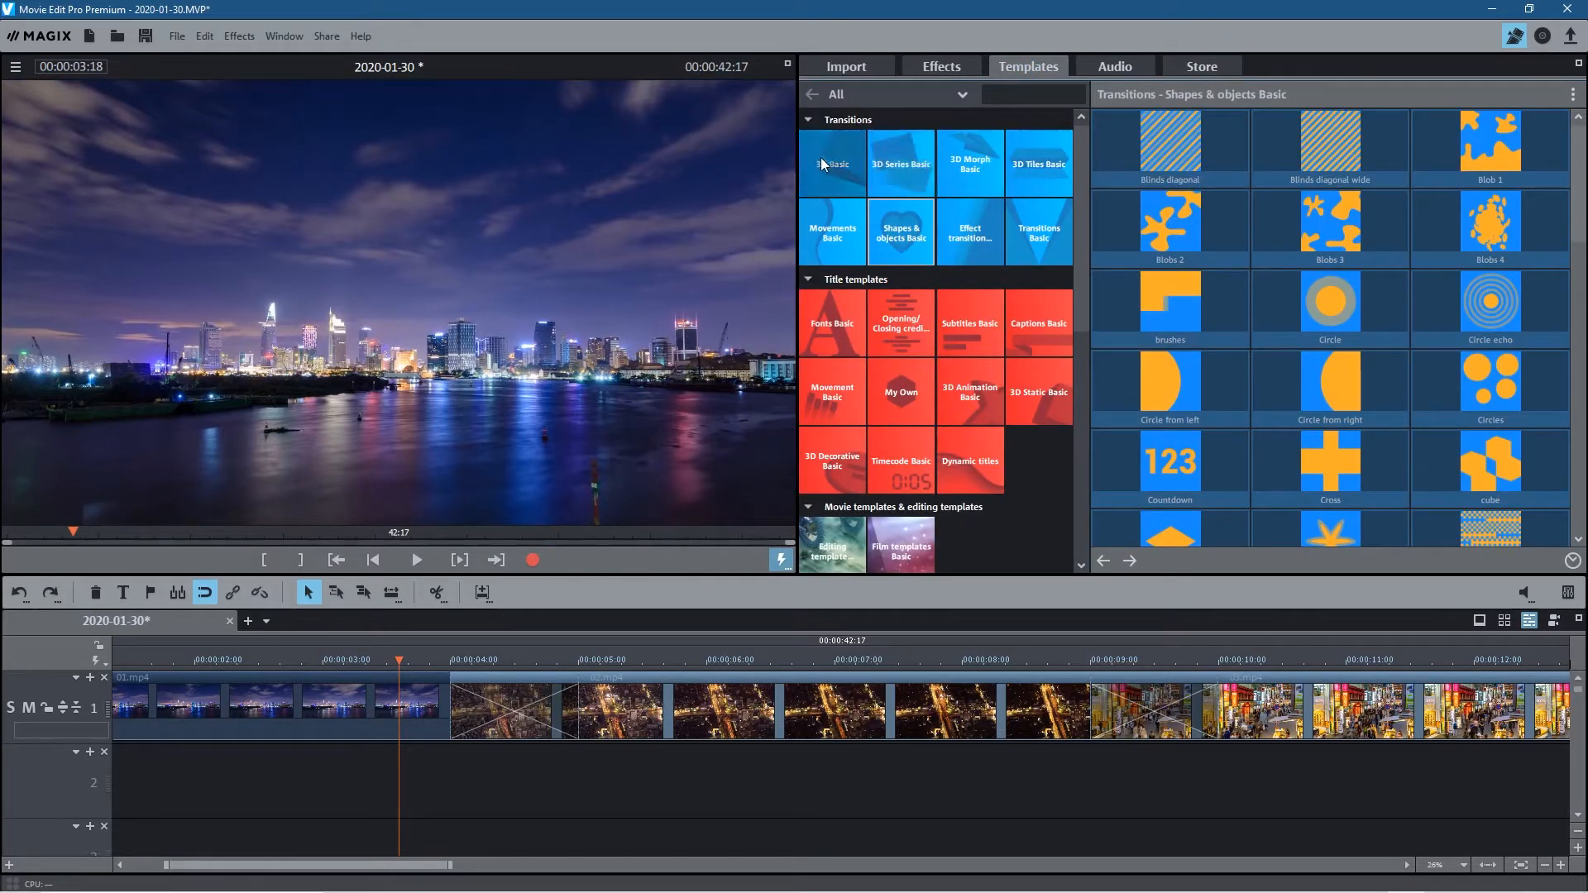
{"action": "mouse_move", "coordinate": [831, 231]}
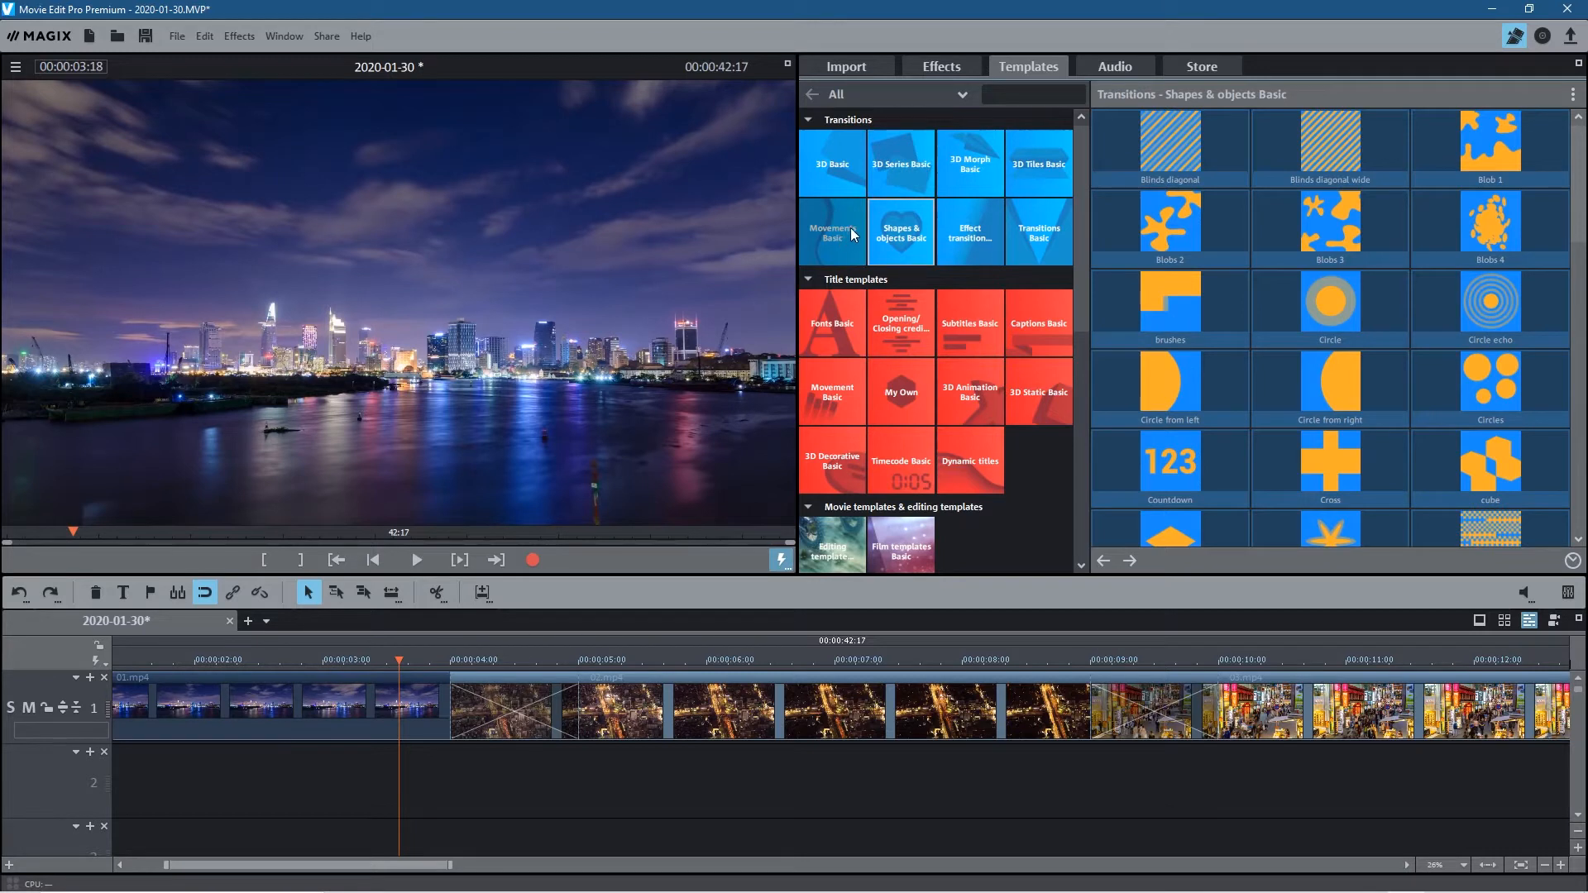
{"action": "mouse_move", "coordinate": [932, 279]}
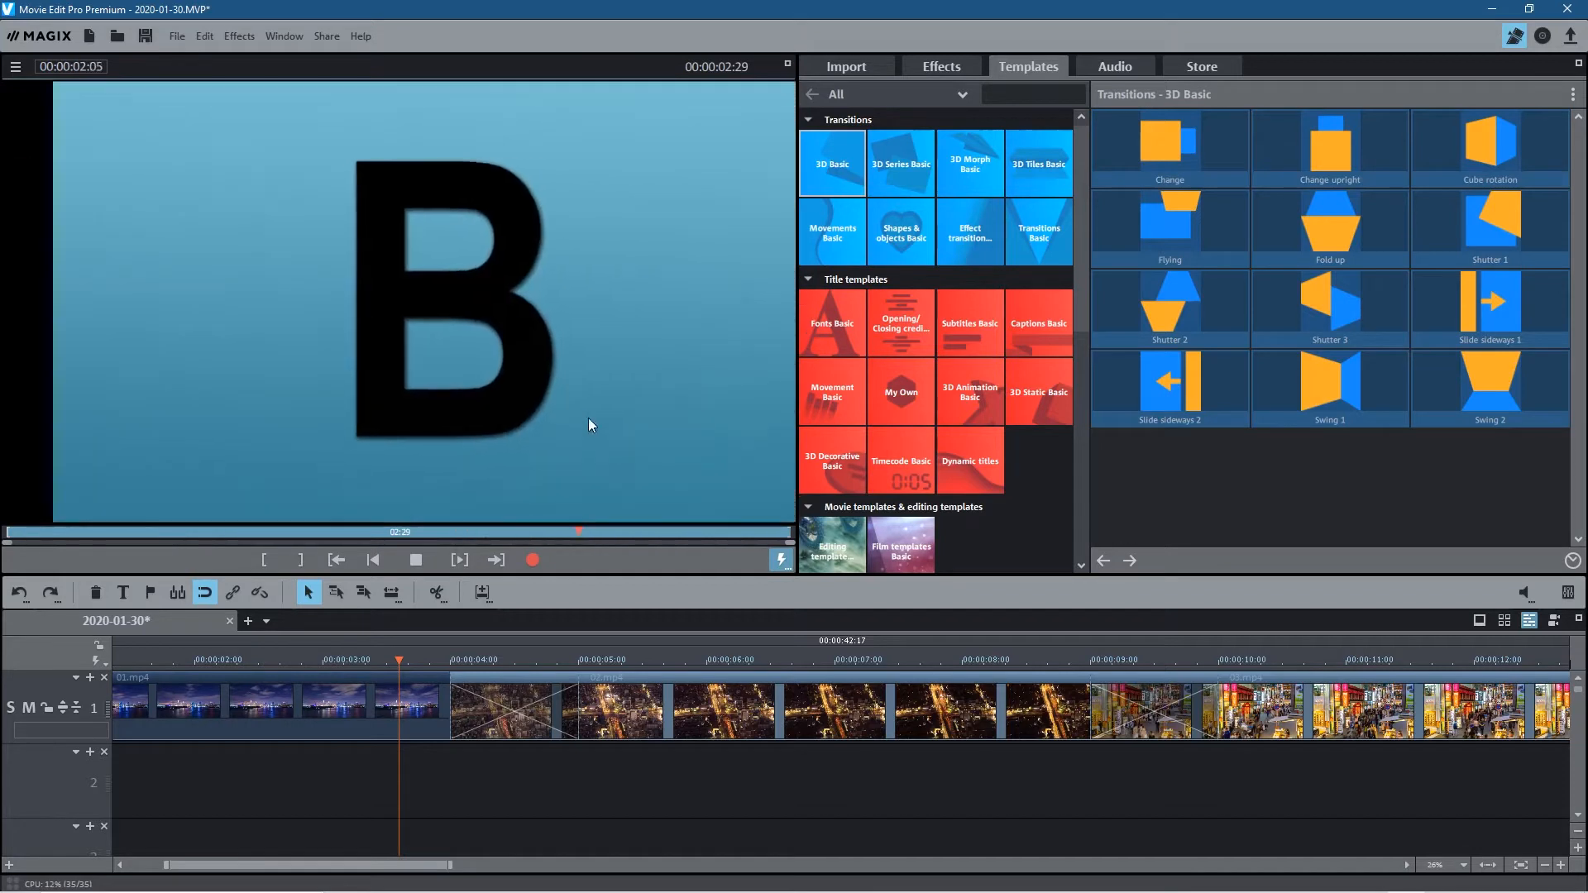
{"action": "left_click", "coordinate": [457, 560]}
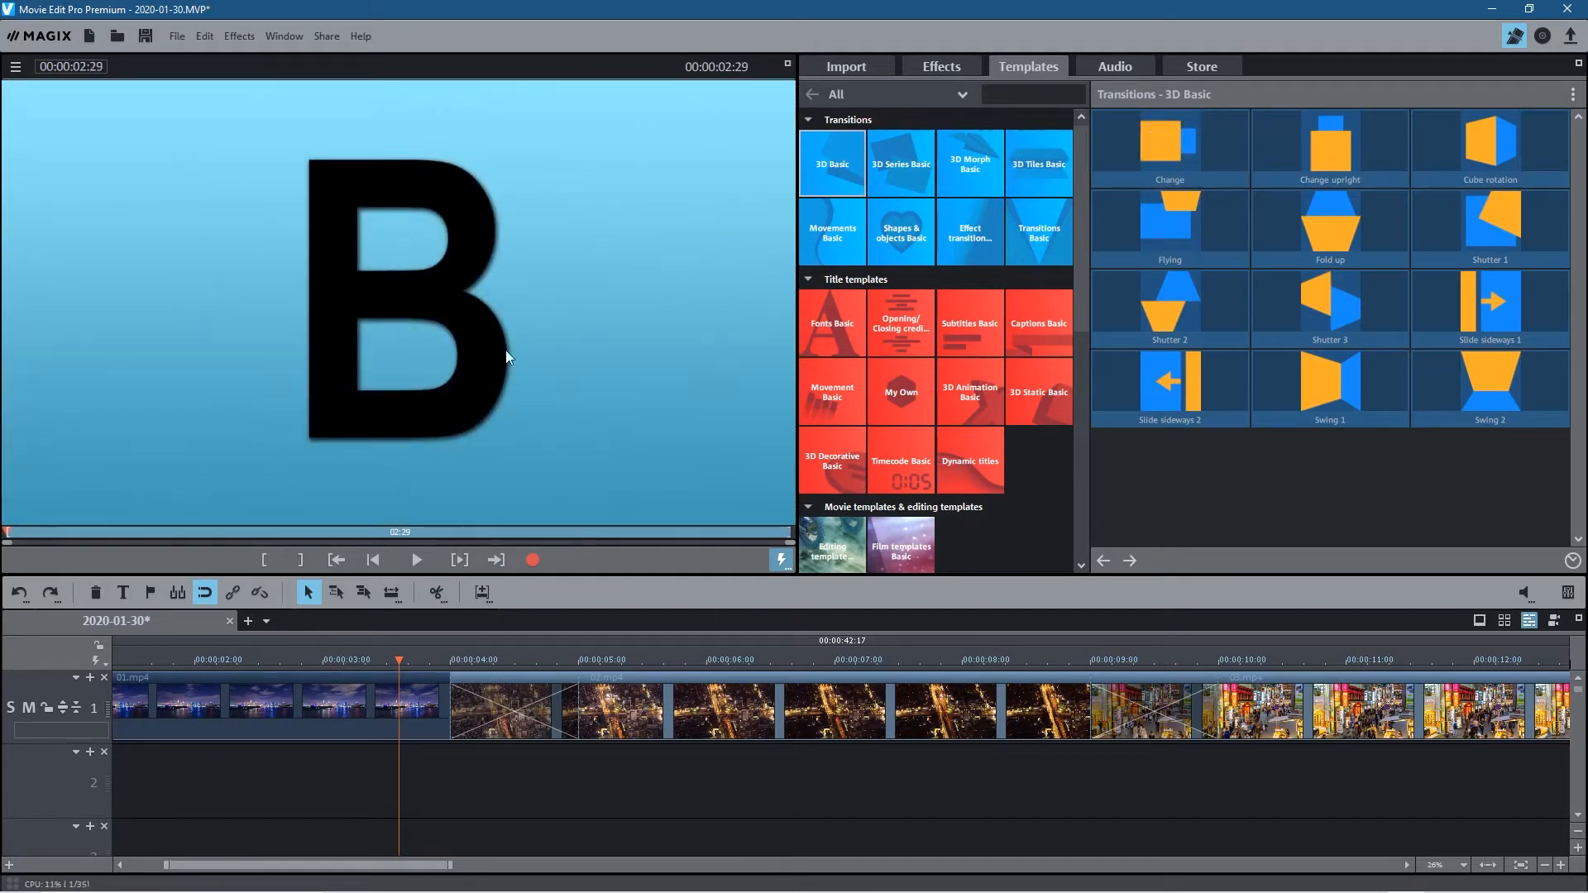
{"action": "mouse_move", "coordinate": [1091, 190]}
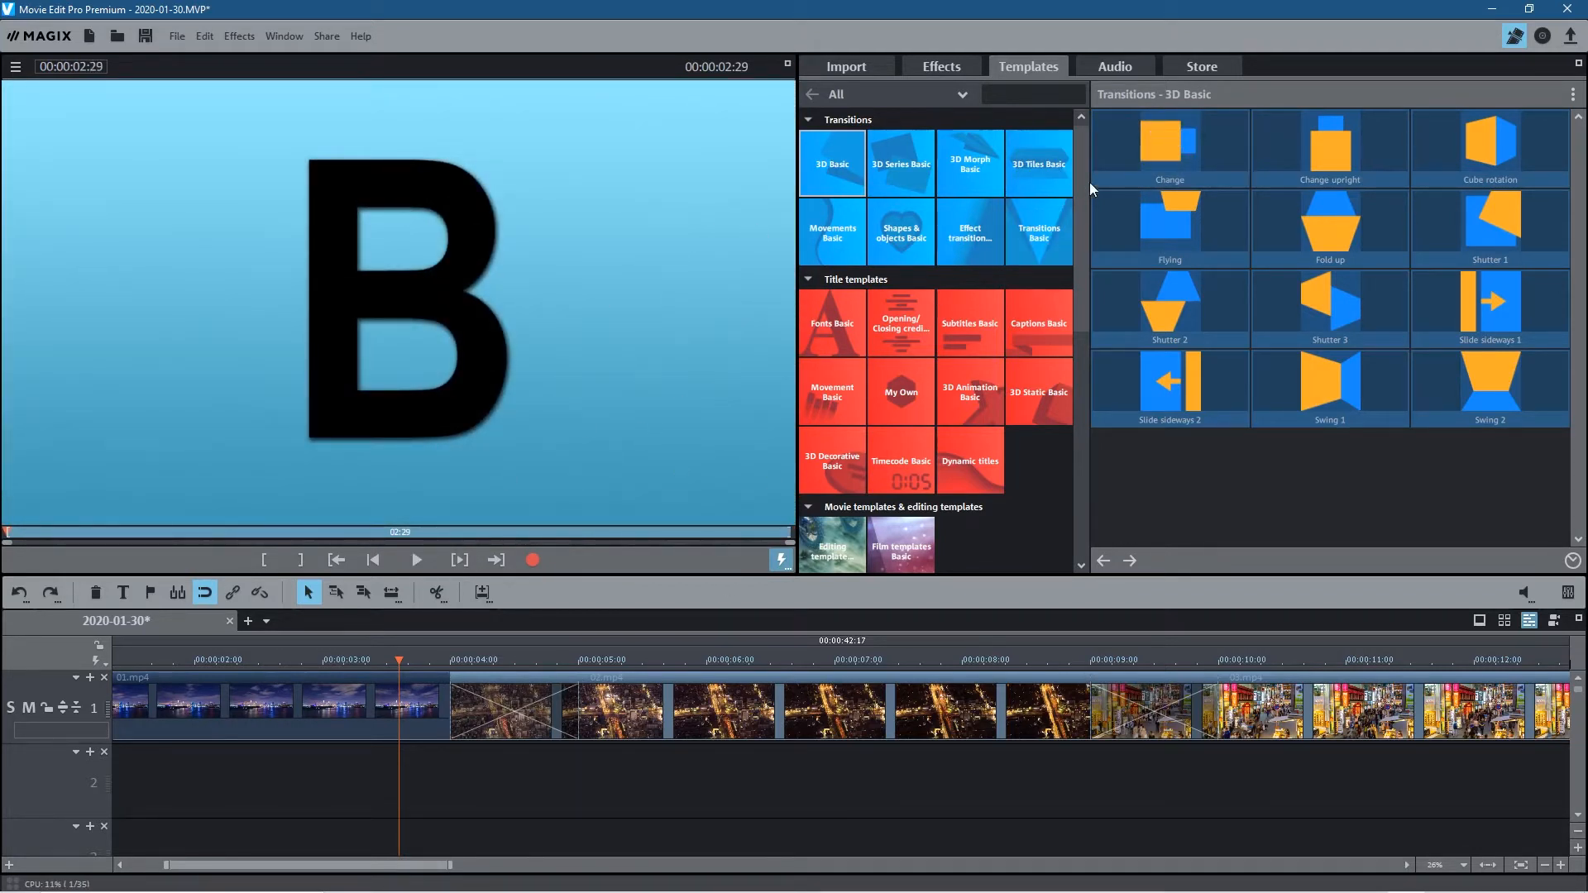
{"action": "left_click", "coordinate": [1168, 147]}
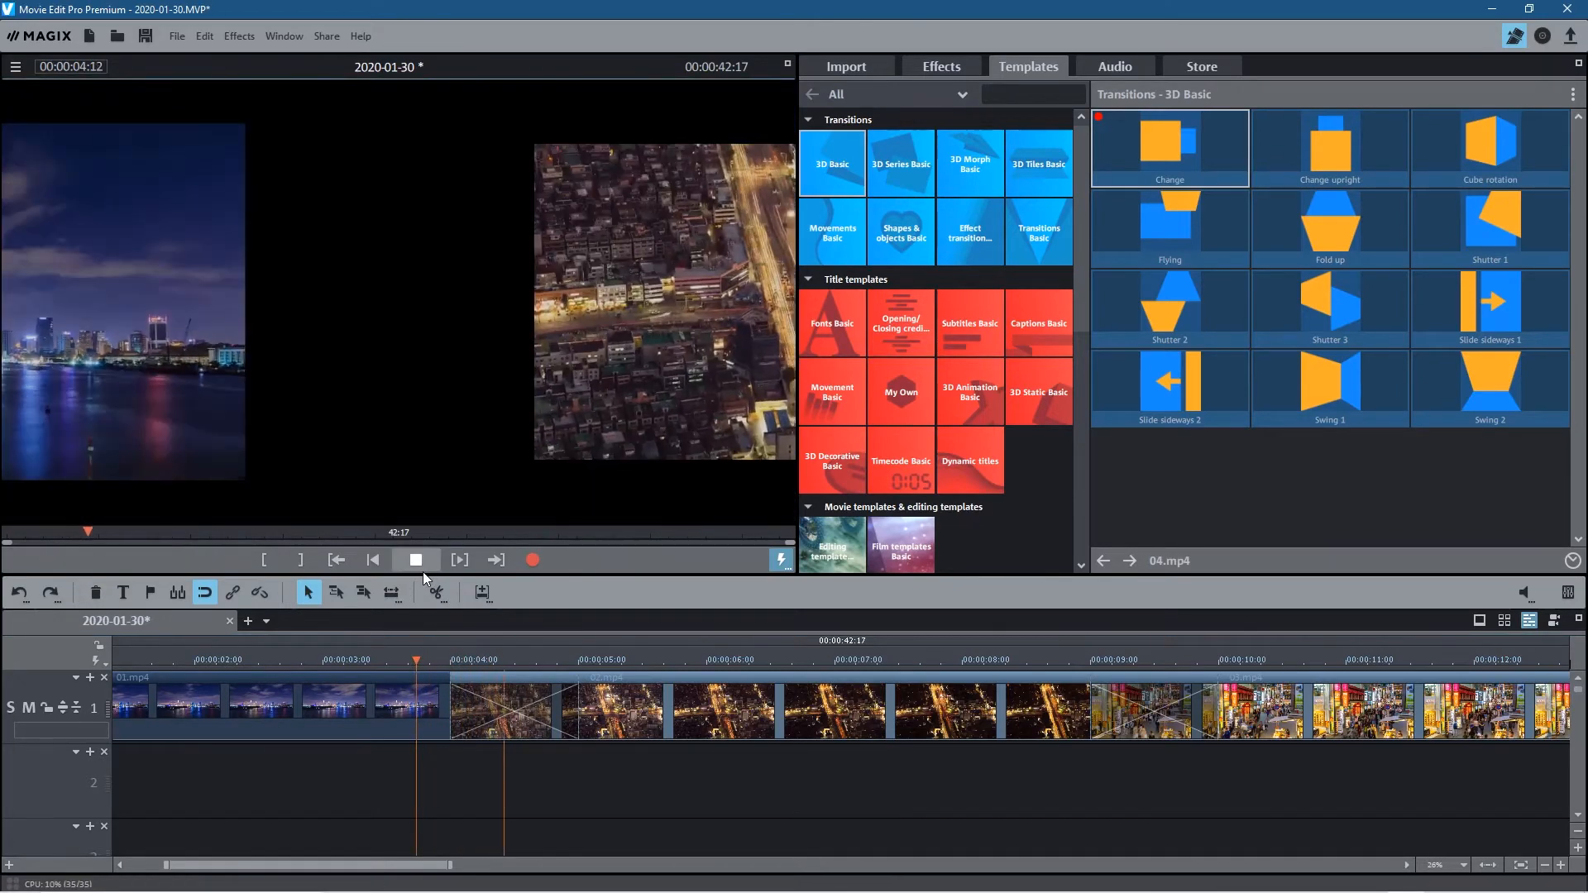
{"action": "left_click", "coordinate": [415, 560]}
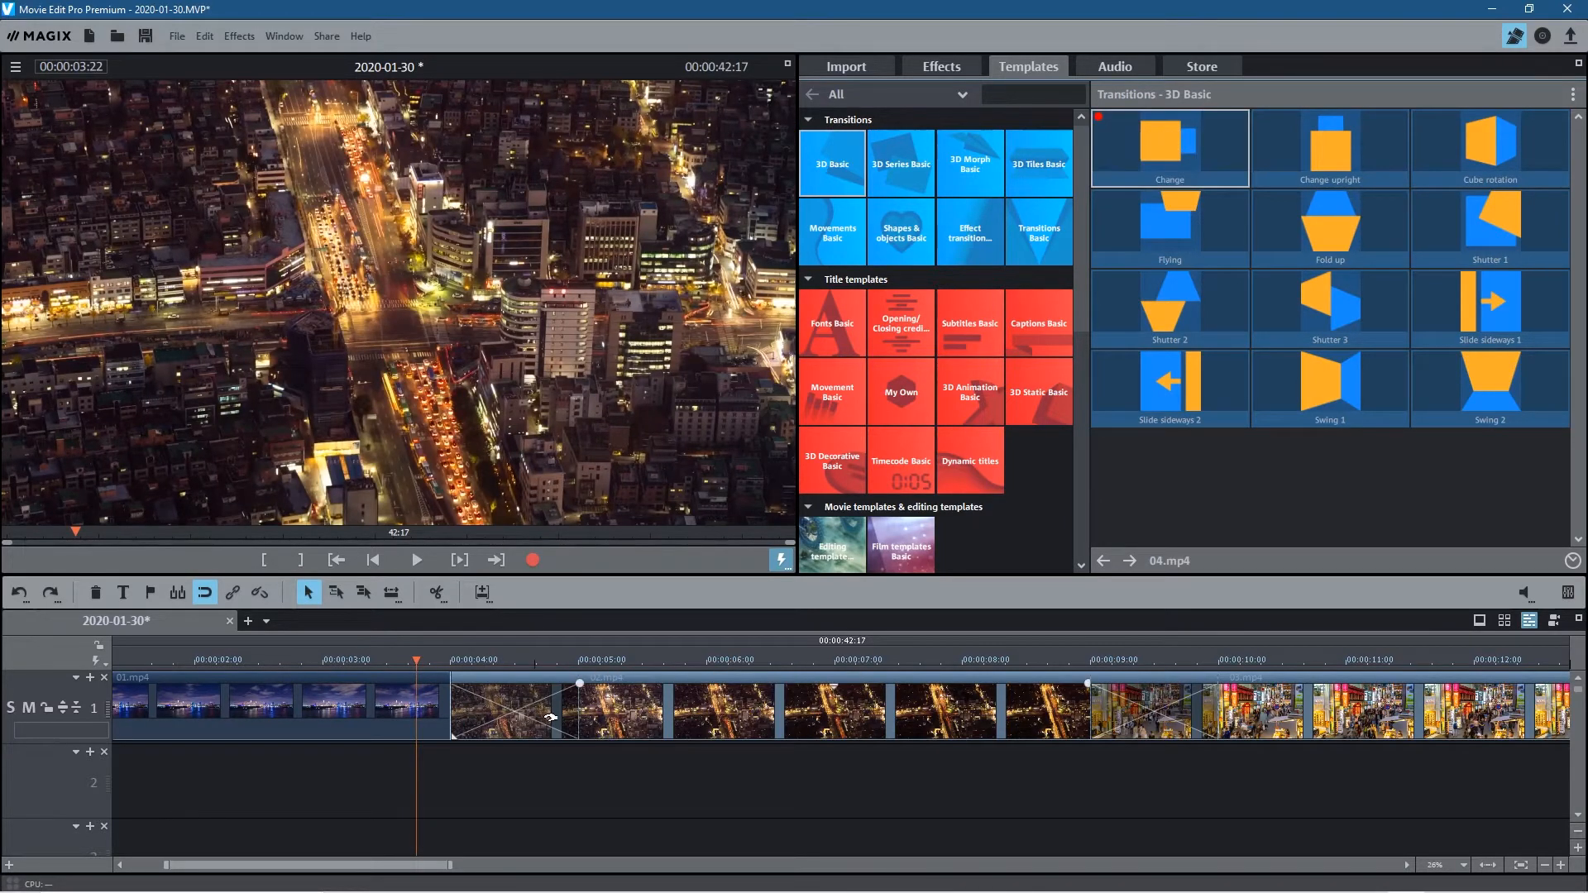
{"action": "left_click", "coordinate": [415, 560]}
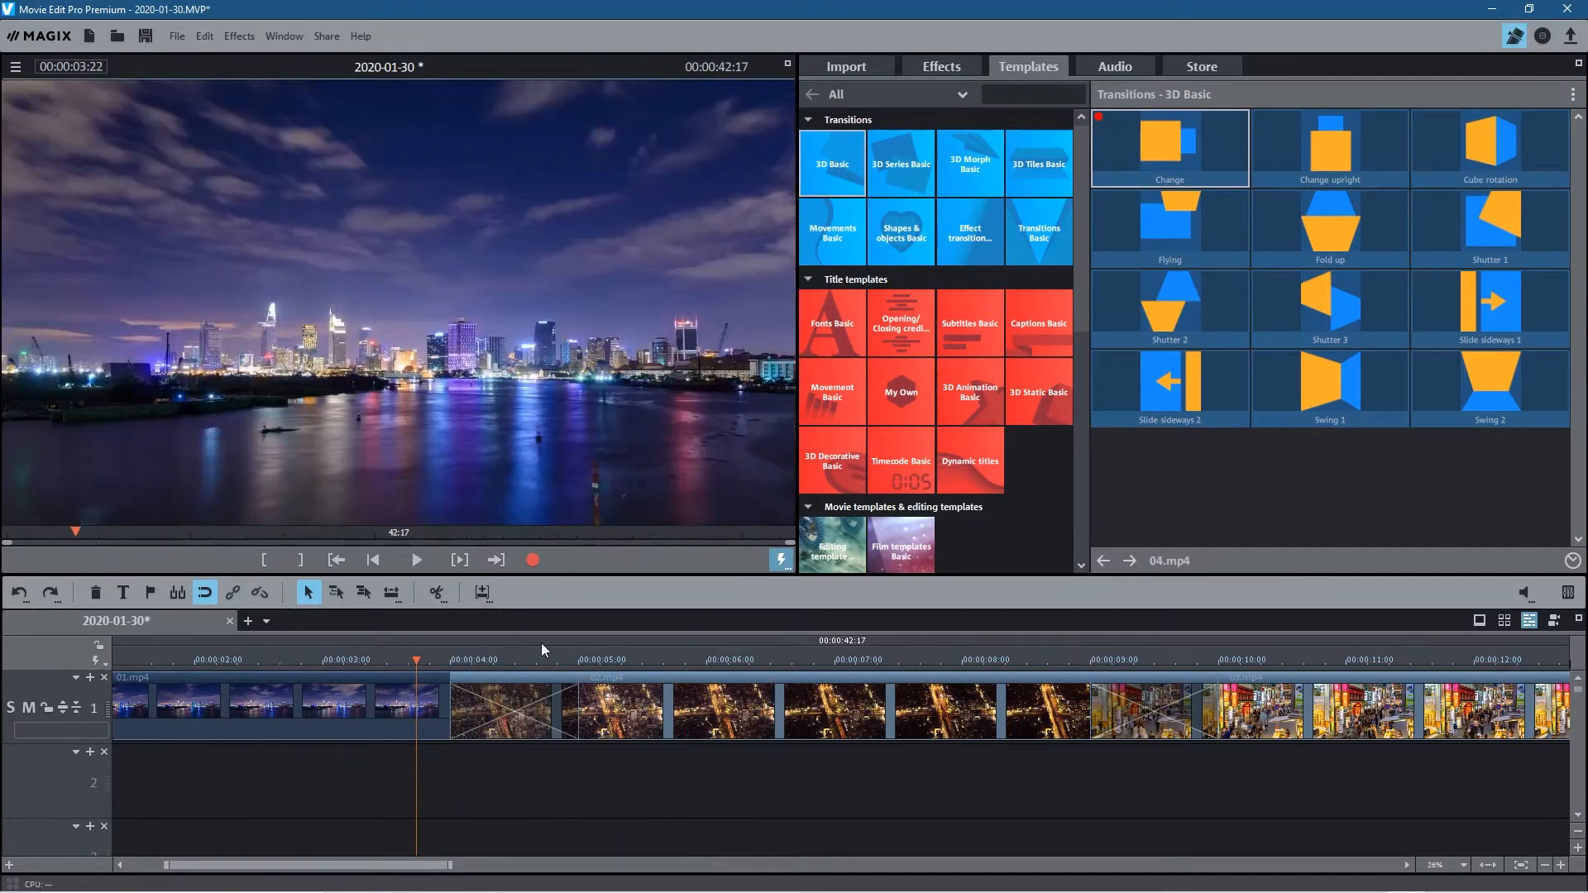
{"action": "mouse_move", "coordinate": [1169, 147]}
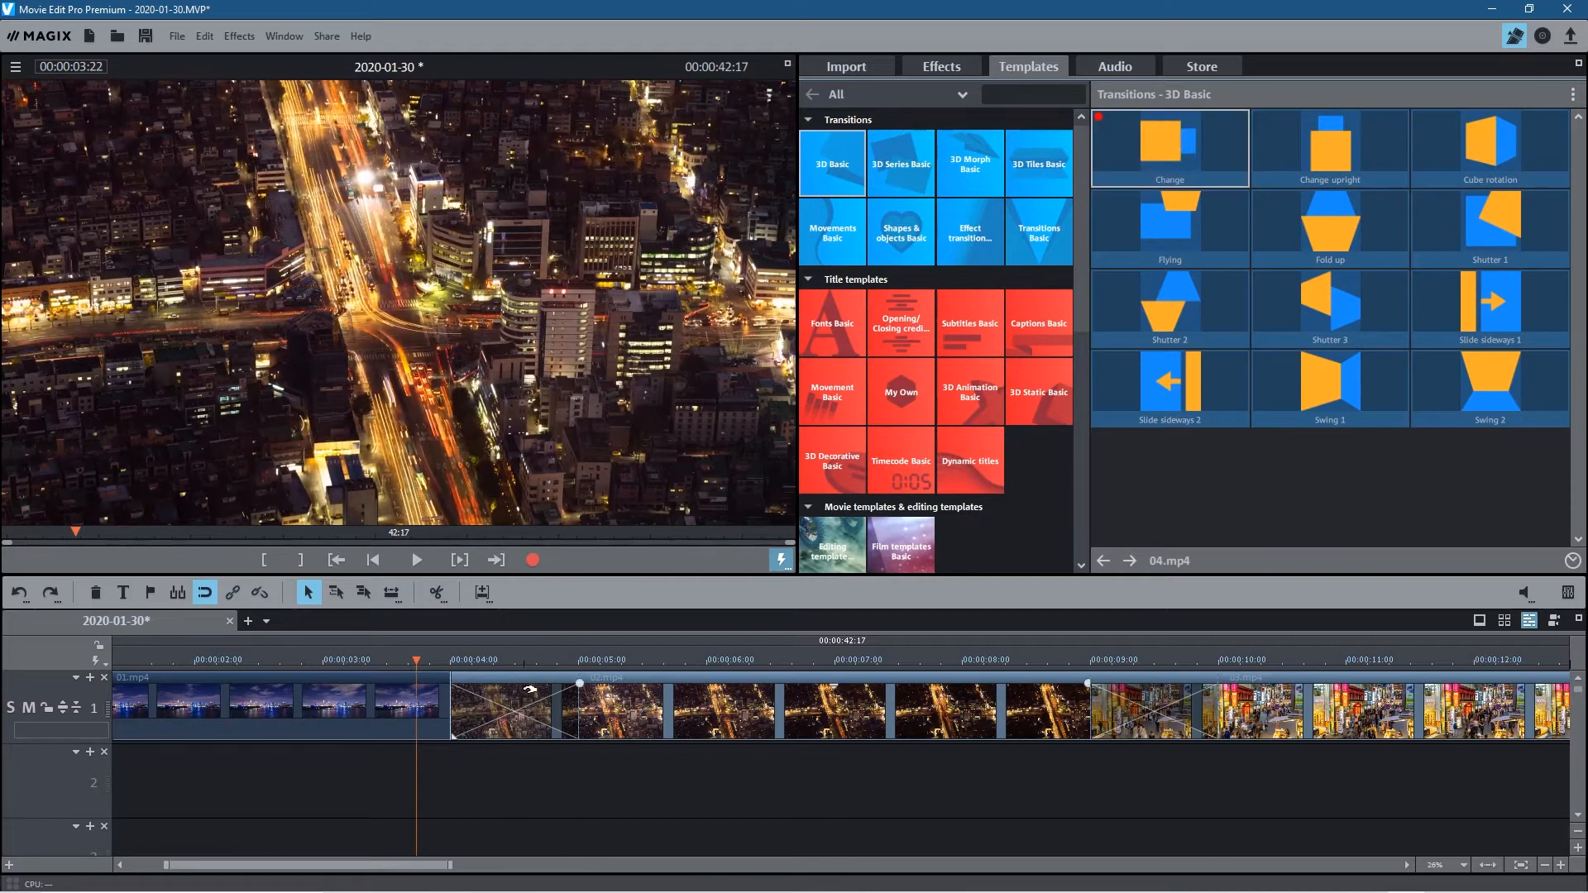
{"action": "left_click", "coordinate": [149, 592]}
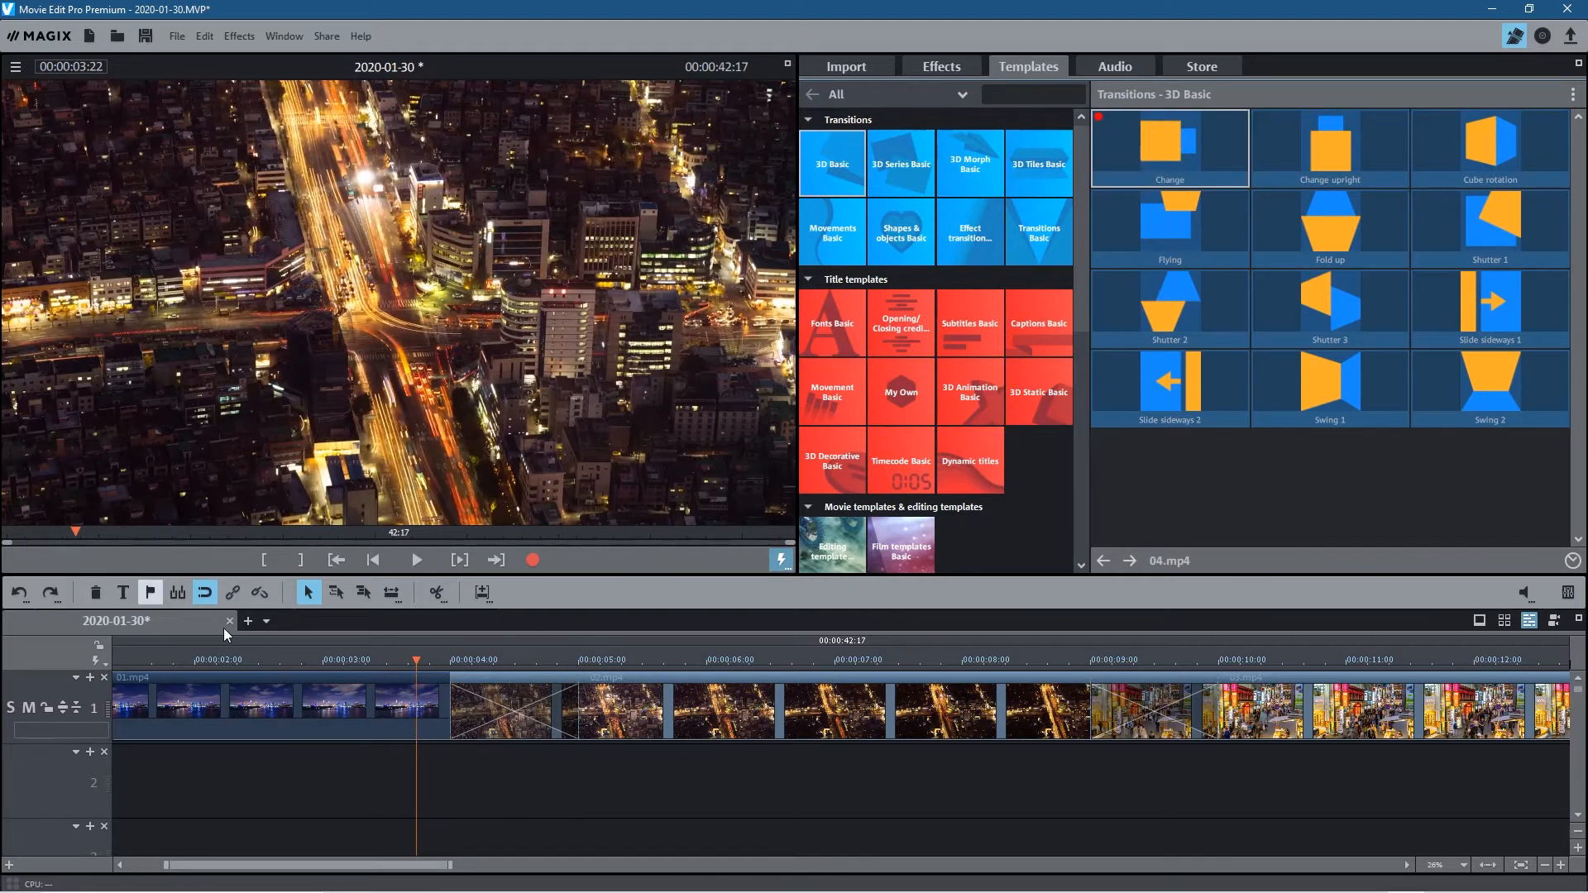
Drag 'Circle from left' from Shapes & objects Basic onto the first clip cut and play it
{"action": "left_click", "coordinate": [215, 659]}
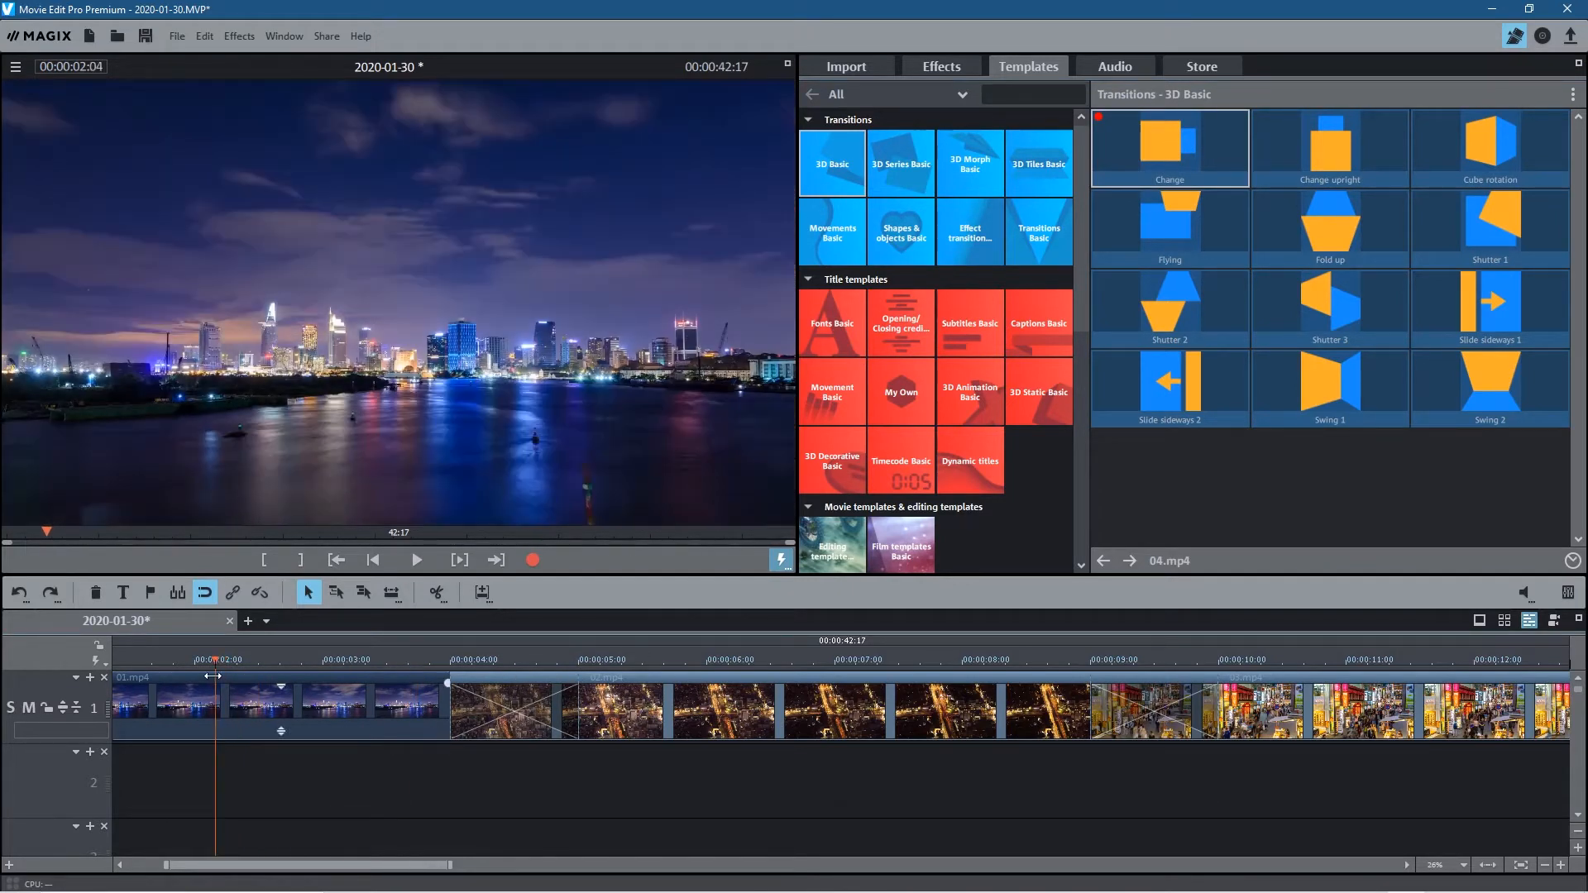
{"action": "mouse_move", "coordinate": [1169, 299]}
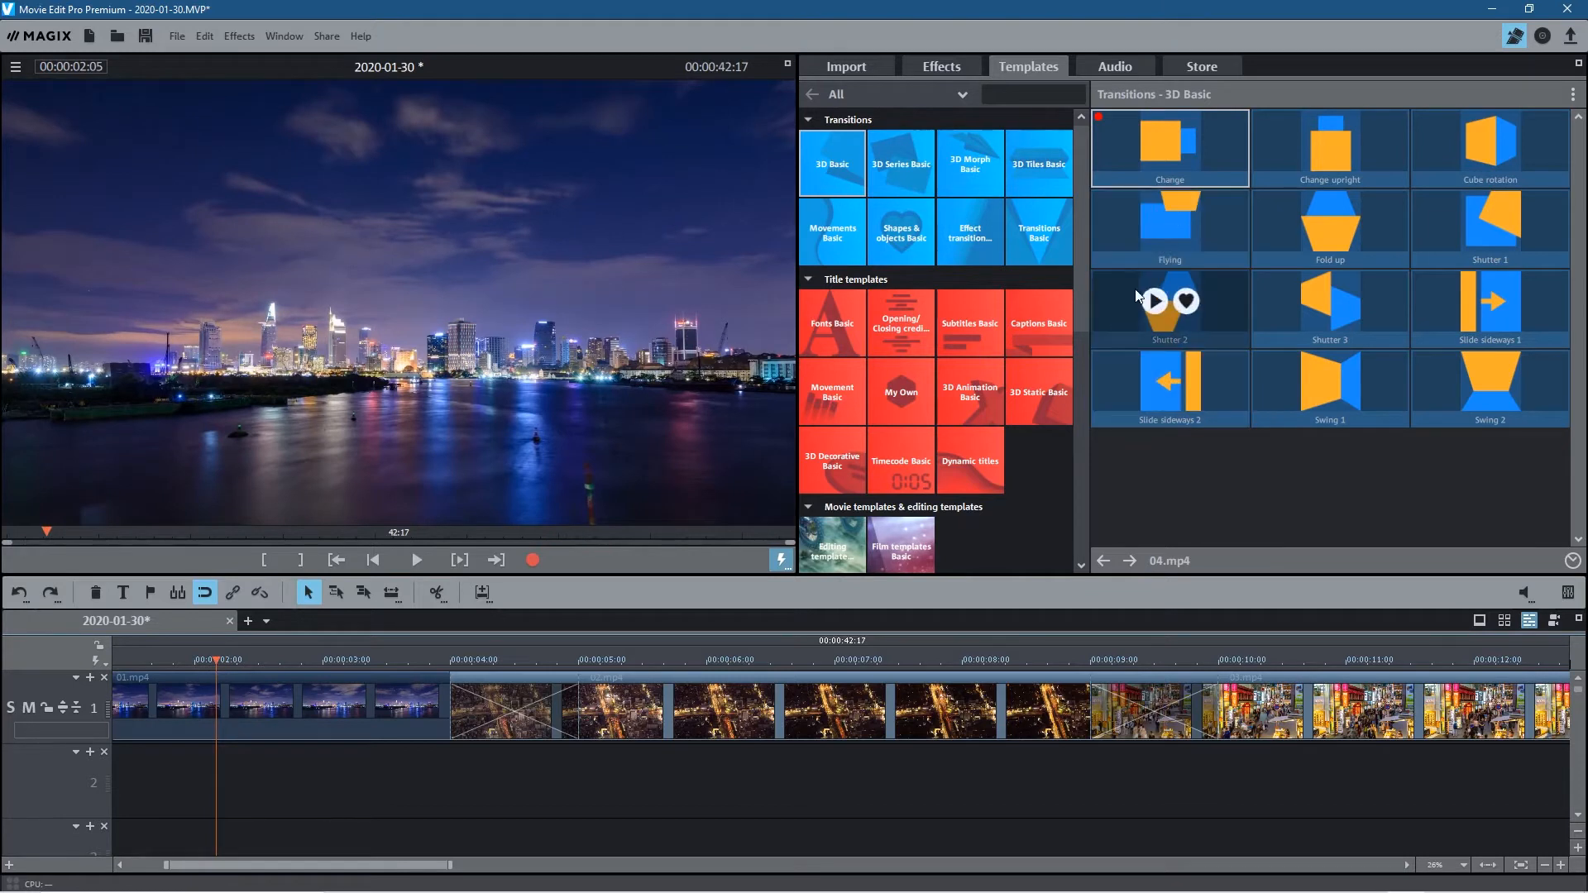
{"action": "mouse_move", "coordinate": [1111, 271]}
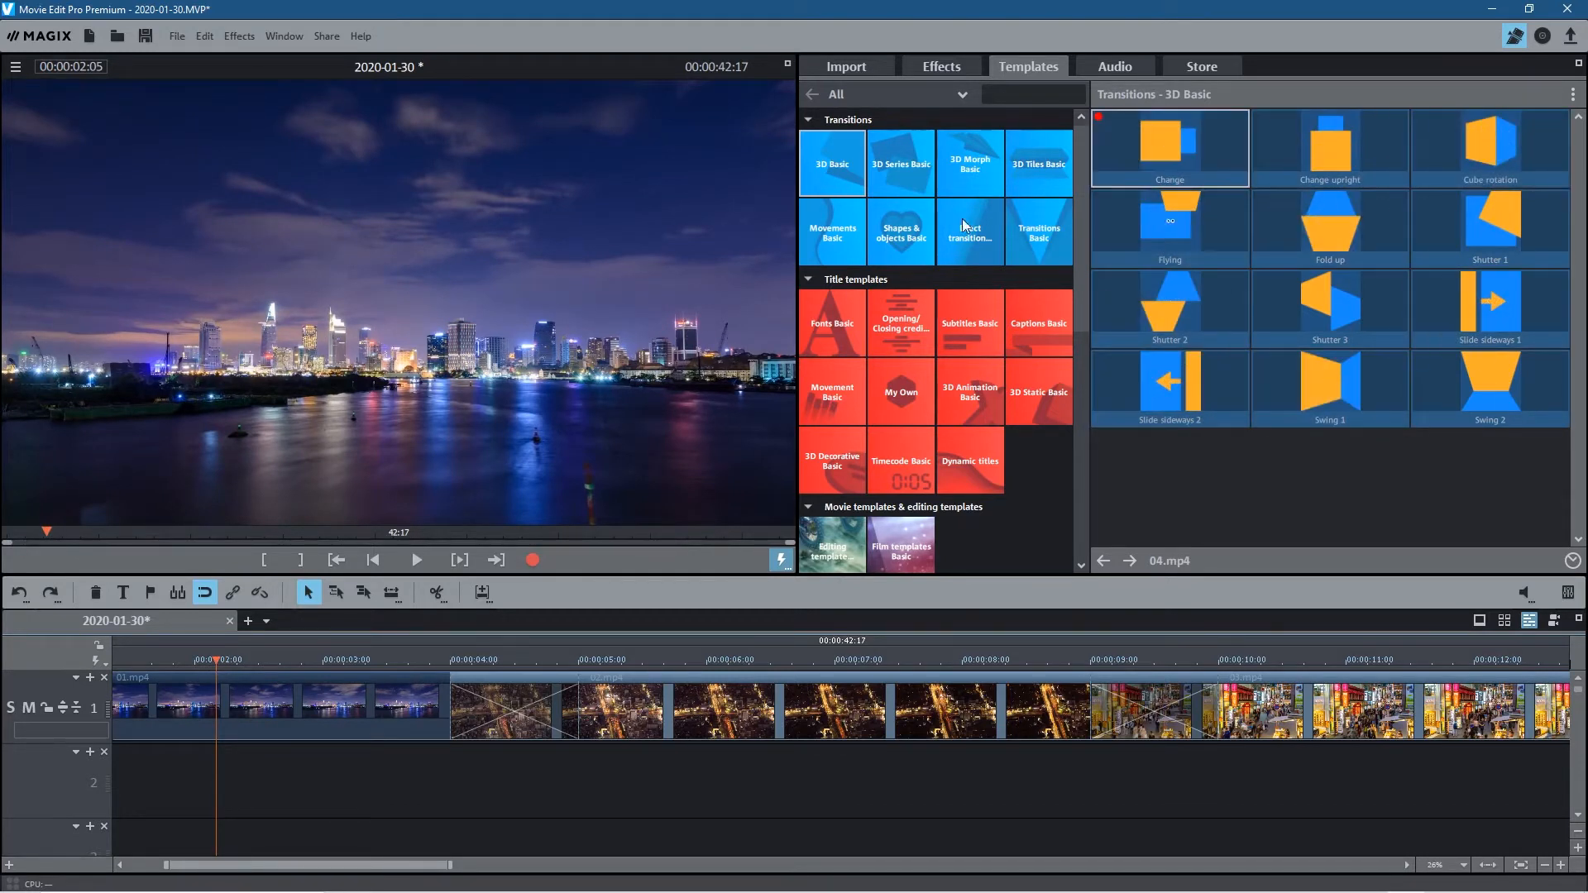
{"action": "left_click", "coordinate": [899, 232]}
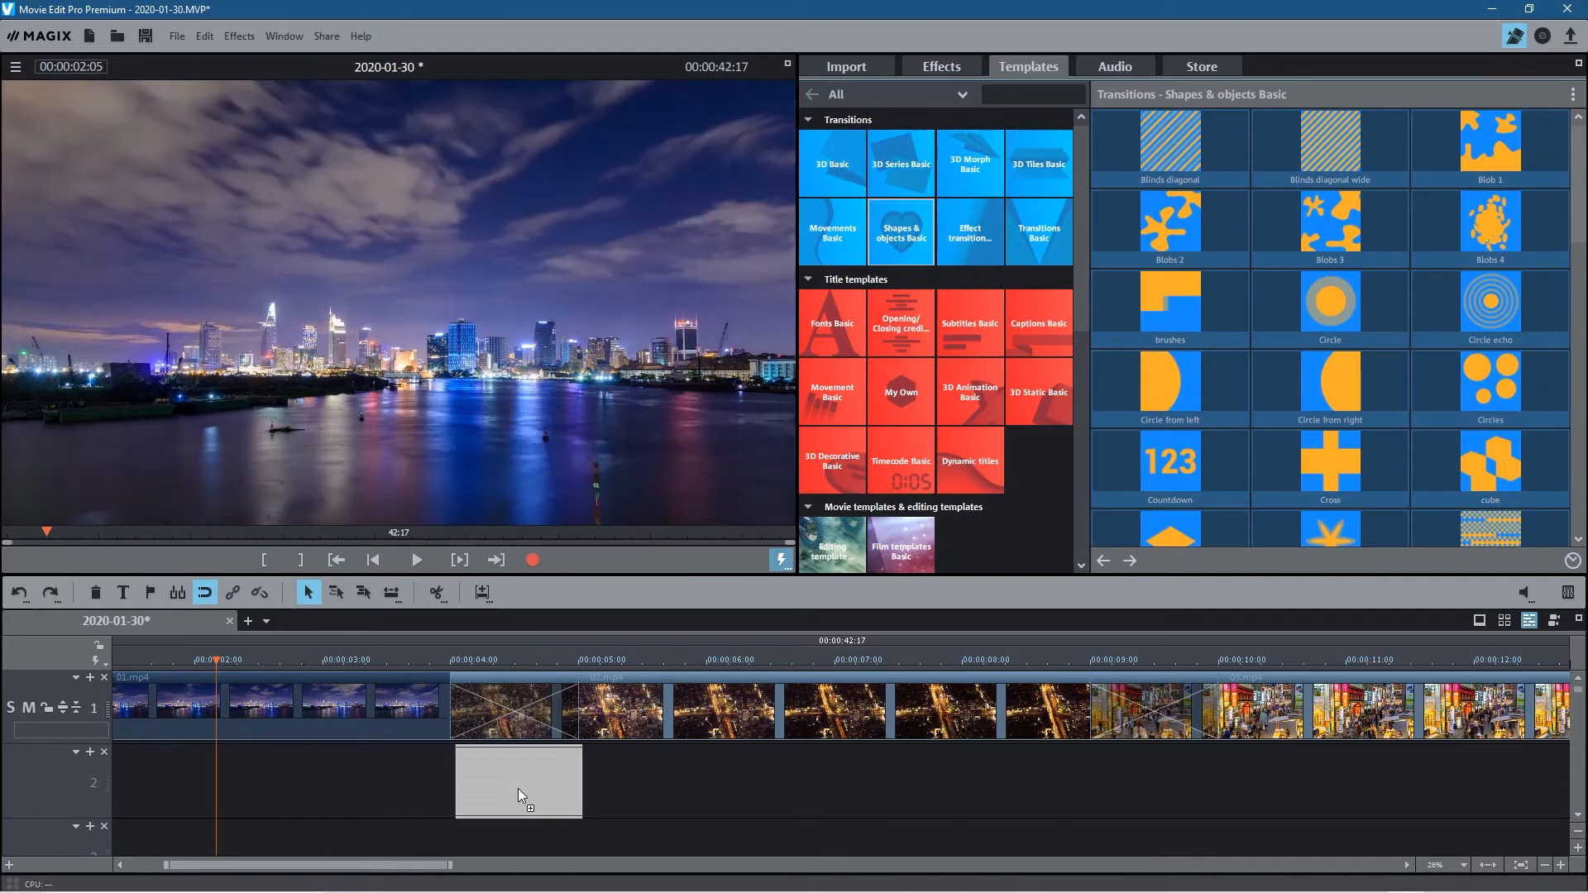
{"action": "left_click_drag", "start_coordinate": [519, 780], "coordinate": [514, 705]}
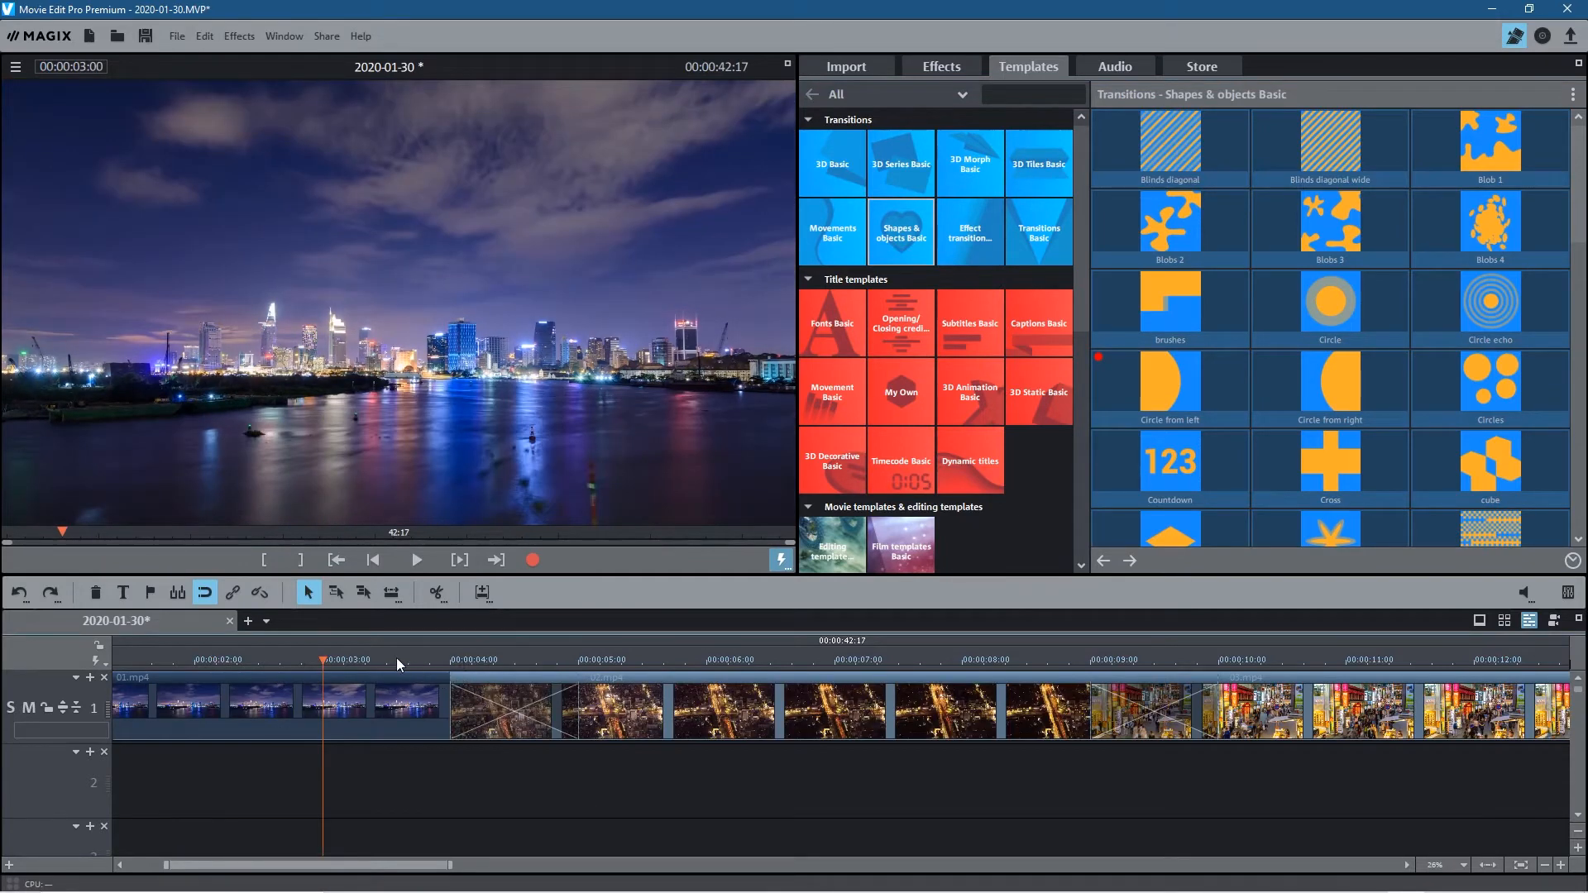
{"action": "left_click", "coordinate": [415, 560]}
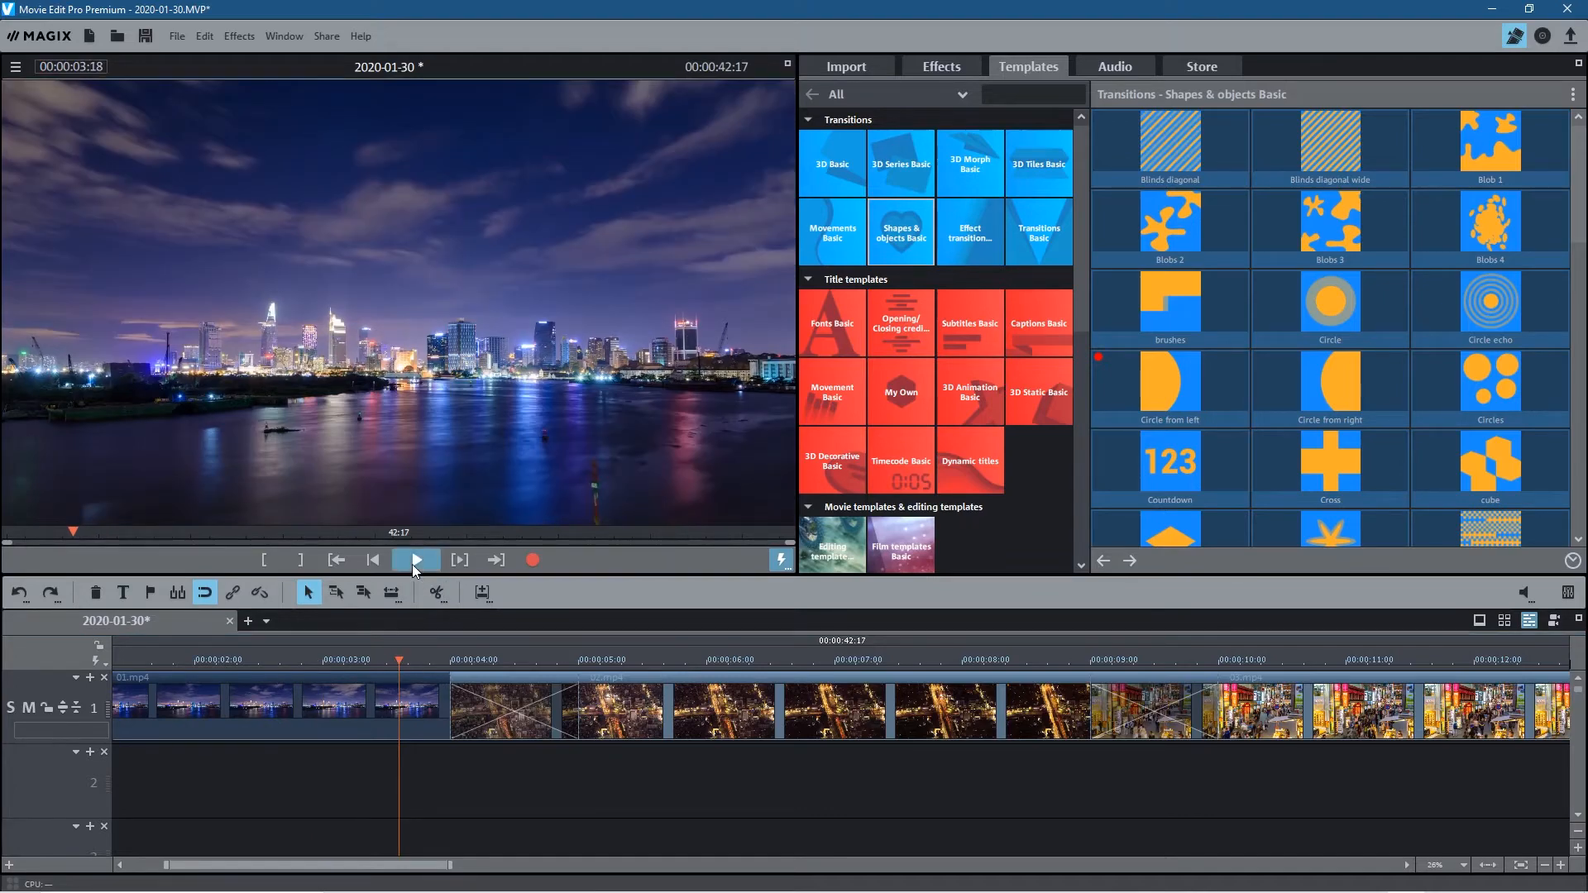
{"action": "left_click", "coordinate": [414, 560]}
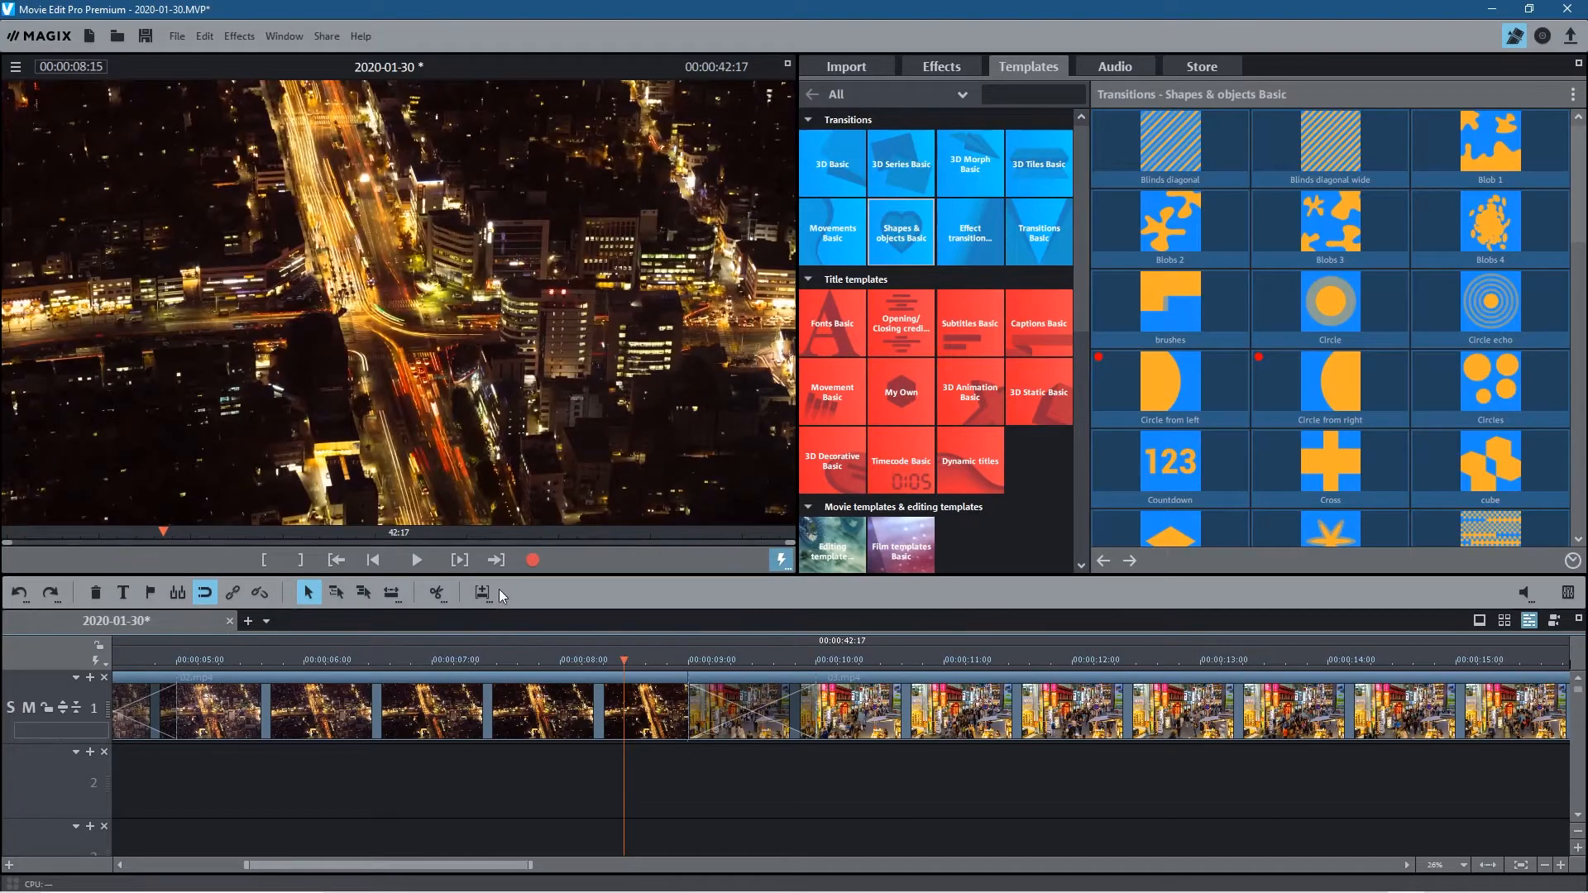
{"action": "left_click", "coordinate": [415, 560]}
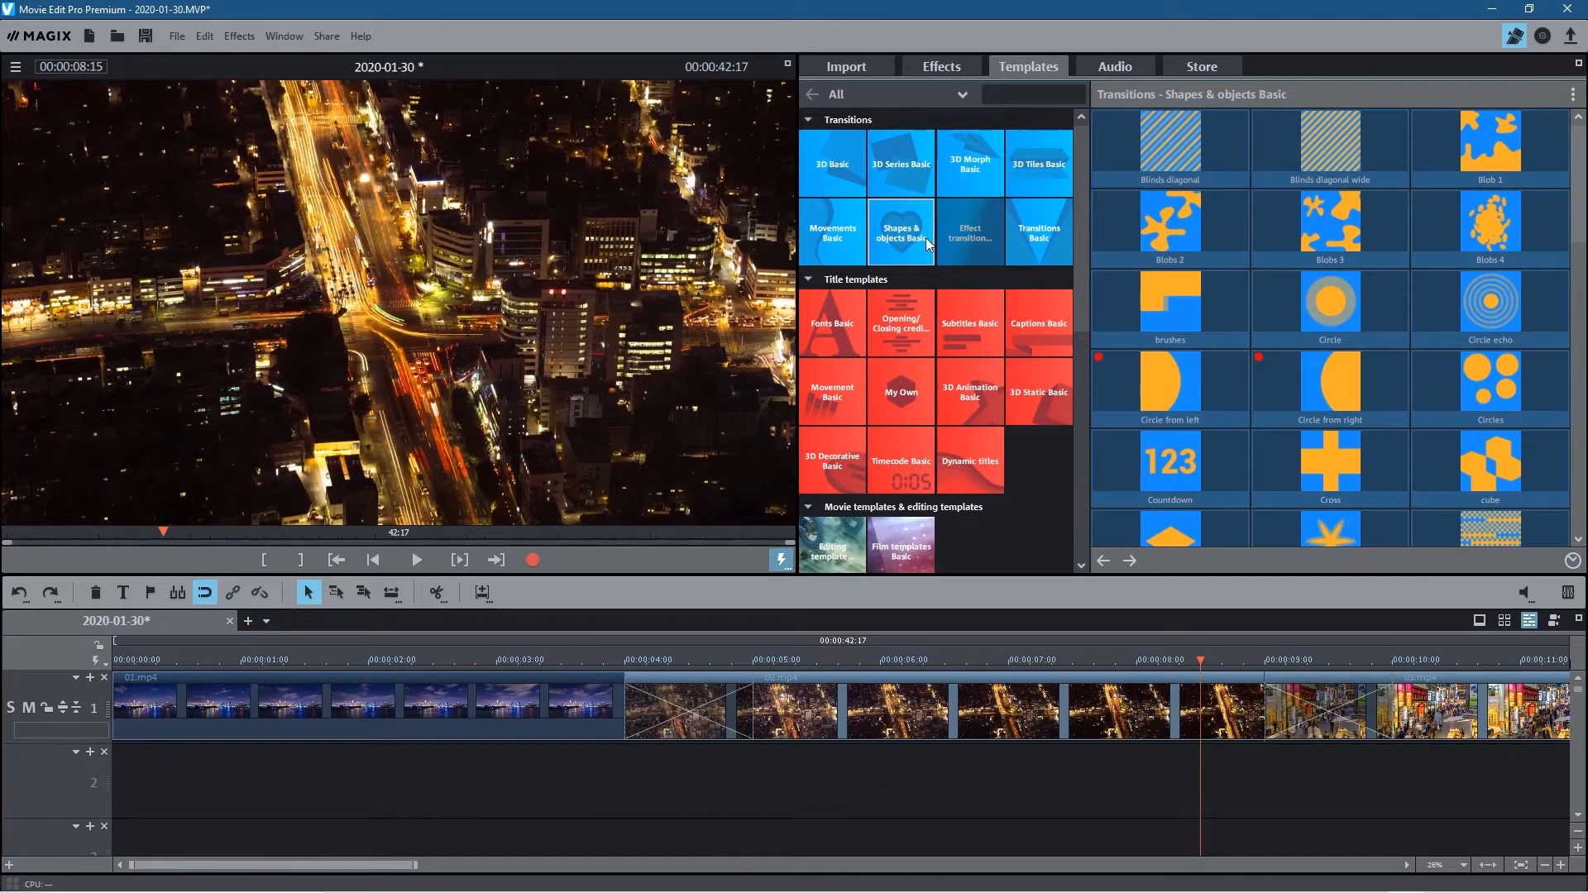
Try Transitions Basic effects like Colorfade and Flexible Crossfade on the first cut
{"action": "left_click", "coordinate": [1037, 232]}
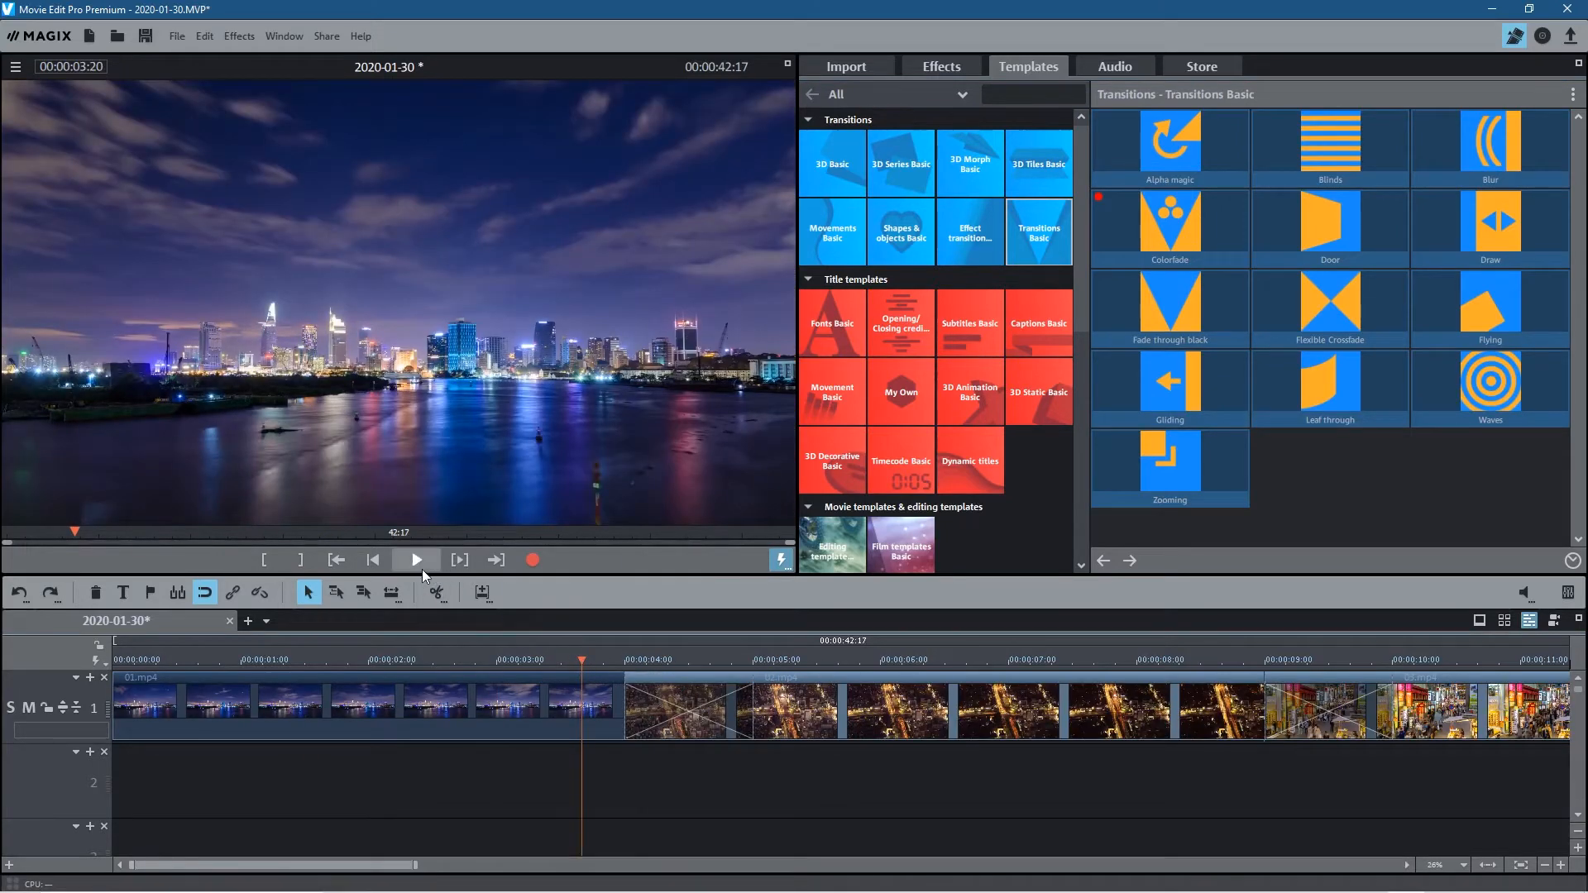
{"action": "left_click", "coordinate": [415, 559]}
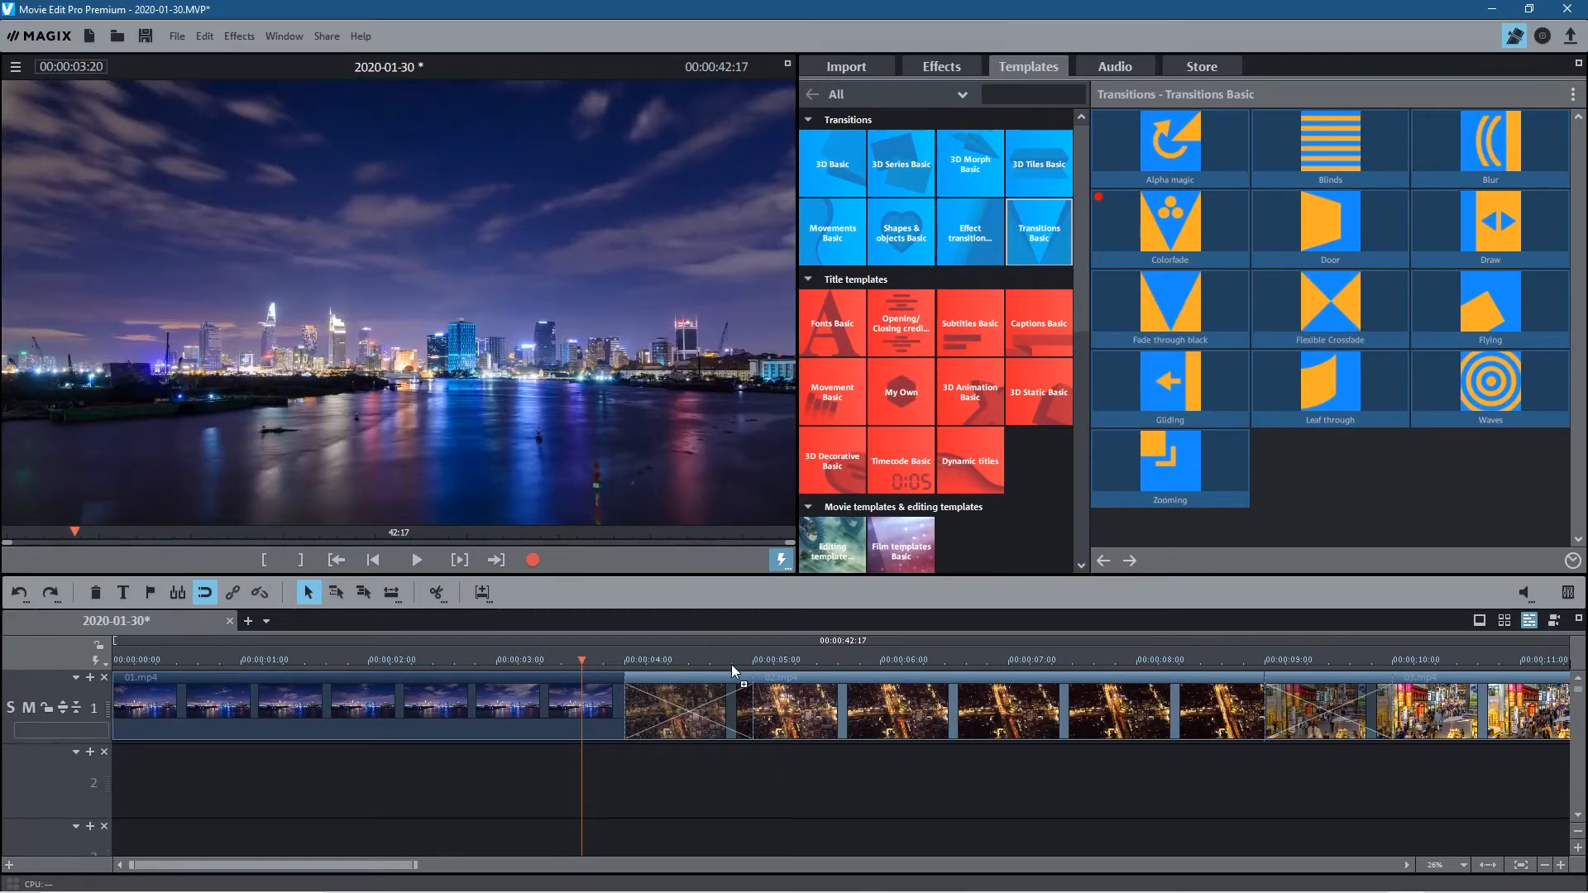
{"action": "left_click", "coordinate": [496, 659]}
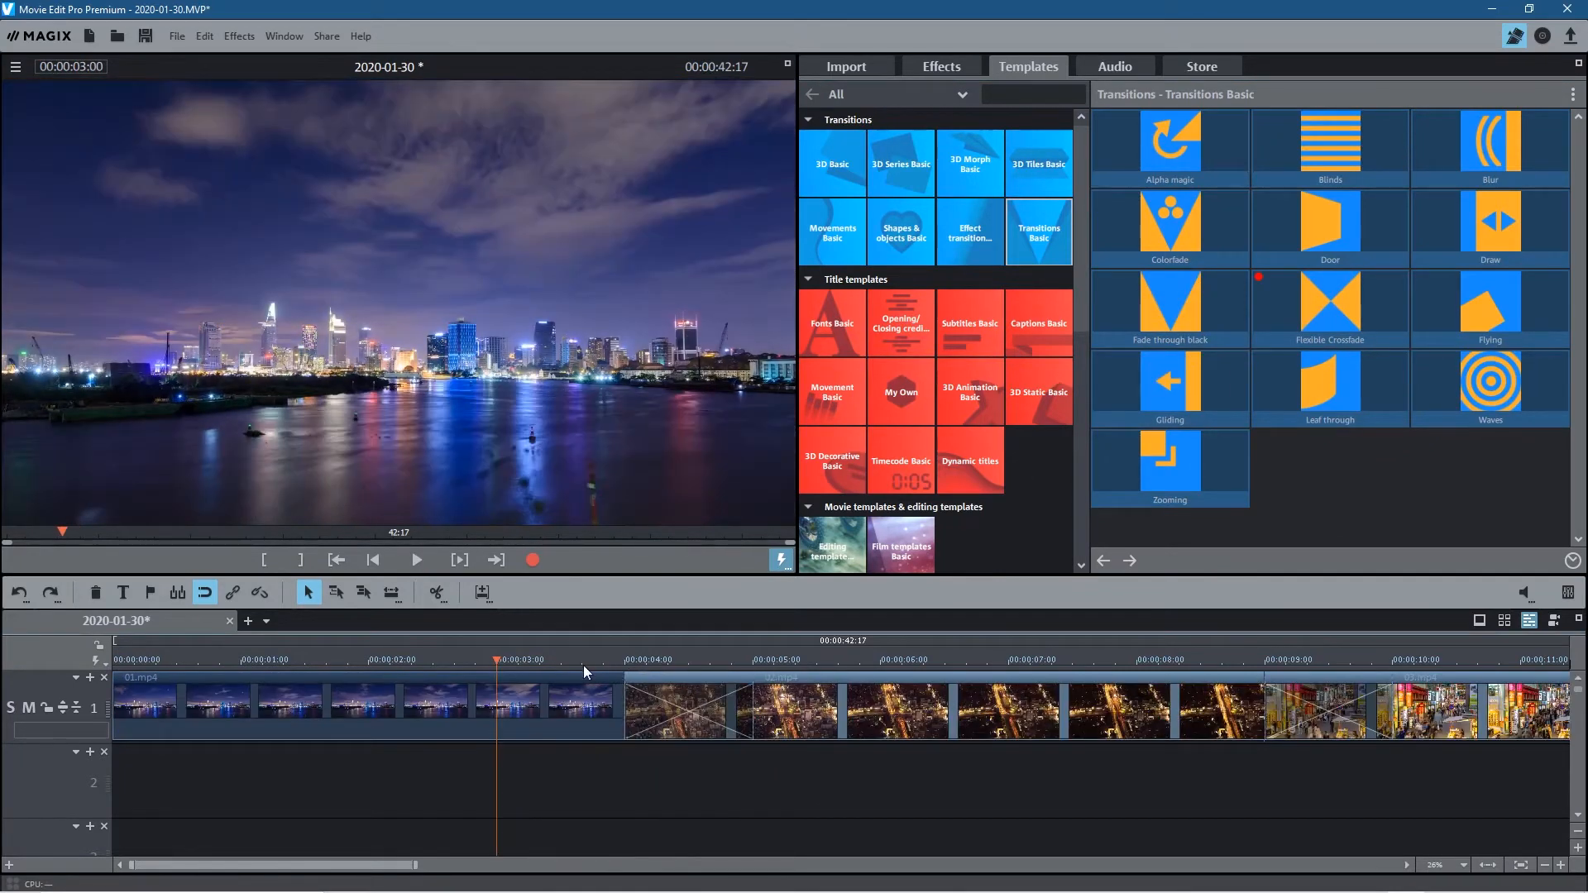
{"action": "mouse_move", "coordinate": [415, 559]}
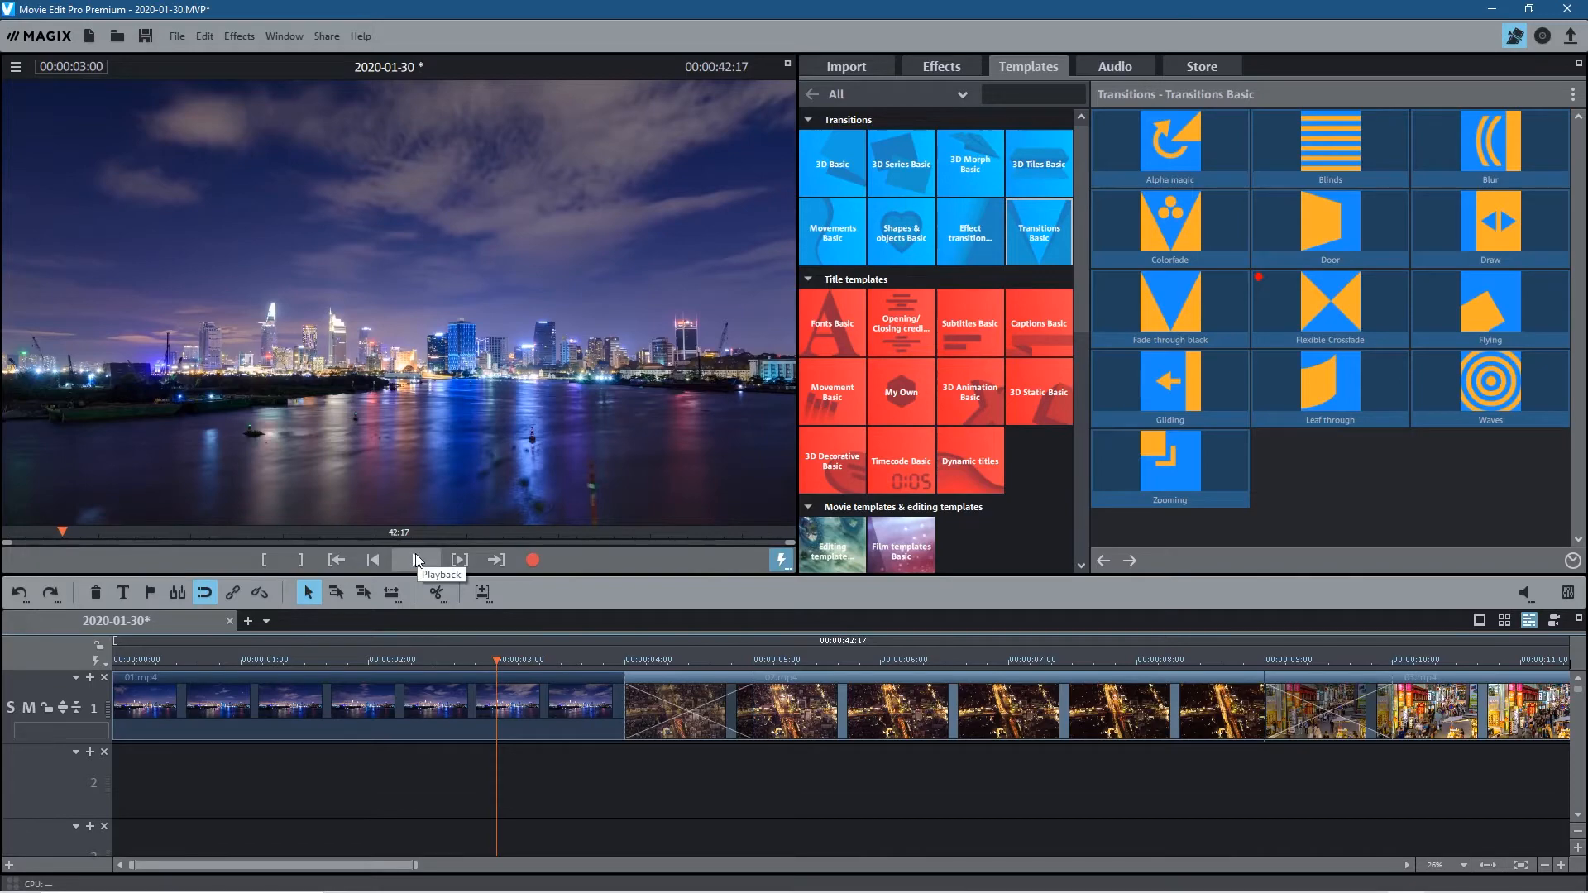
{"action": "left_click", "coordinate": [416, 560]}
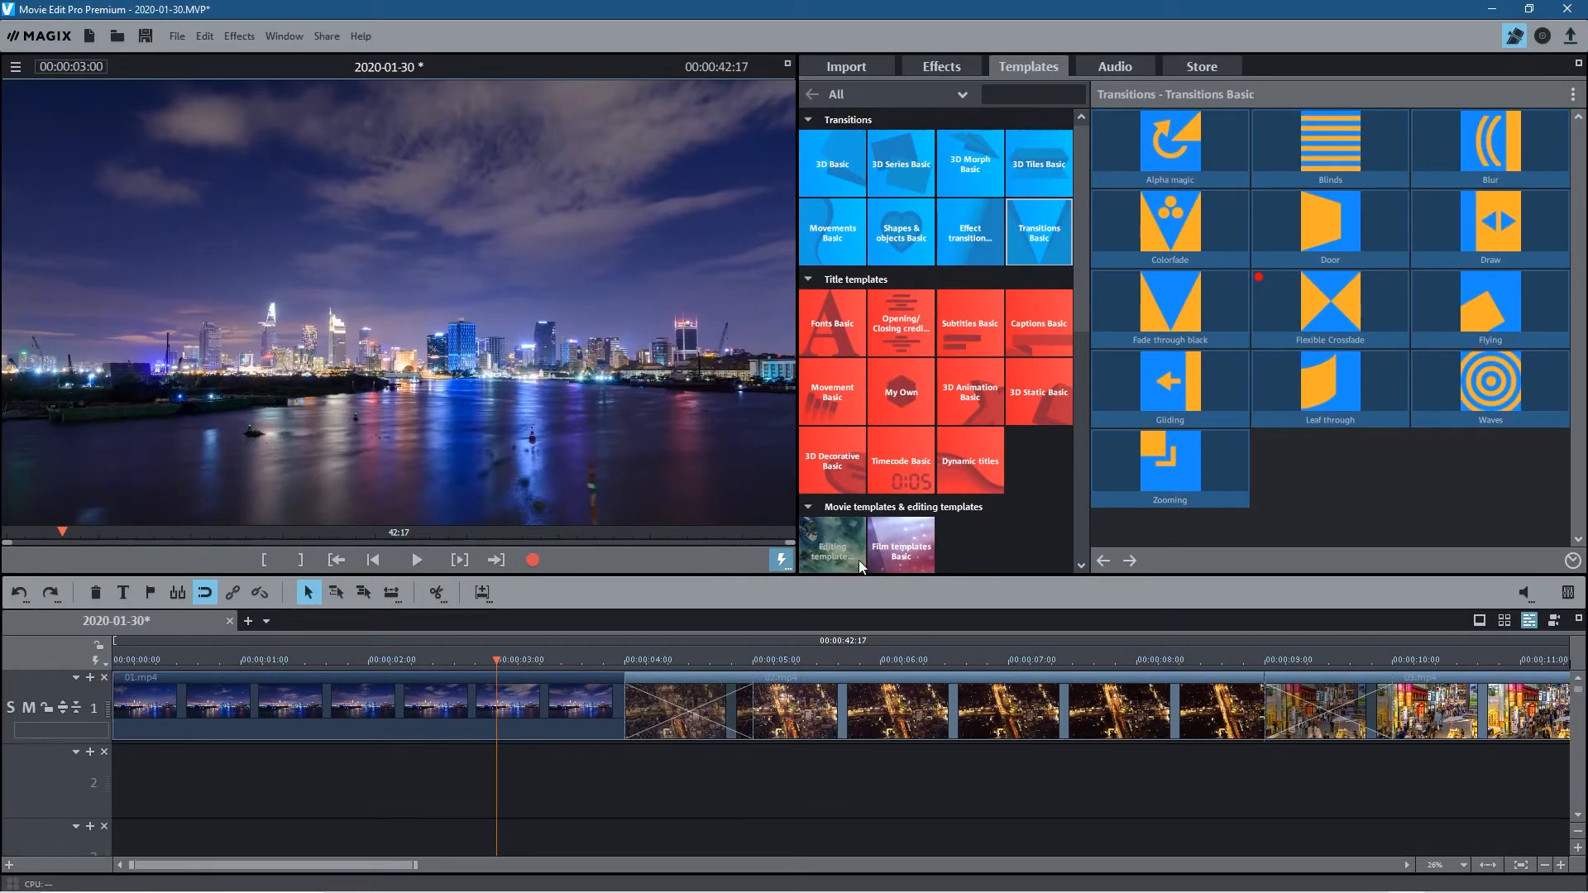
{"action": "mouse_move", "coordinate": [1169, 461]}
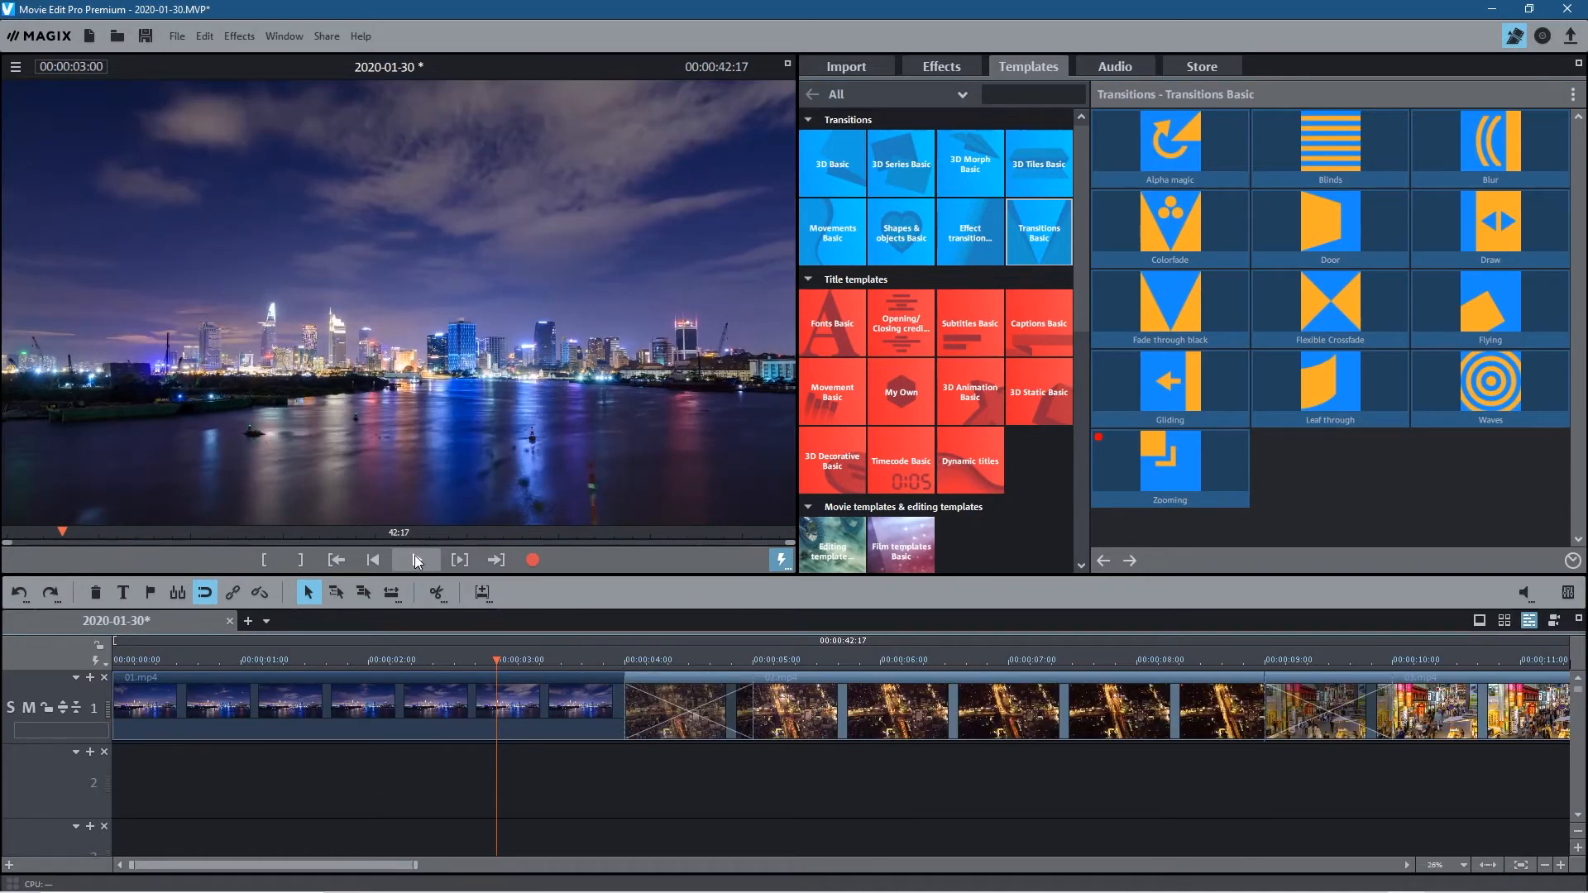
Settle on the 'Leaf through' transition for the first join and preview it
{"action": "left_click", "coordinate": [415, 560]}
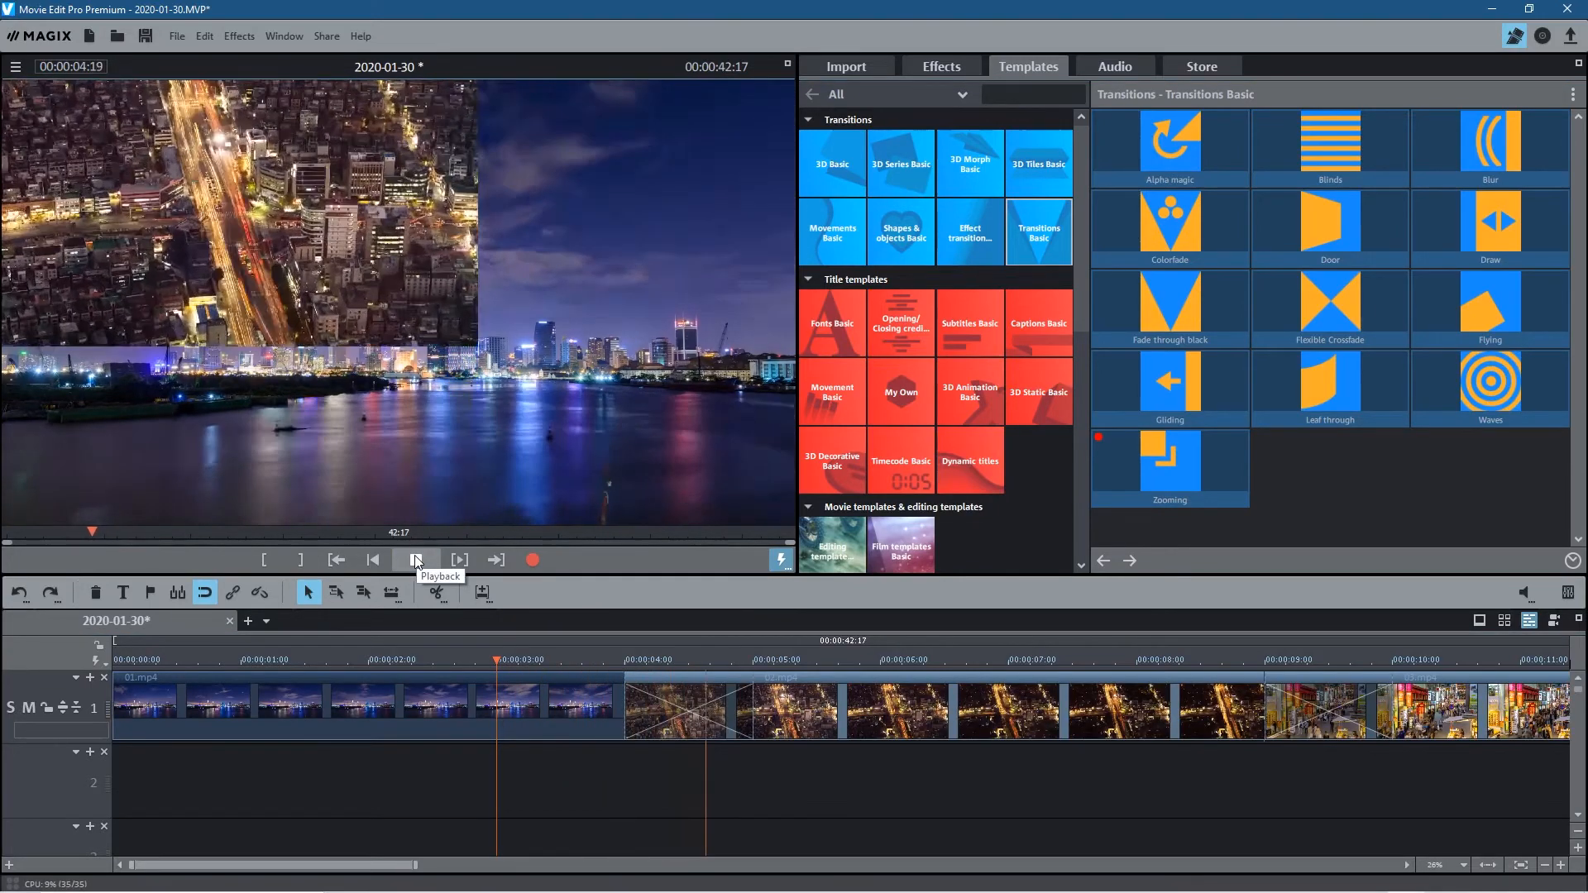
{"action": "left_click", "coordinate": [415, 560]}
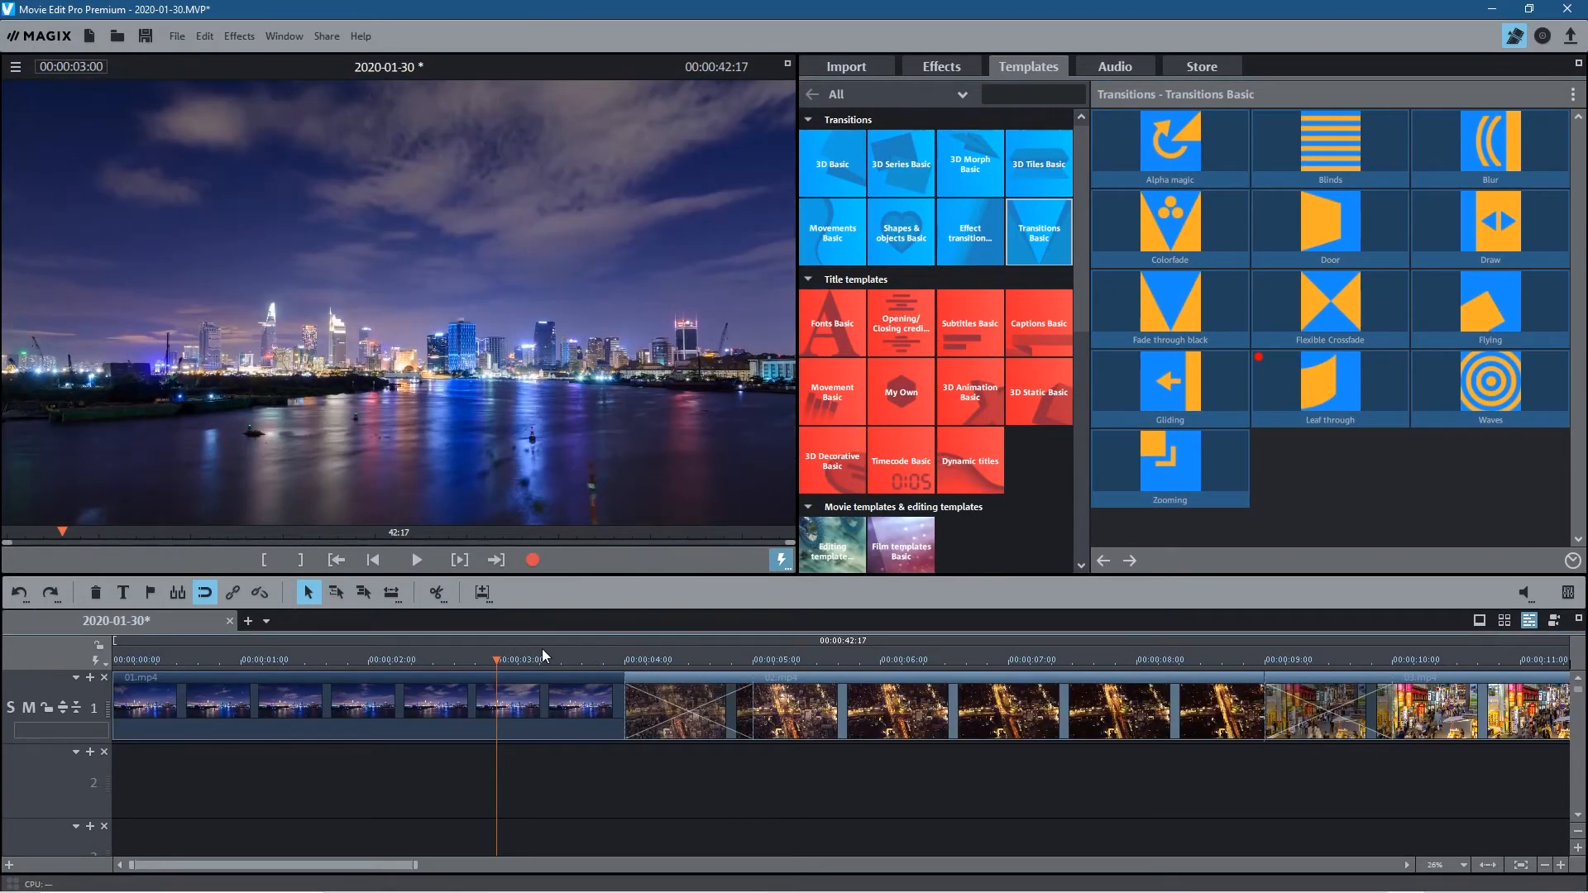
{"action": "left_click", "coordinate": [415, 559]}
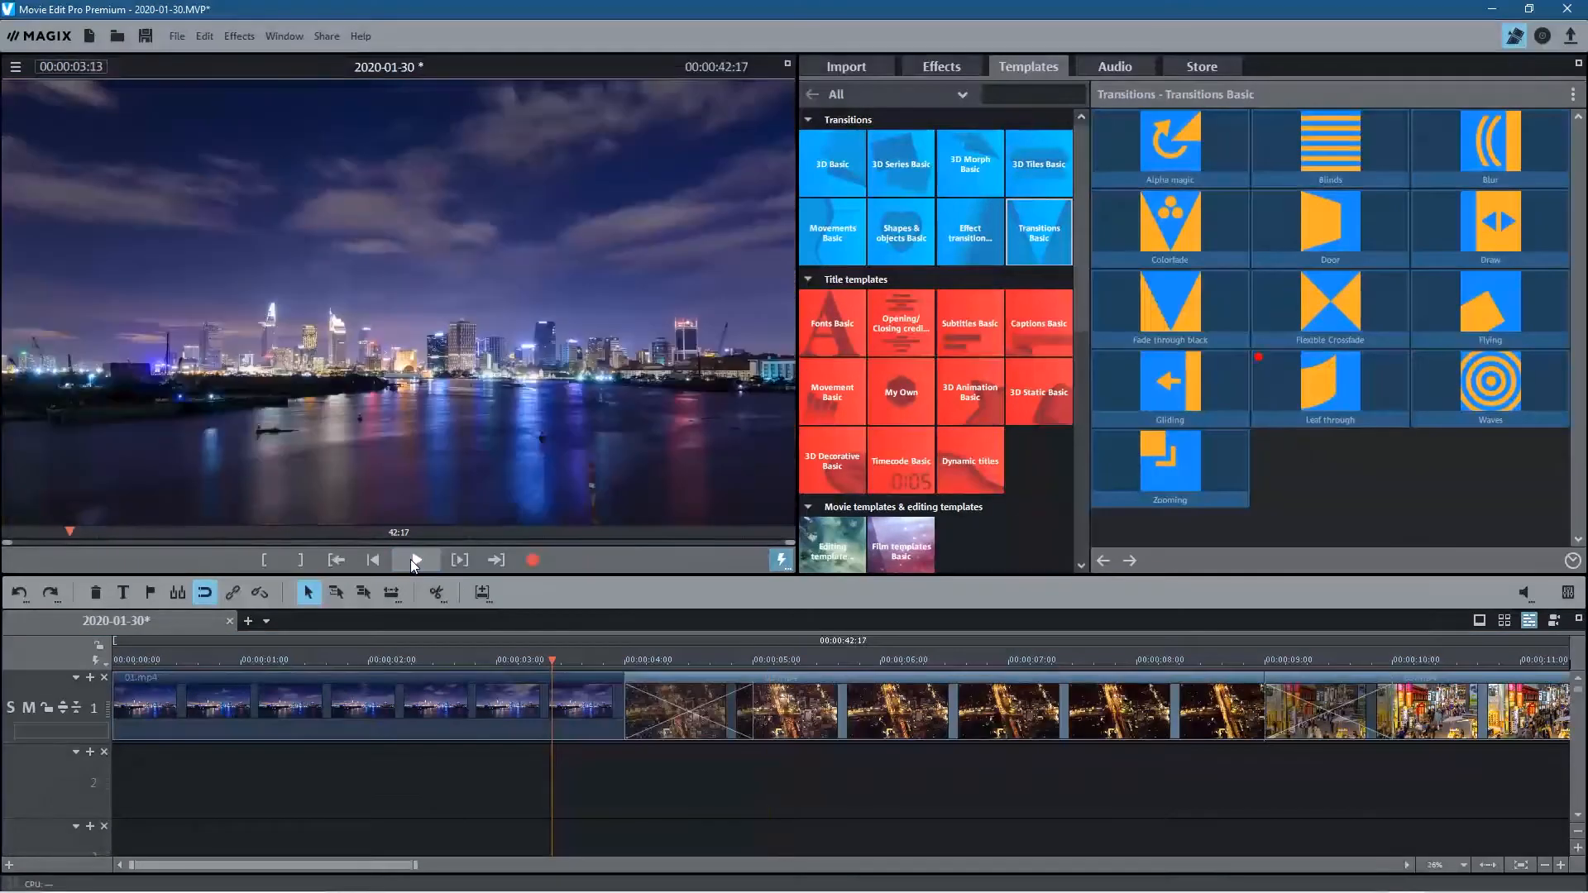
{"action": "left_click", "coordinate": [412, 560]}
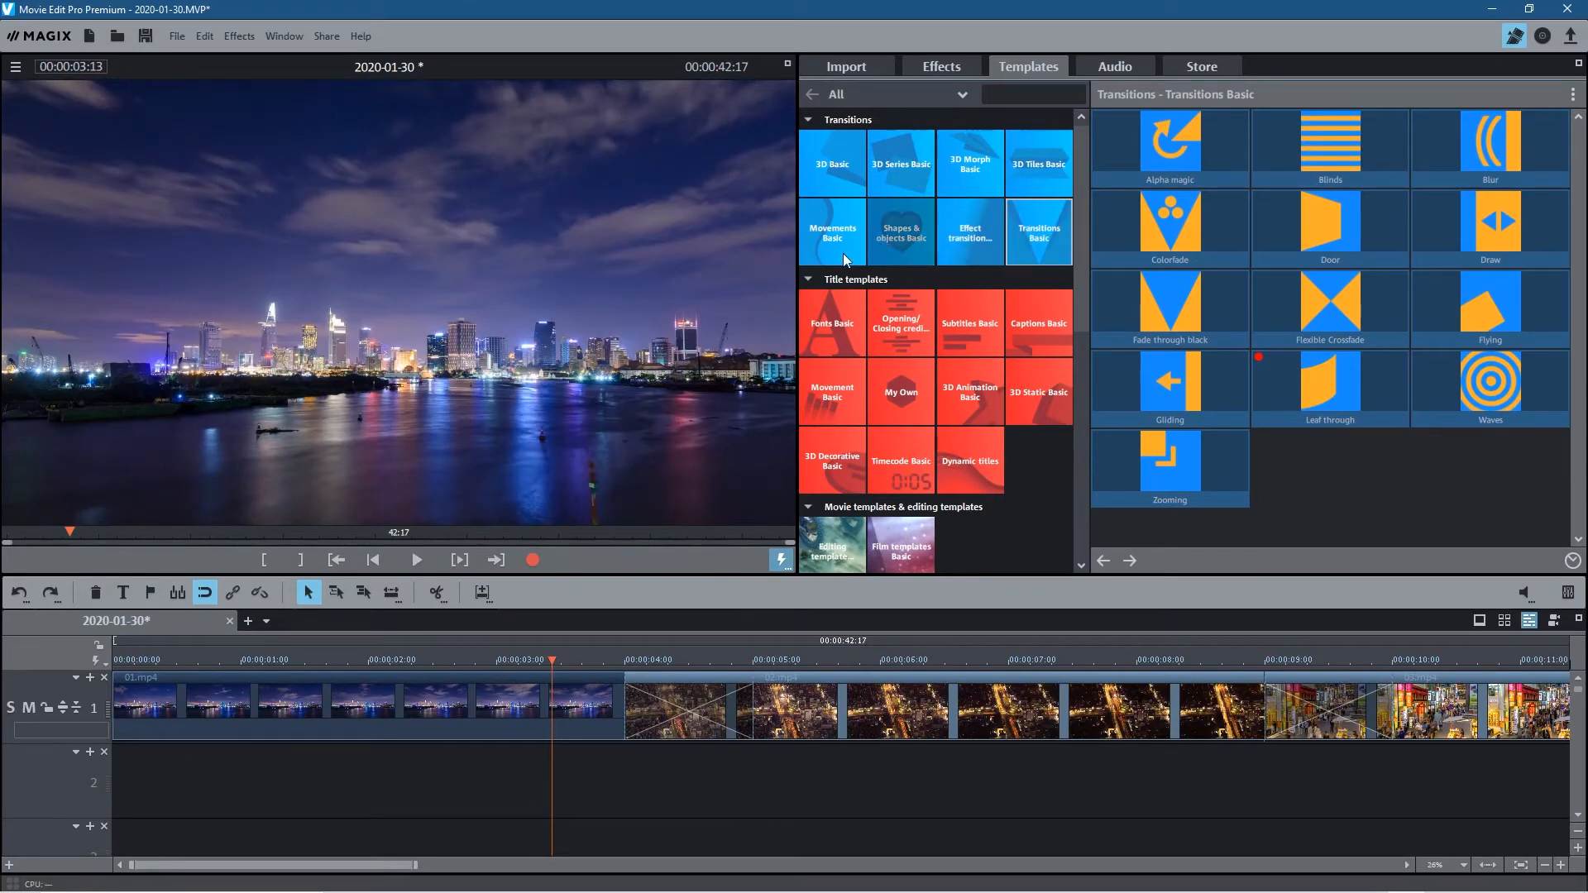
Preview Movements Basic's Circular fade and Fade on the first cut, then reopen Shapes & objects Basic
{"action": "left_click", "coordinate": [831, 231]}
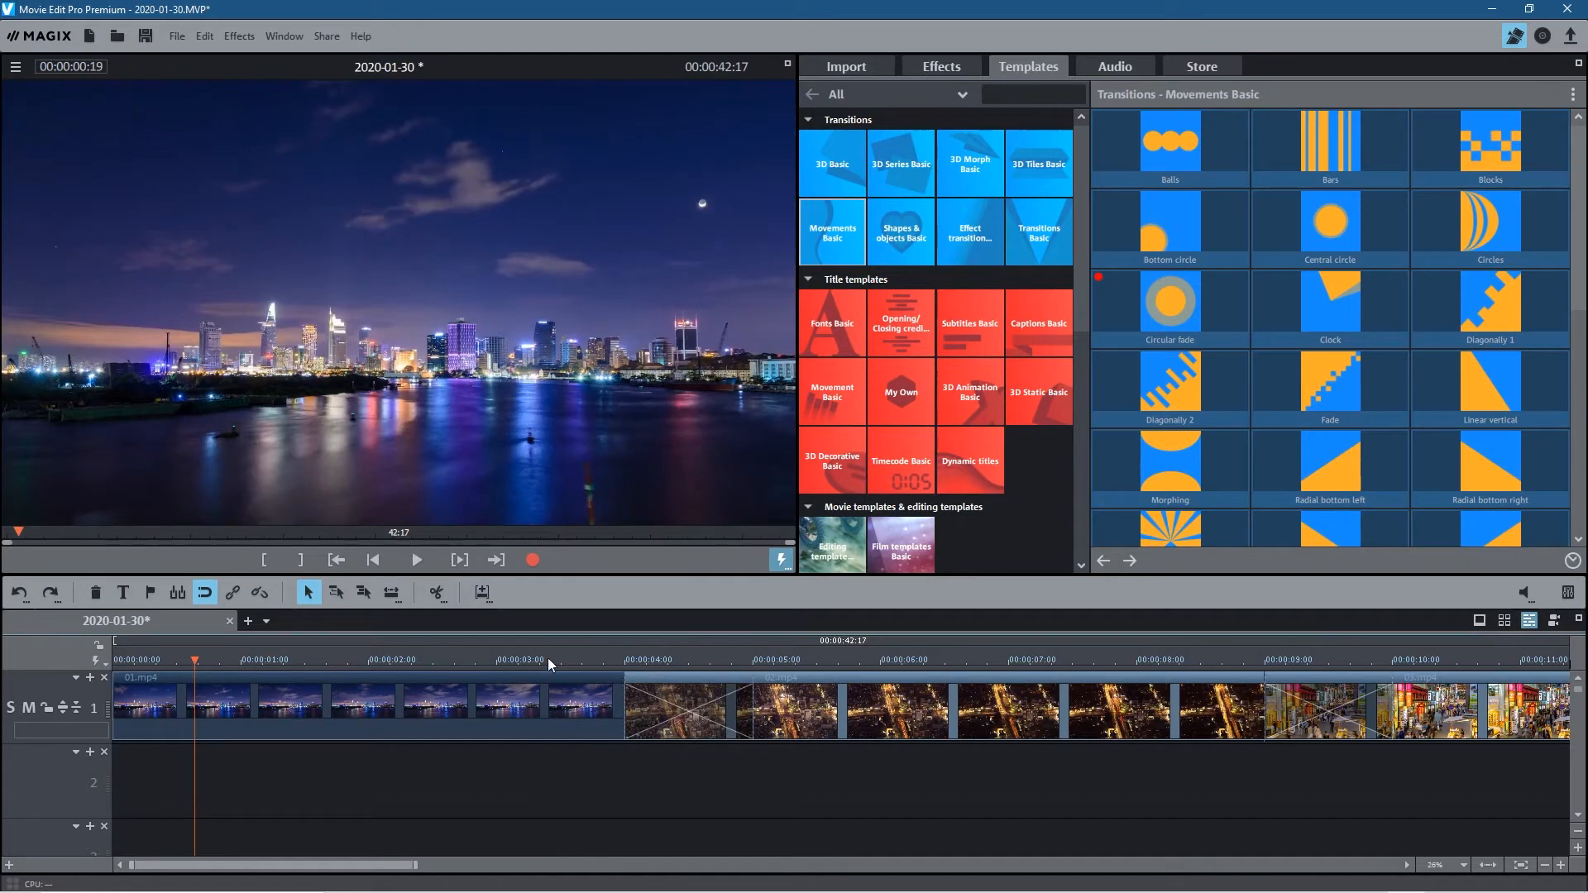
{"action": "left_click", "coordinate": [415, 560]}
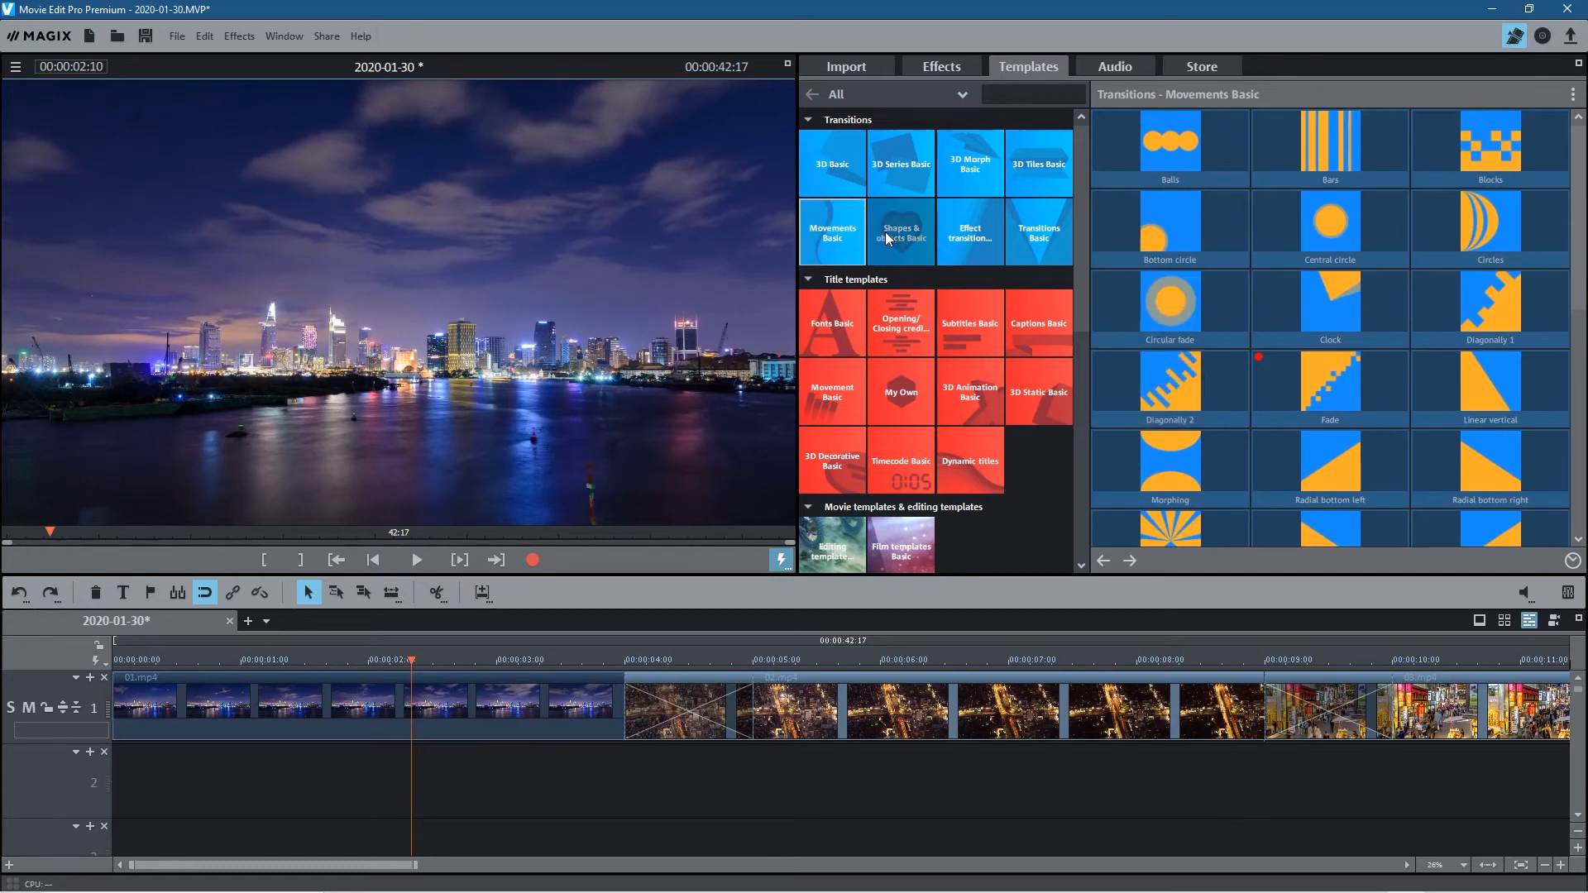
{"action": "left_click", "coordinate": [898, 231]}
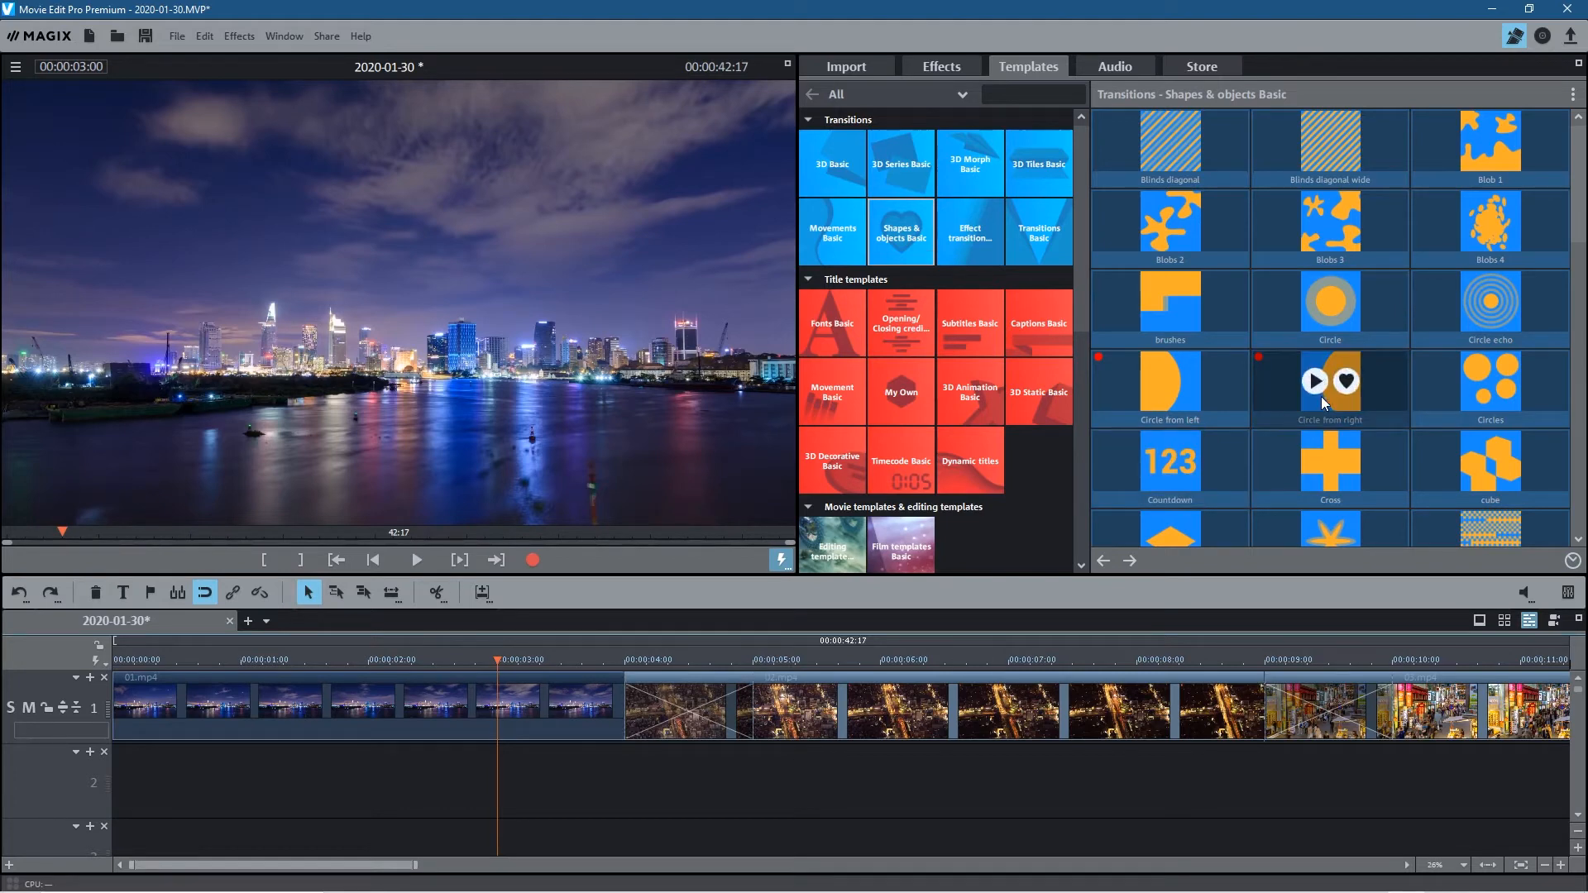
{"action": "mouse_move", "coordinate": [486, 668]}
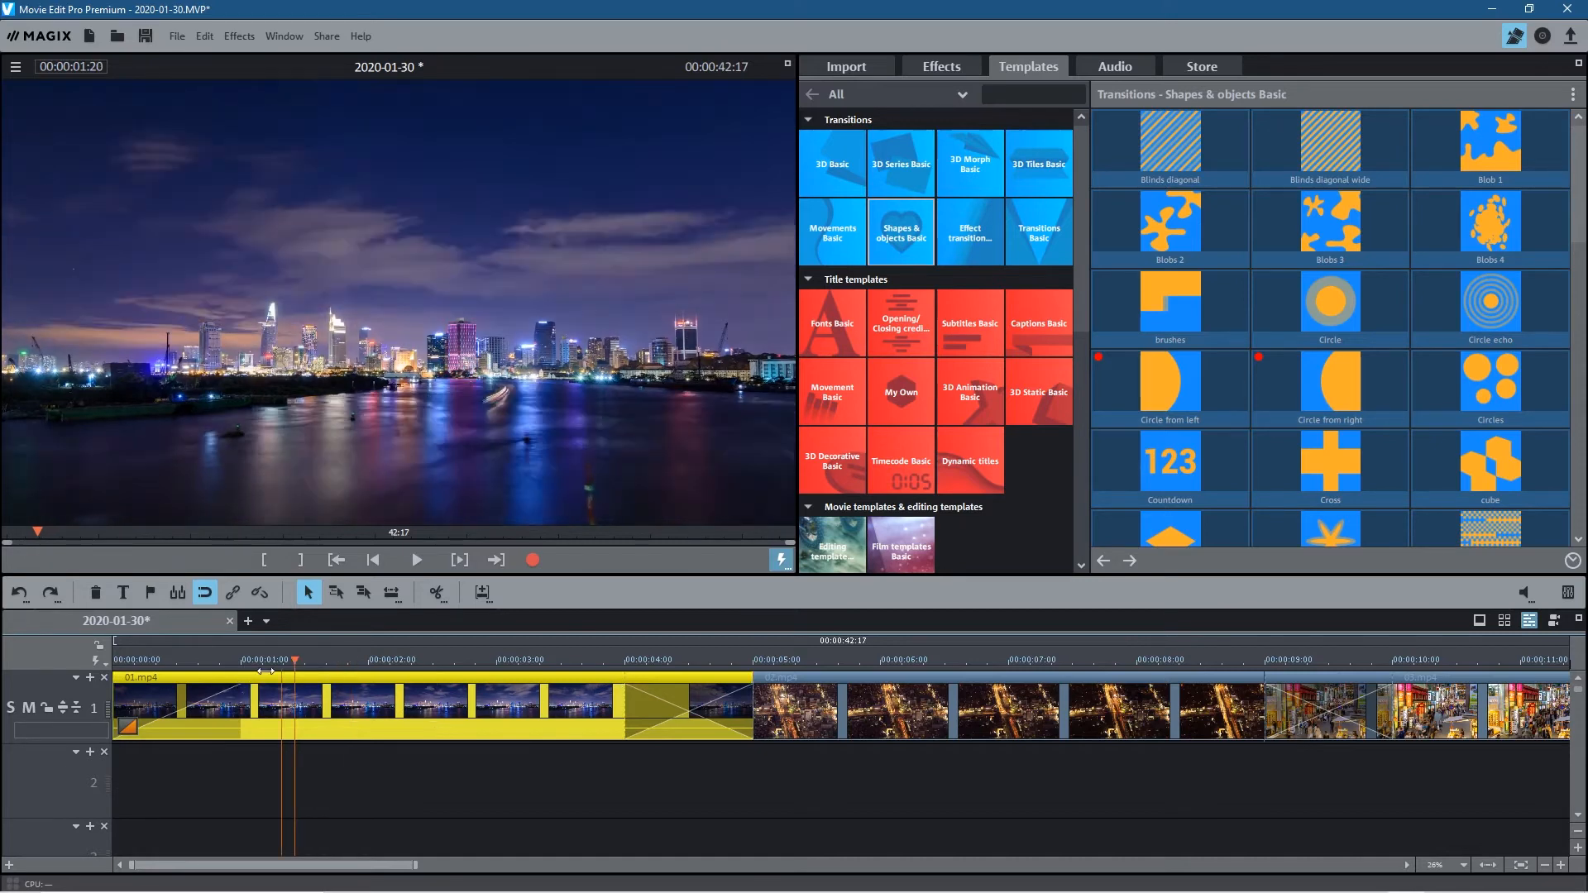
Play back the movie's opening fade-in from black
{"action": "left_click", "coordinate": [415, 559]}
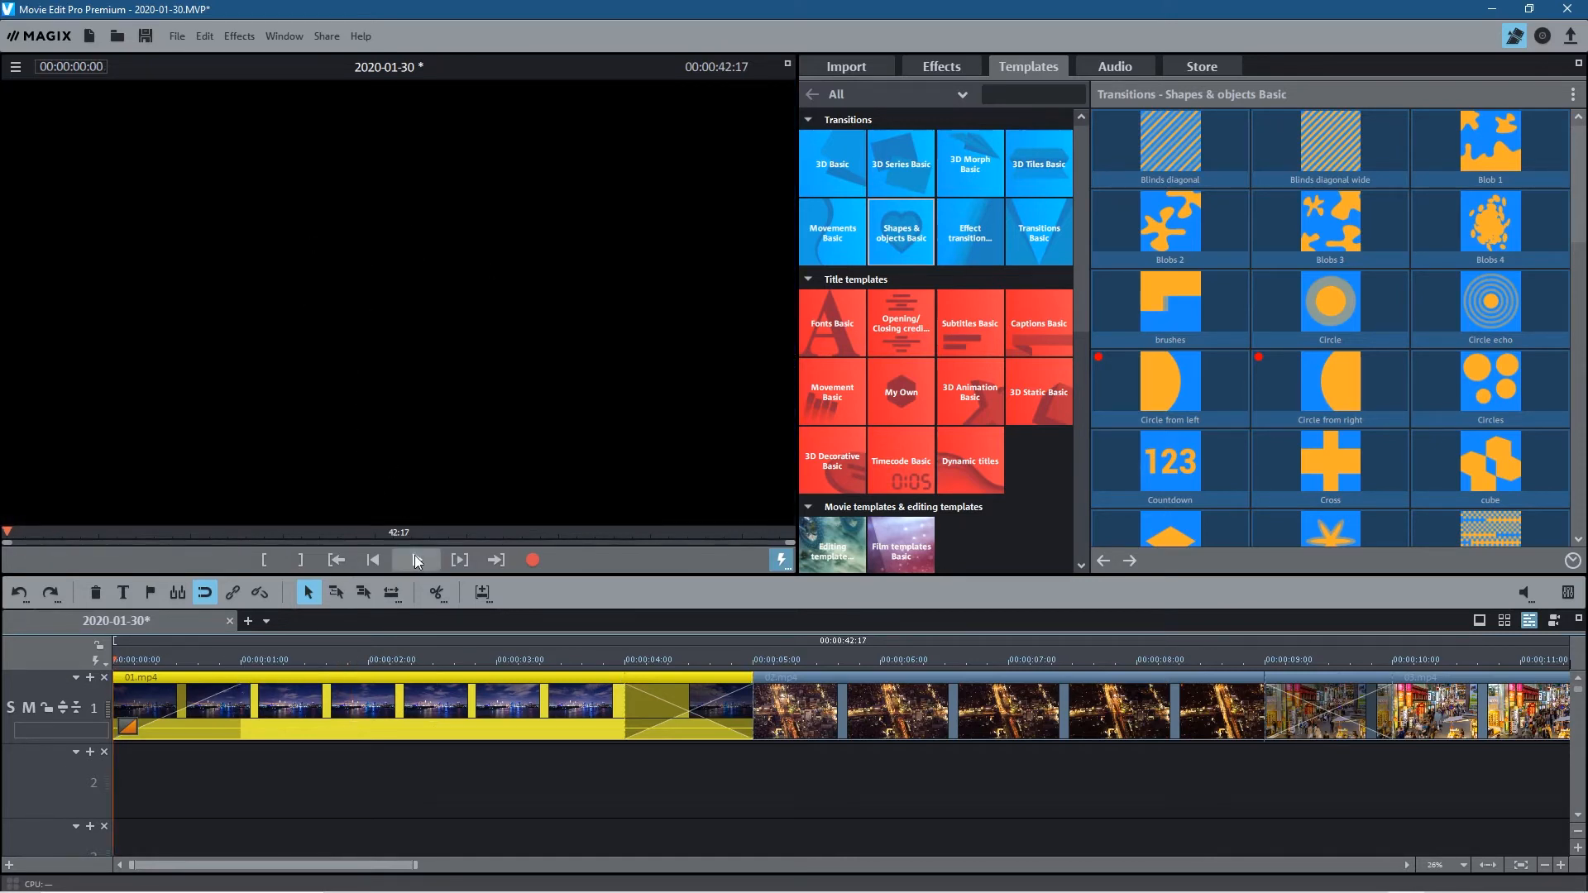
{"action": "left_click", "coordinate": [414, 559]}
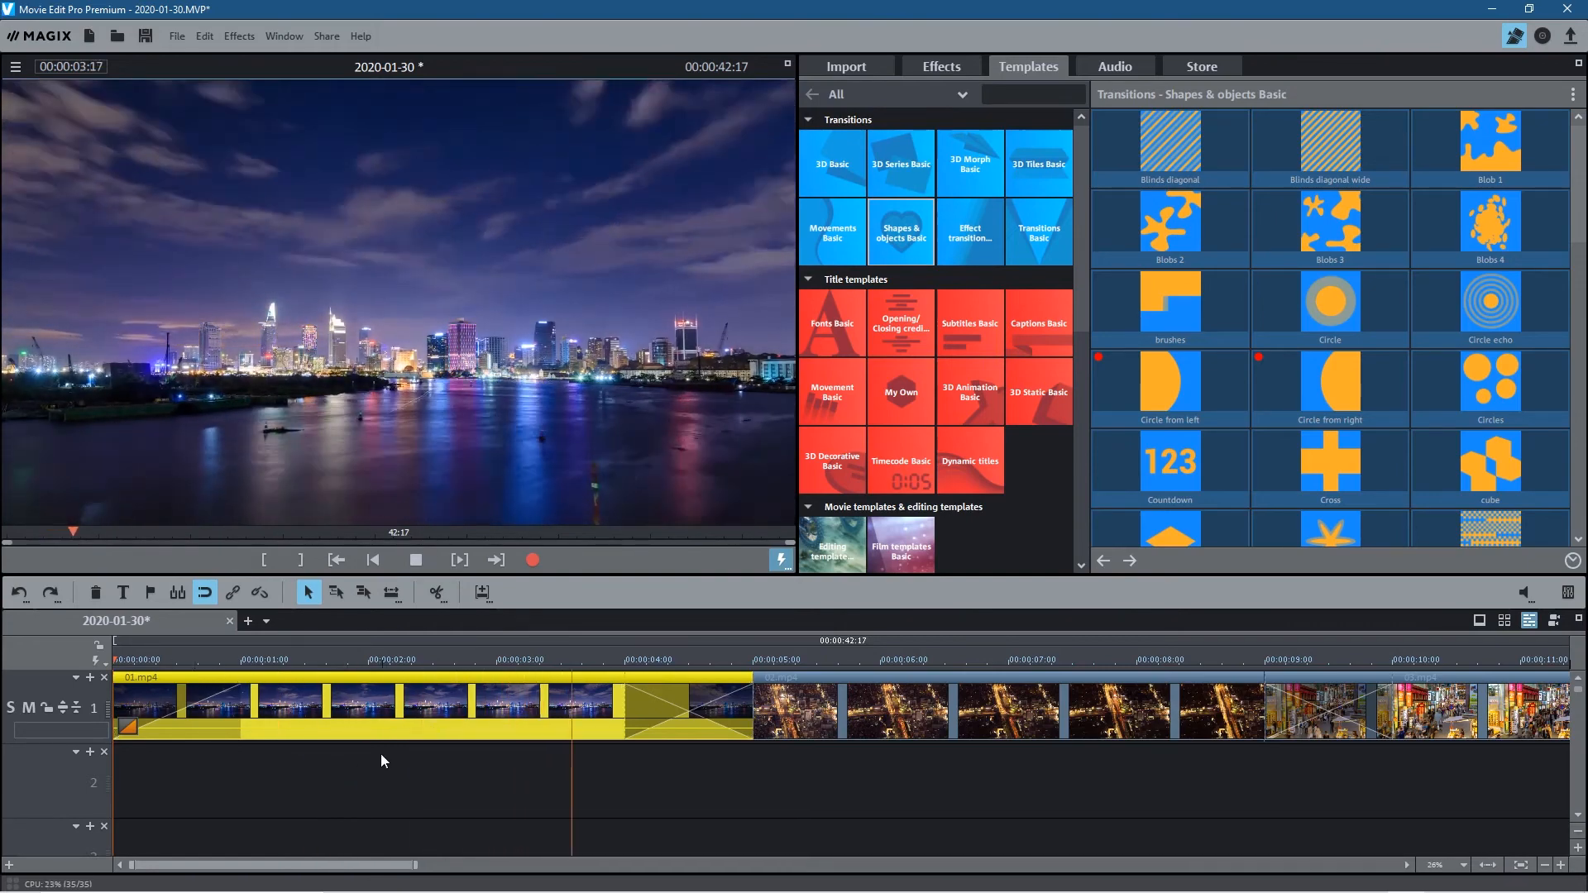
{"action": "left_click", "coordinate": [414, 560]}
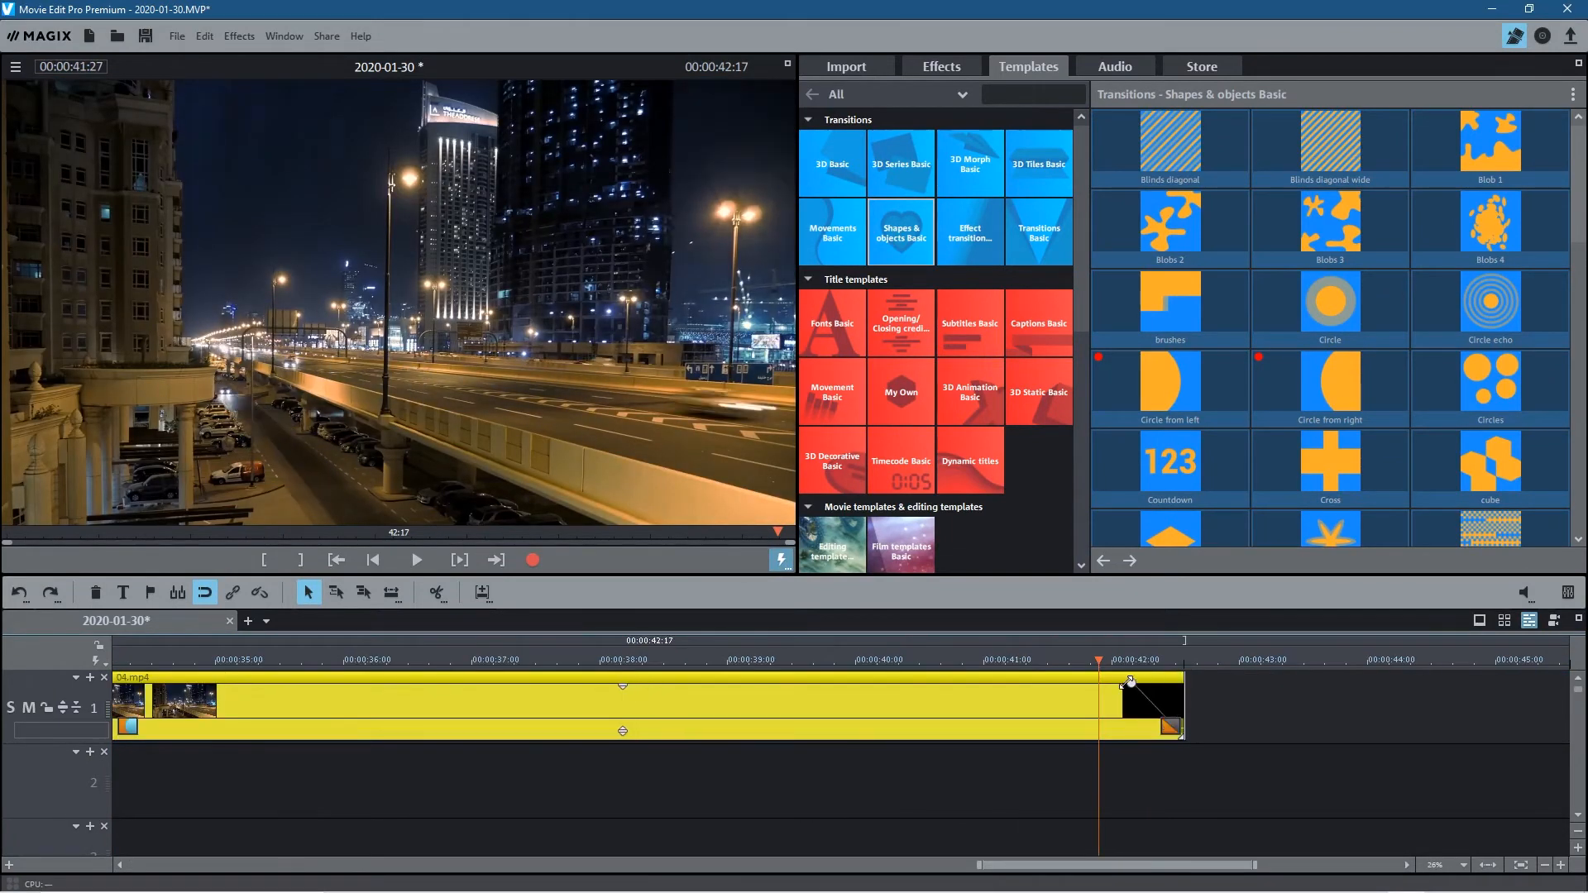
Lengthen 04.mp4's fade-out to black to about one second and preview the ending
{"action": "left_click_drag", "start_coordinate": [1129, 679], "coordinate": [1043, 681]}
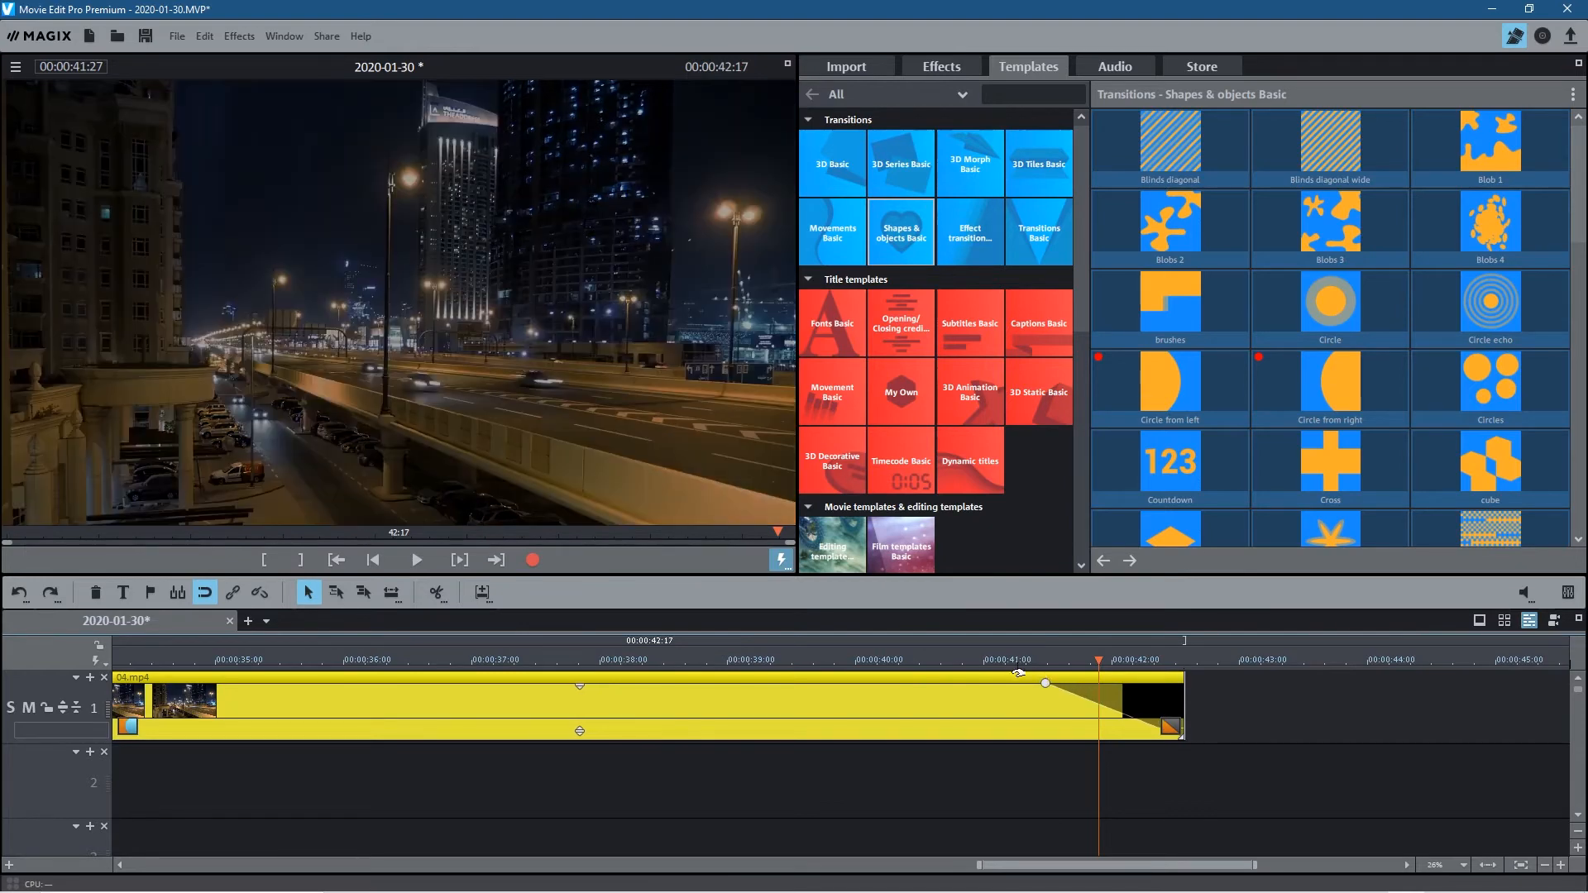
{"action": "left_click", "coordinate": [416, 560]}
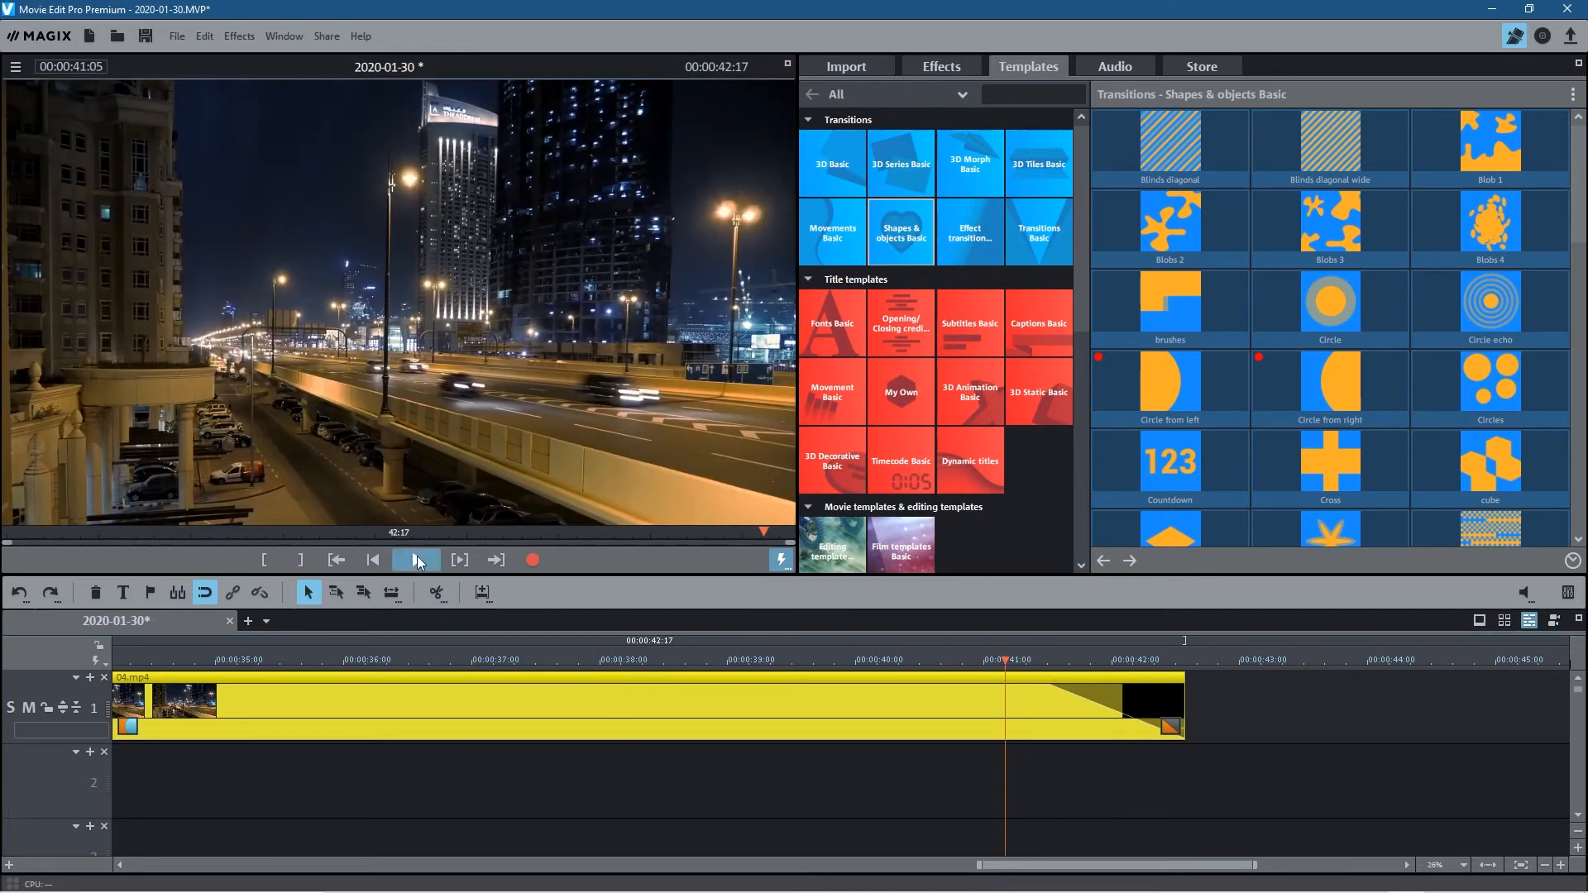
{"action": "left_click", "coordinate": [415, 559]}
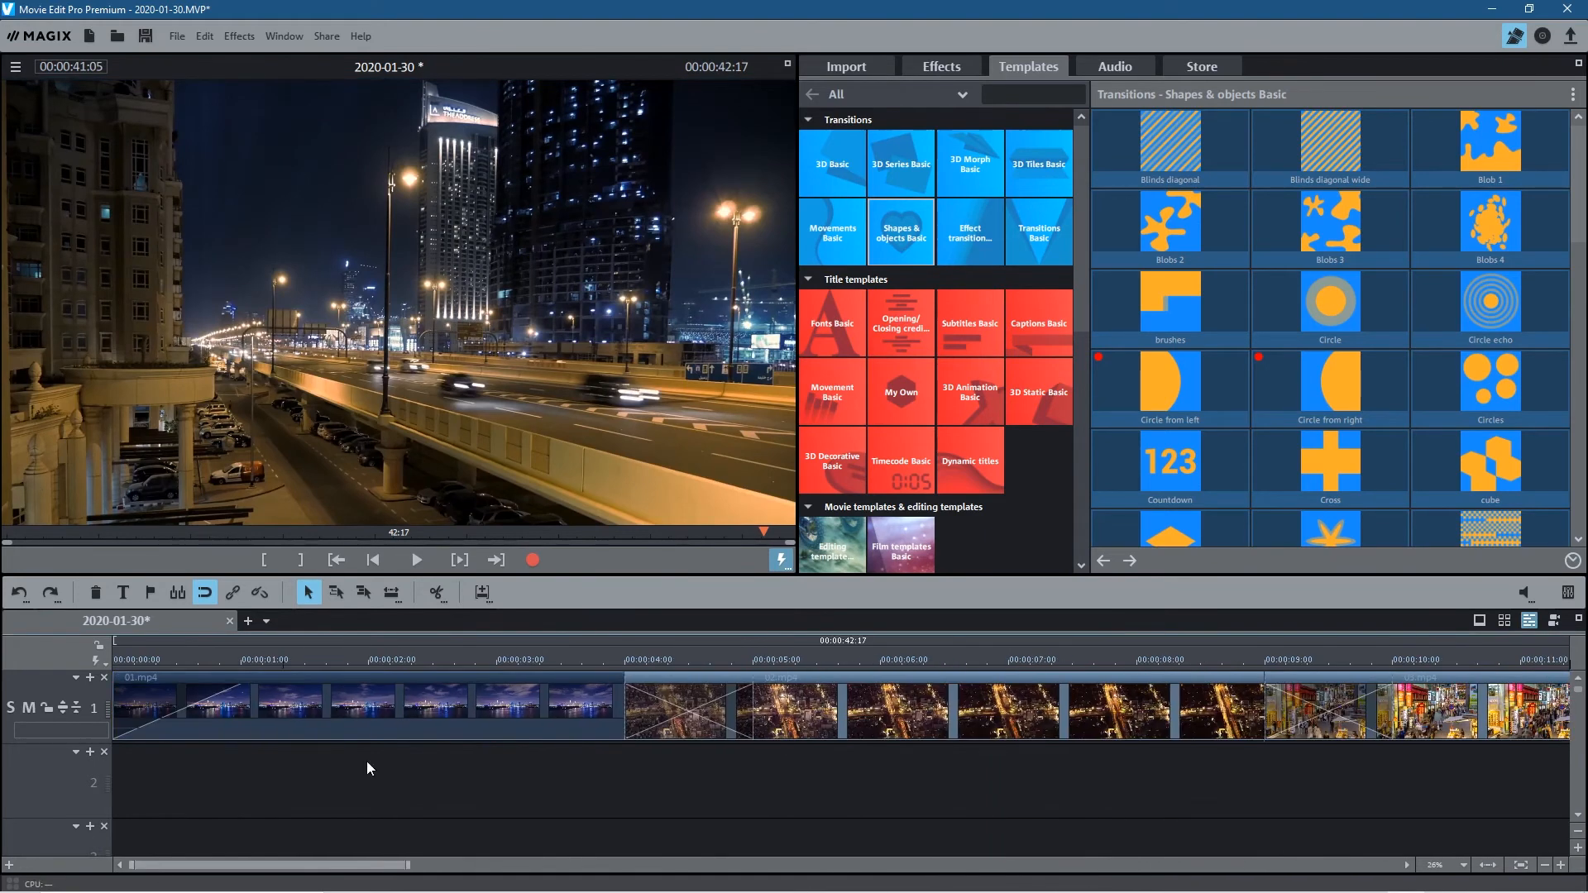
Add music-01.mp3 to track 2 and pull its volume down to about -12.7 dB
{"action": "key", "text": "alt+tab"}
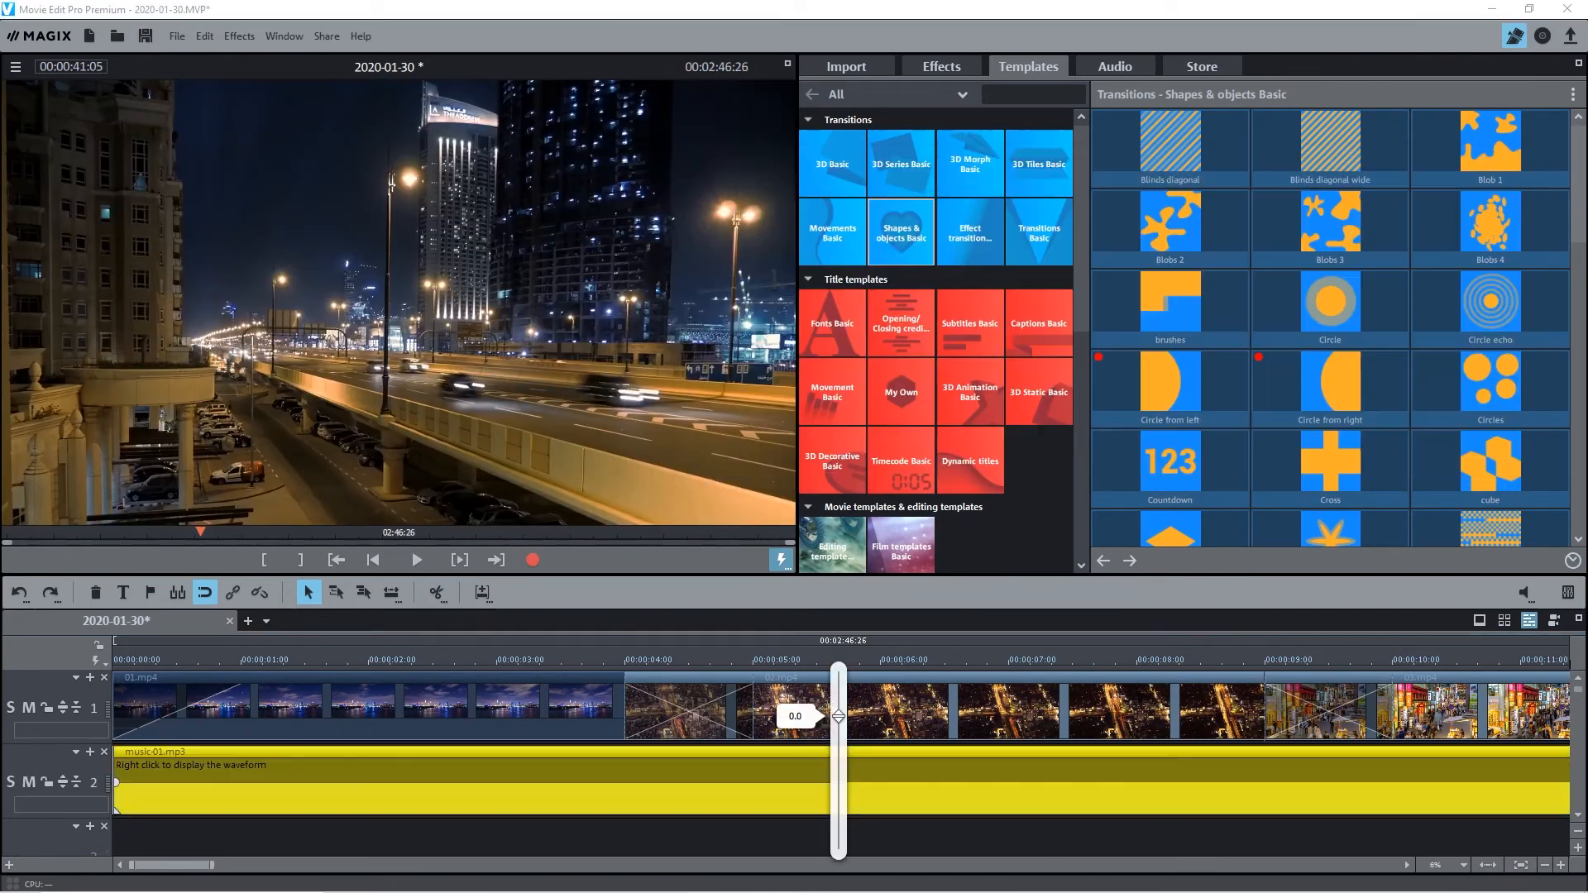
{"action": "left_click_drag", "start_coordinate": [837, 715], "coordinate": [840, 719]}
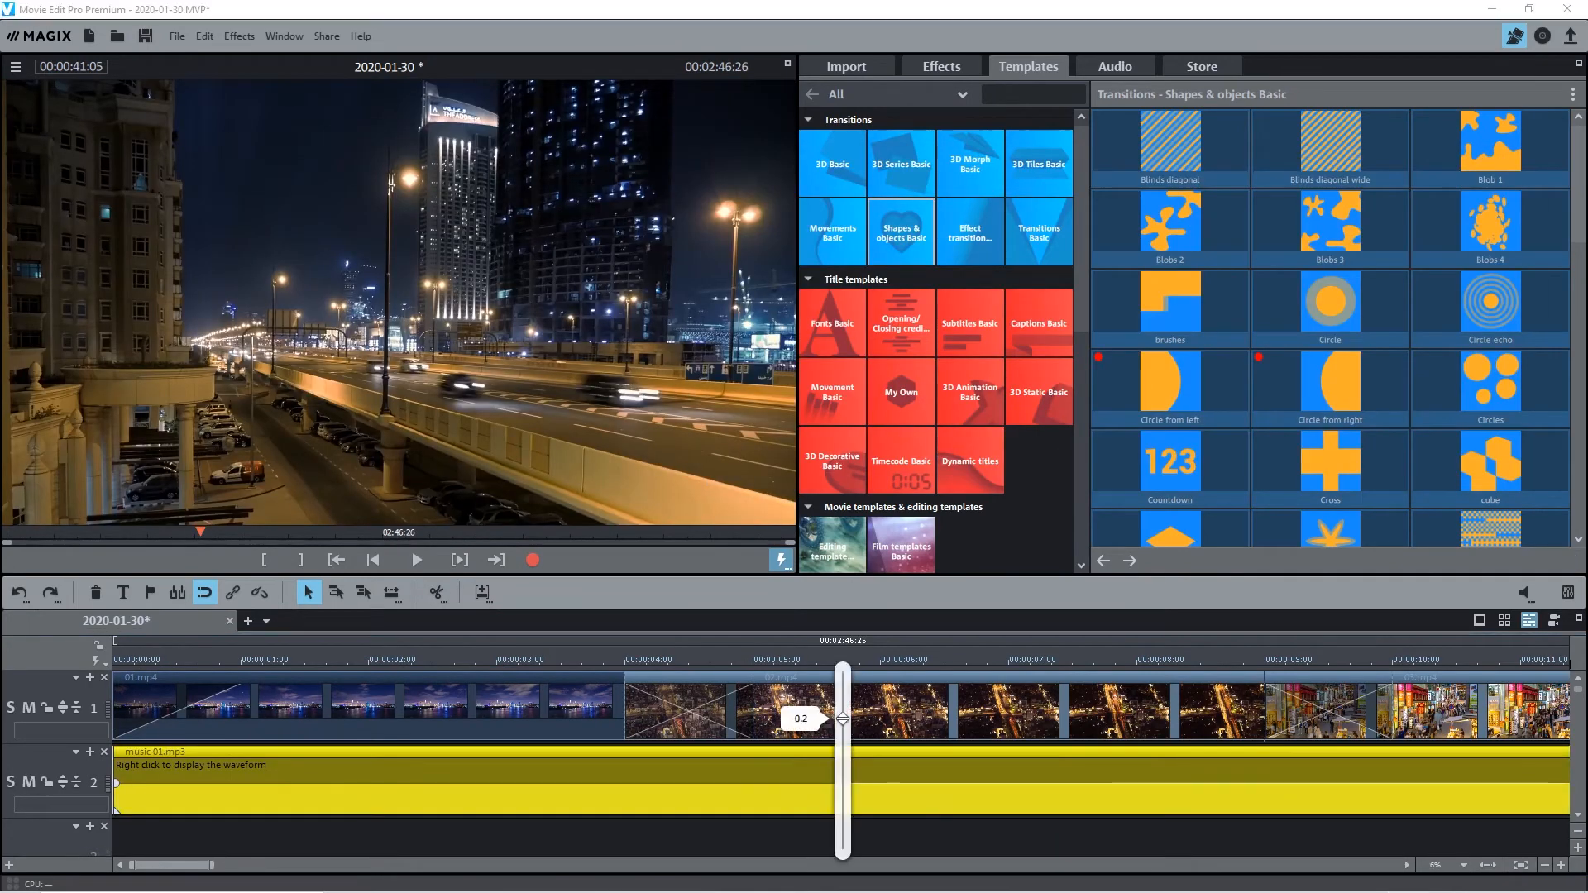
{"action": "left_click_drag", "start_coordinate": [842, 717], "coordinate": [842, 817]}
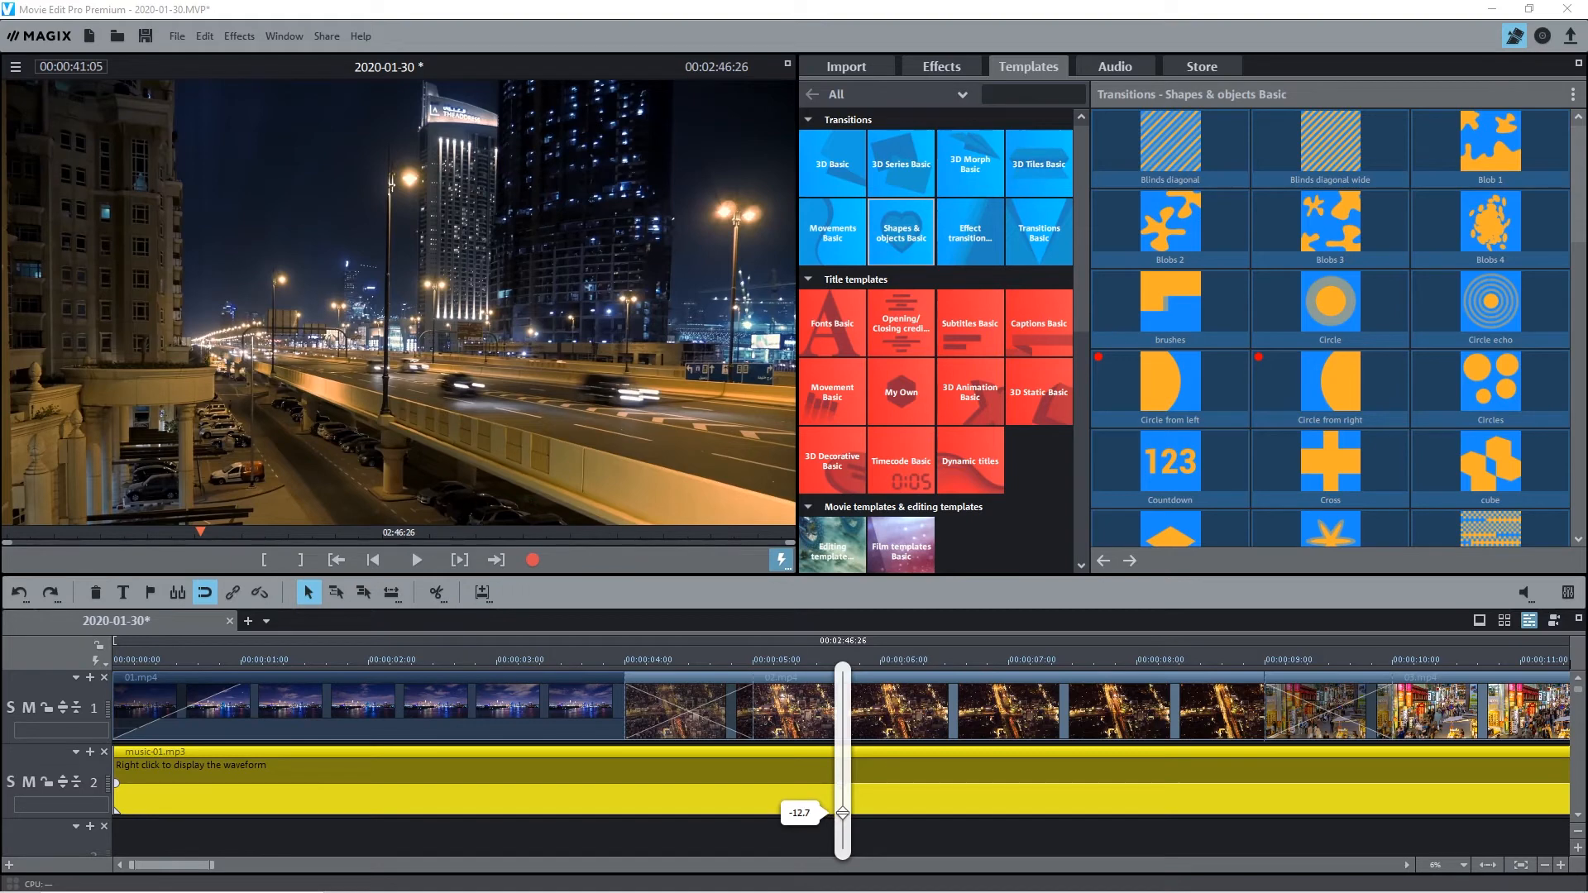
{"action": "left_click", "coordinate": [335, 560]}
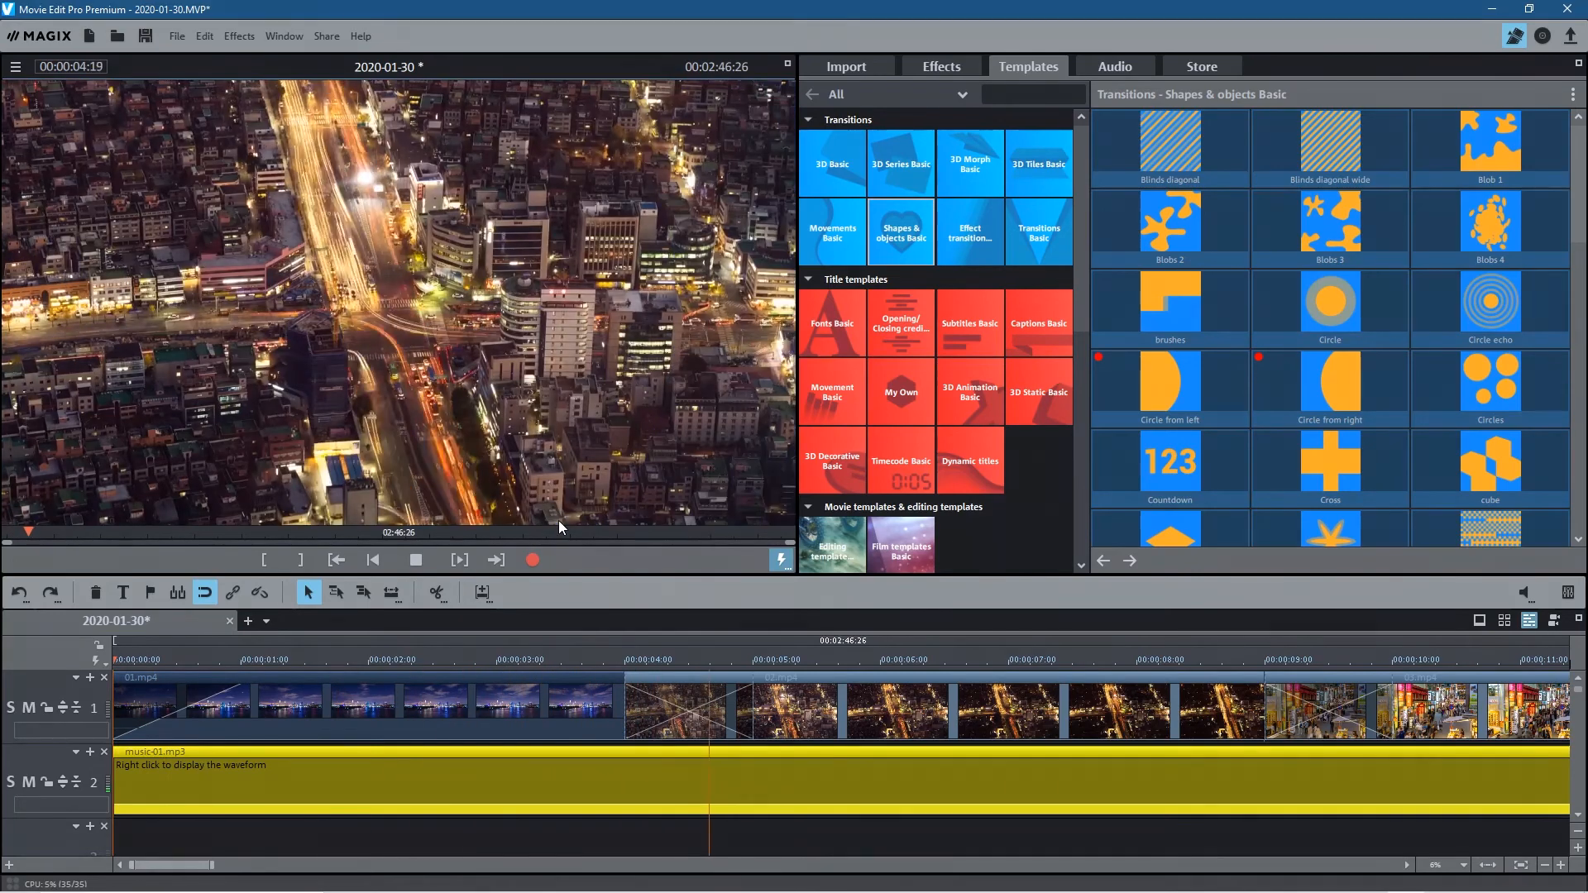
Play the movie to hear it with the quieter music
{"action": "left_click", "coordinate": [415, 560]}
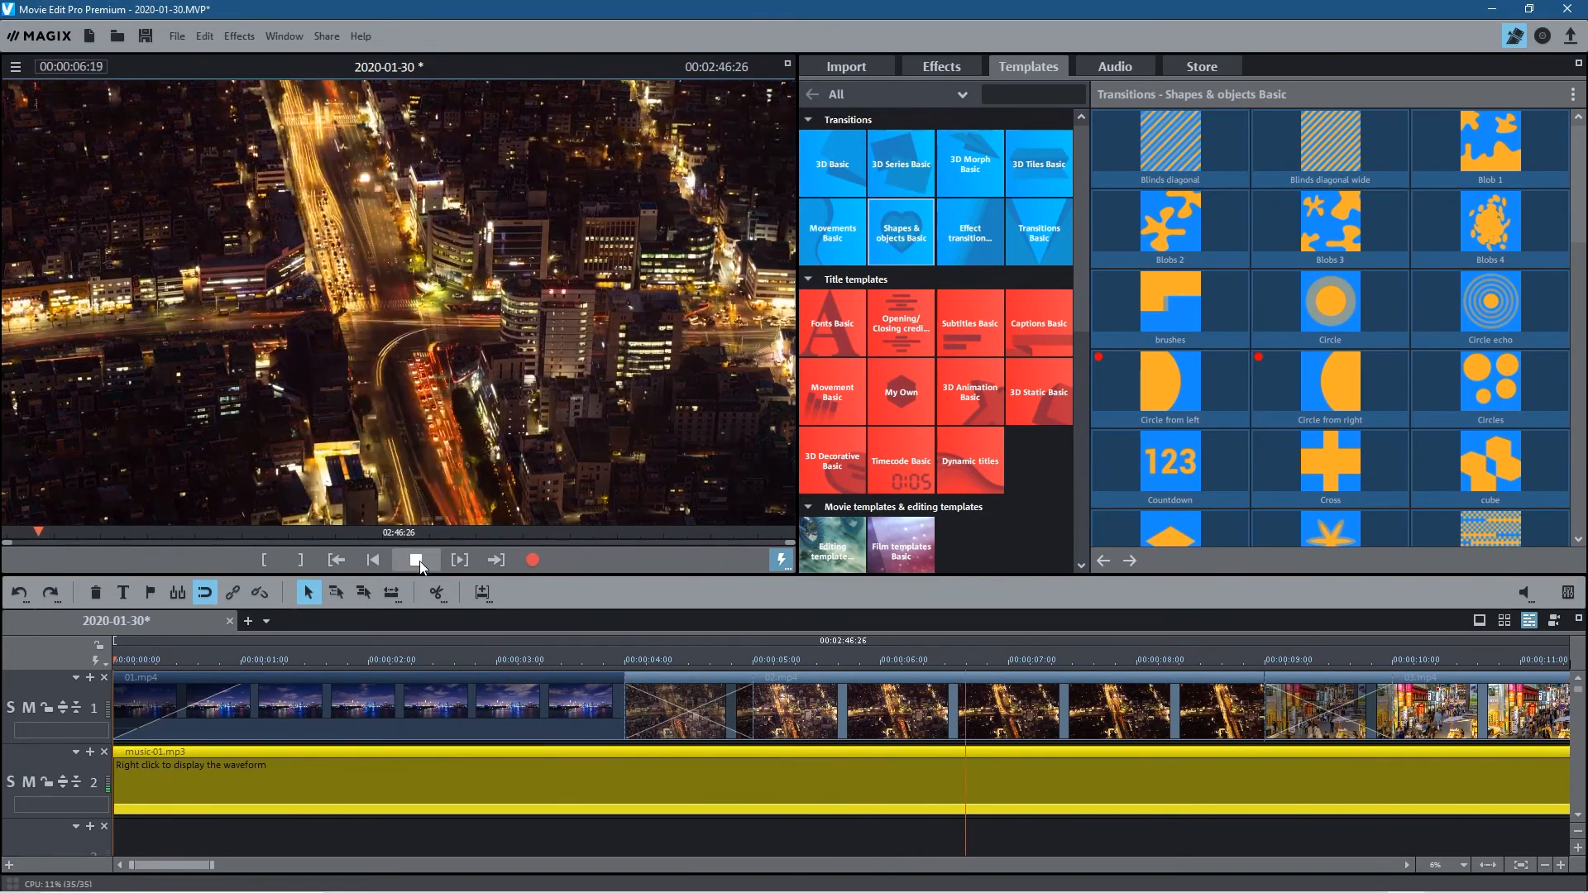
{"action": "left_click", "coordinate": [416, 560]}
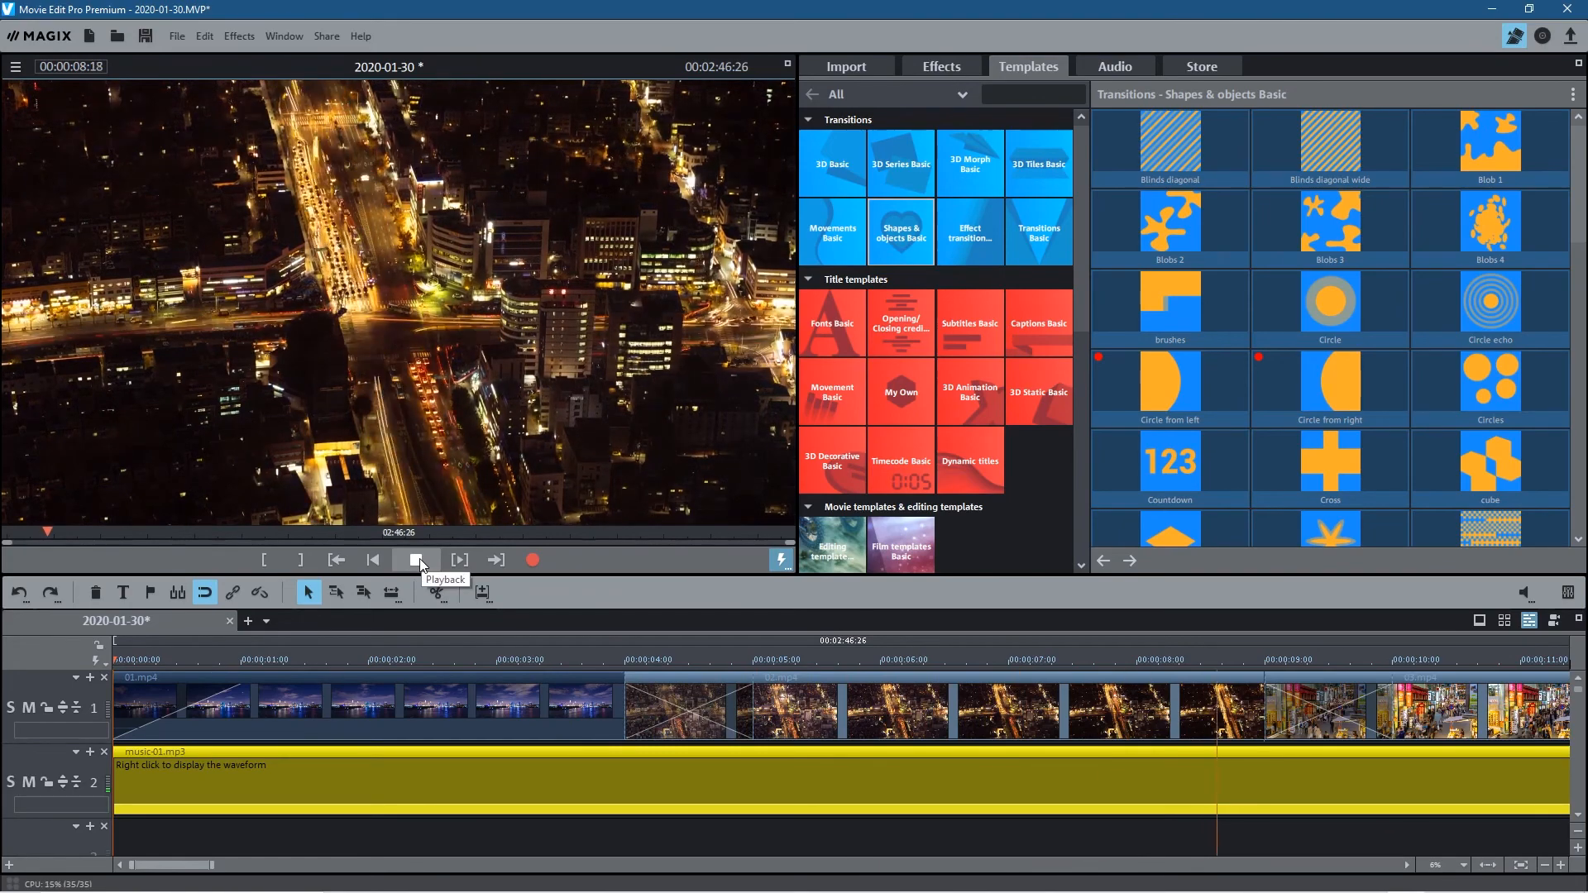
{"action": "left_click", "coordinate": [419, 560]}
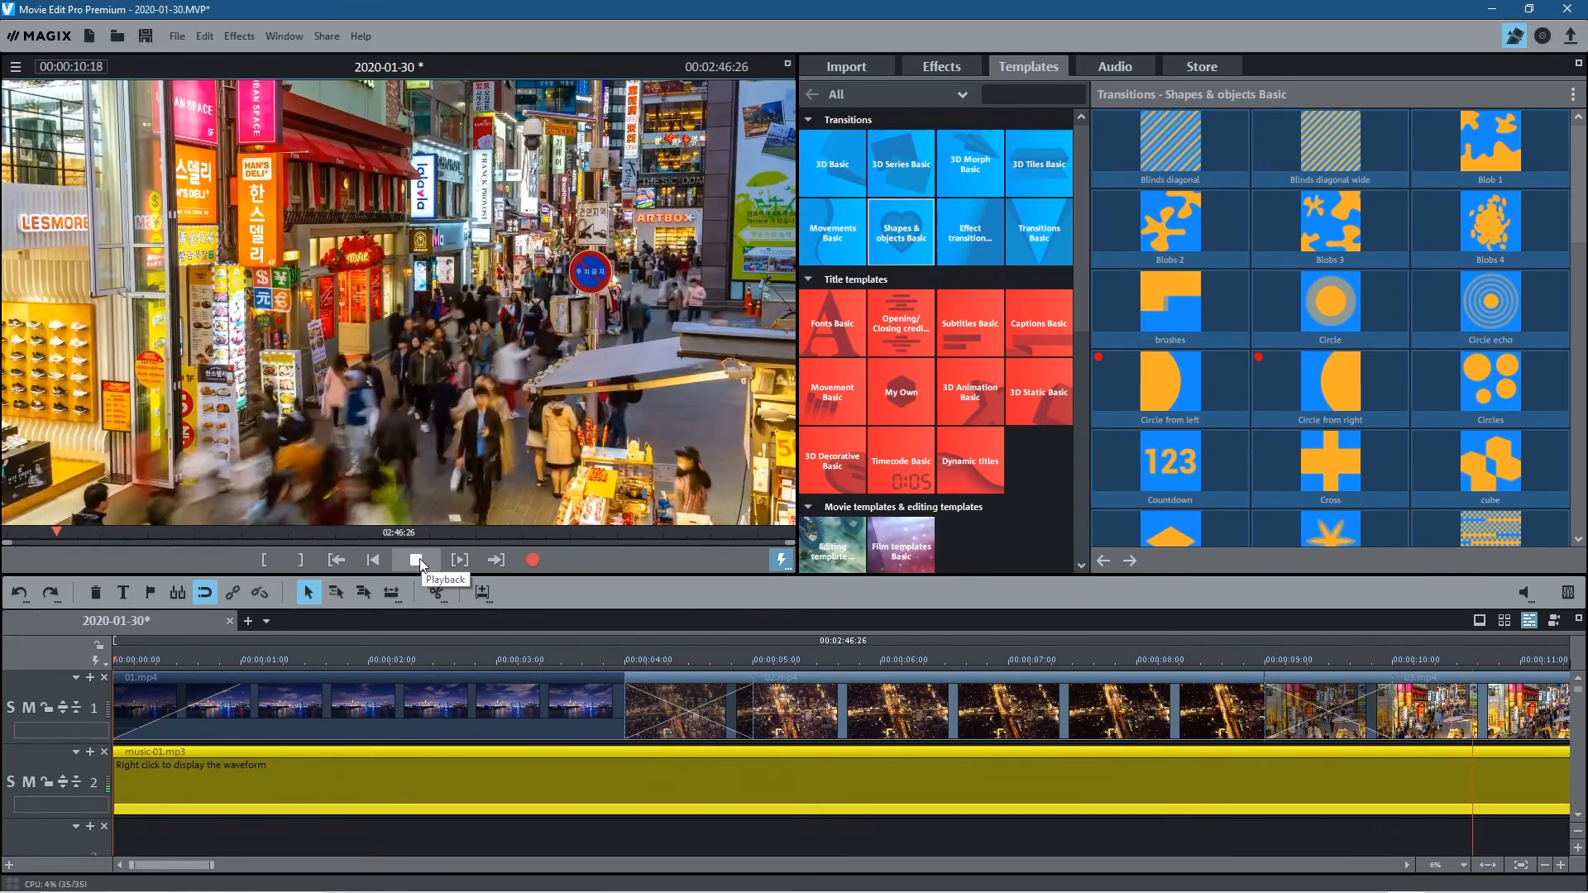
{"action": "left_click", "coordinate": [418, 560]}
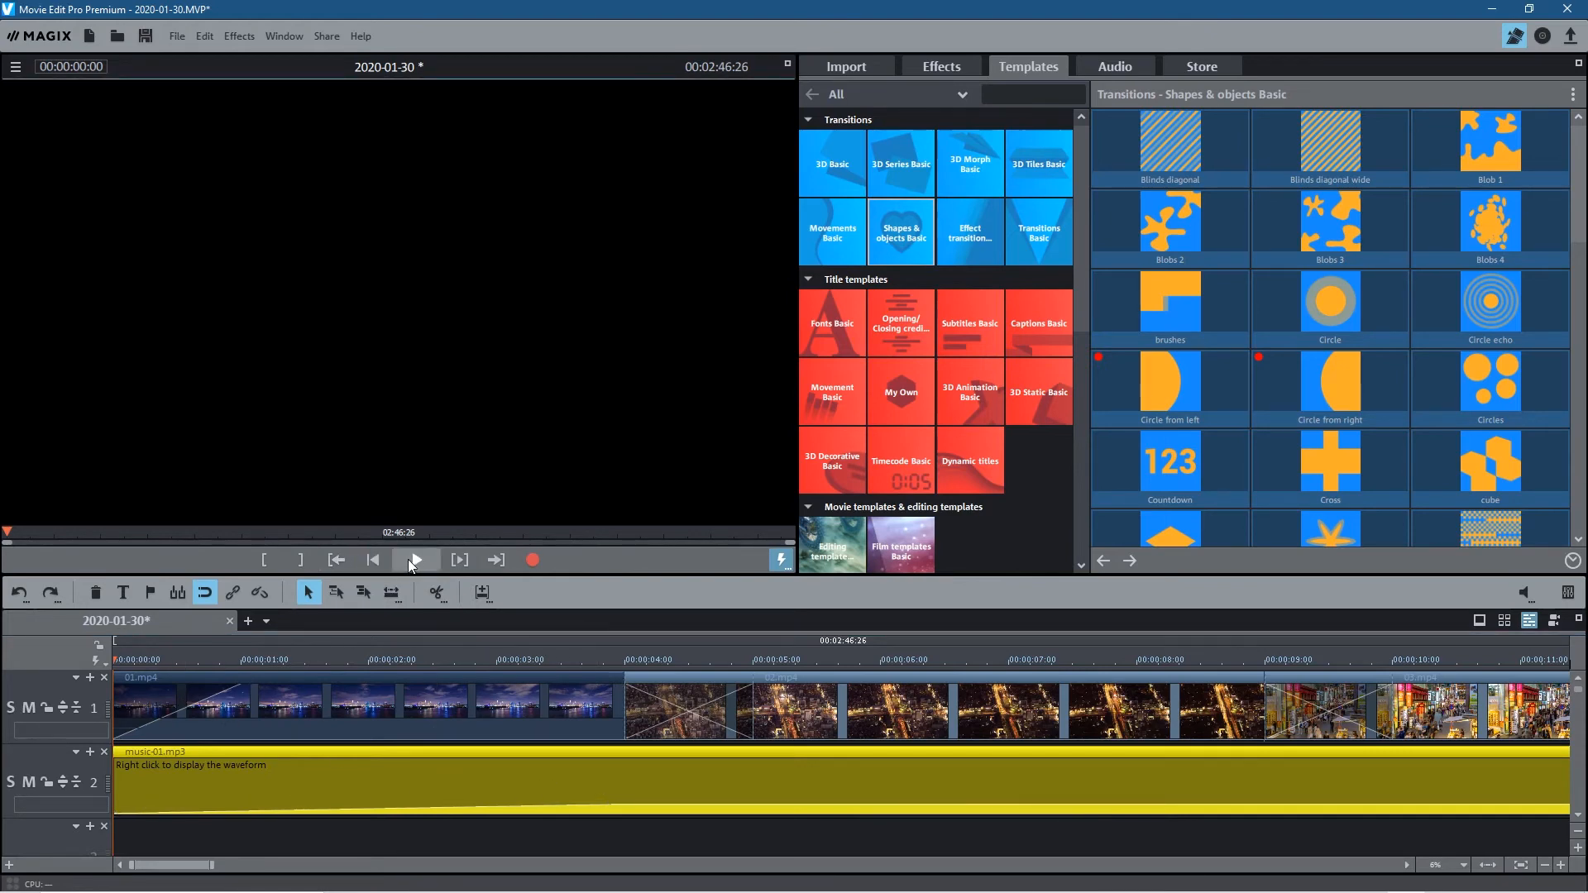
Split music-01.mp3 at the end of 04.mp4 and remove the leftover part
{"action": "left_click", "coordinate": [415, 560]}
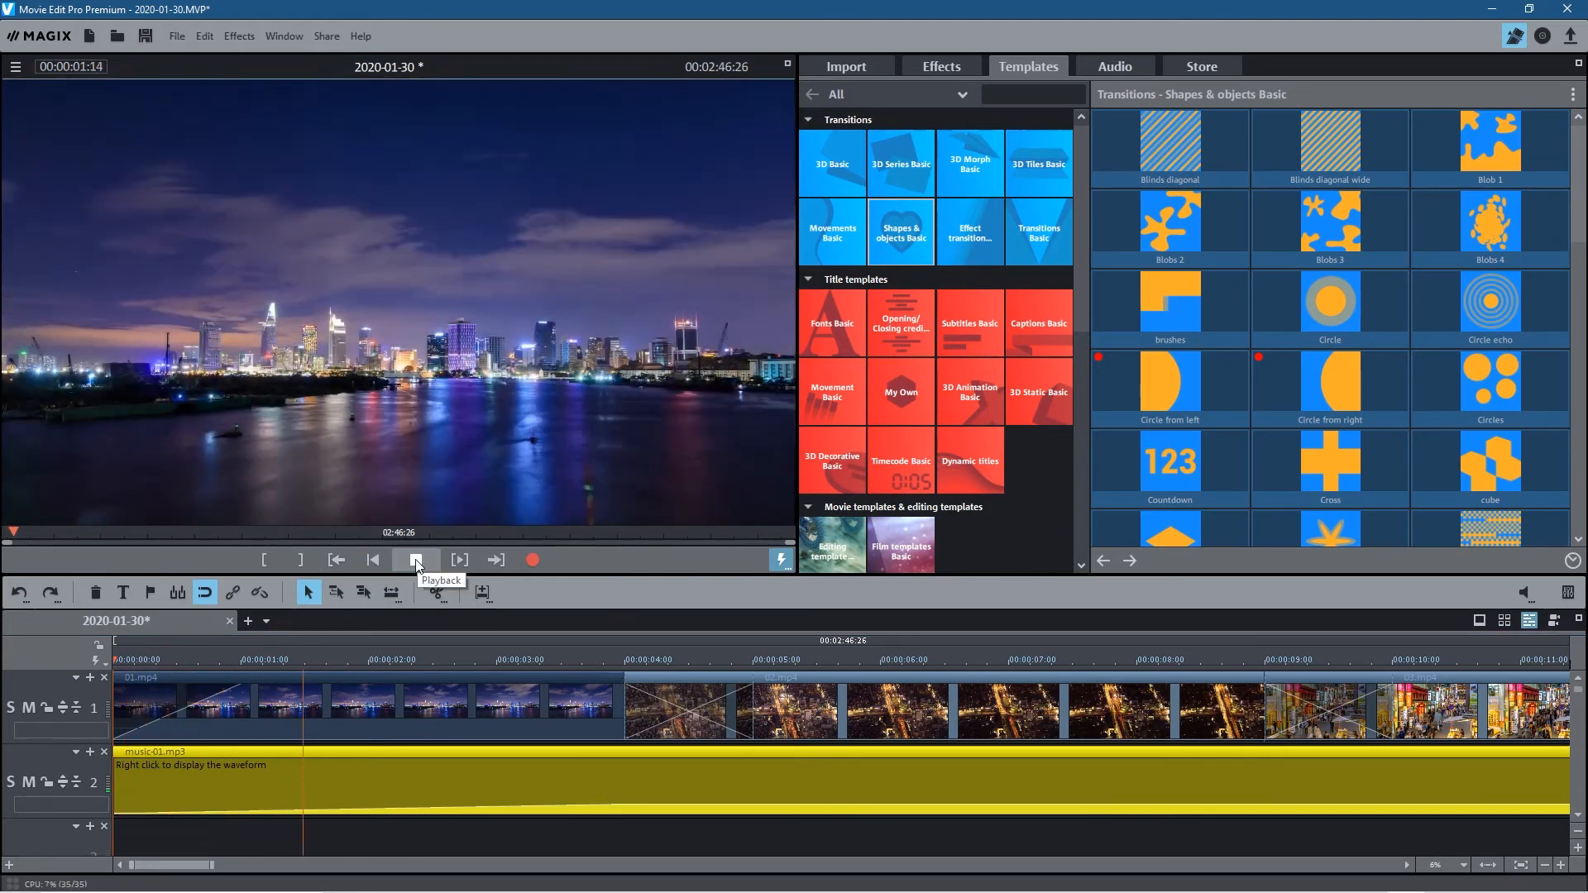
{"action": "left_click", "coordinate": [415, 560]}
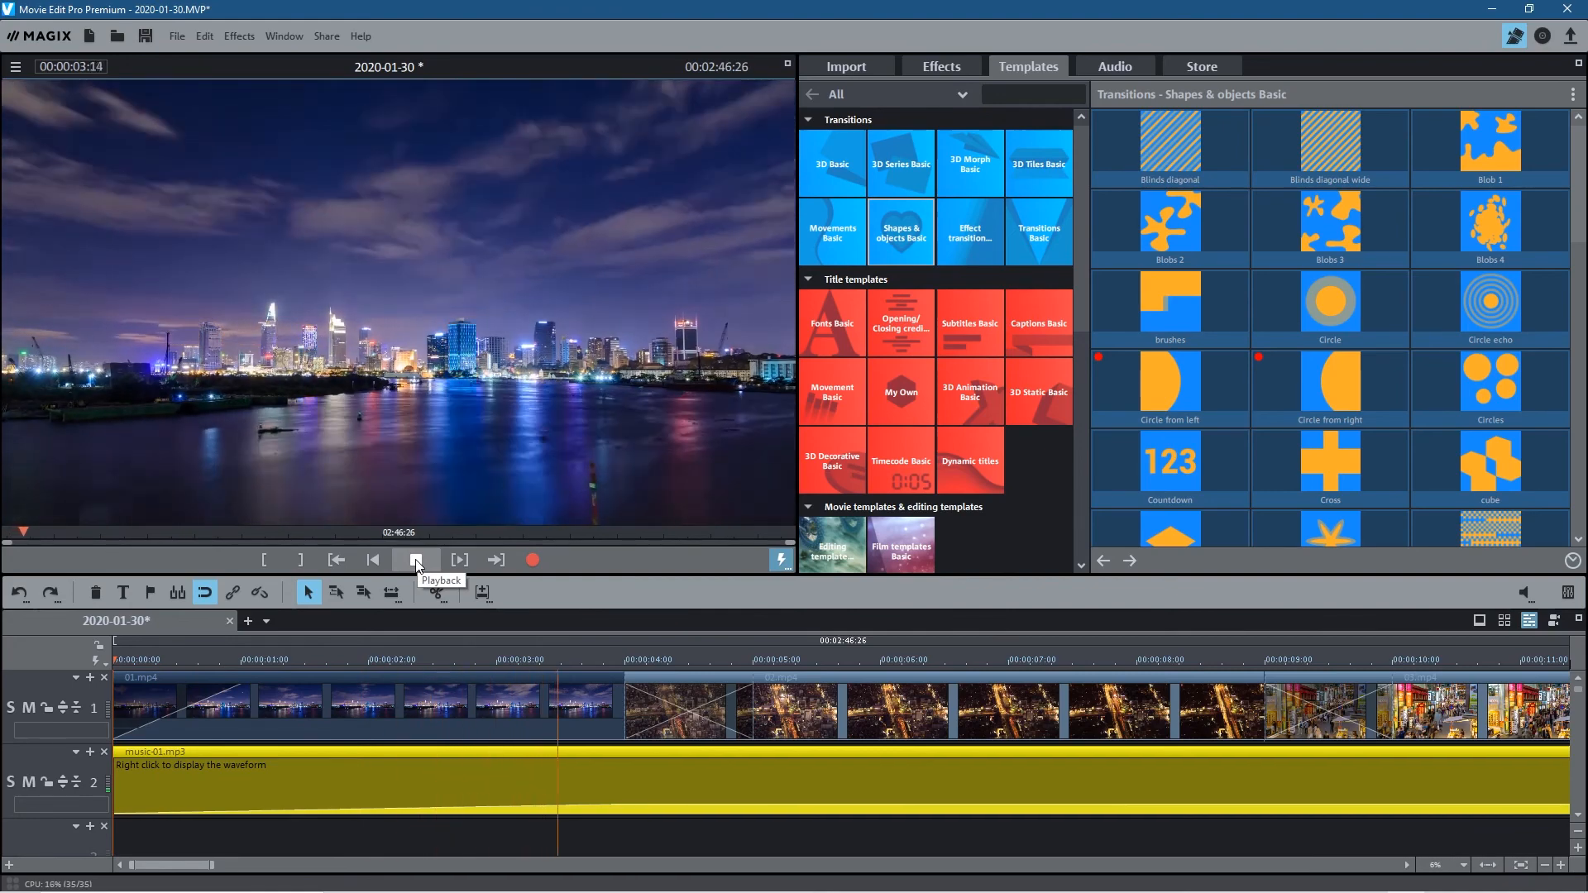
{"action": "left_click", "coordinate": [415, 560]}
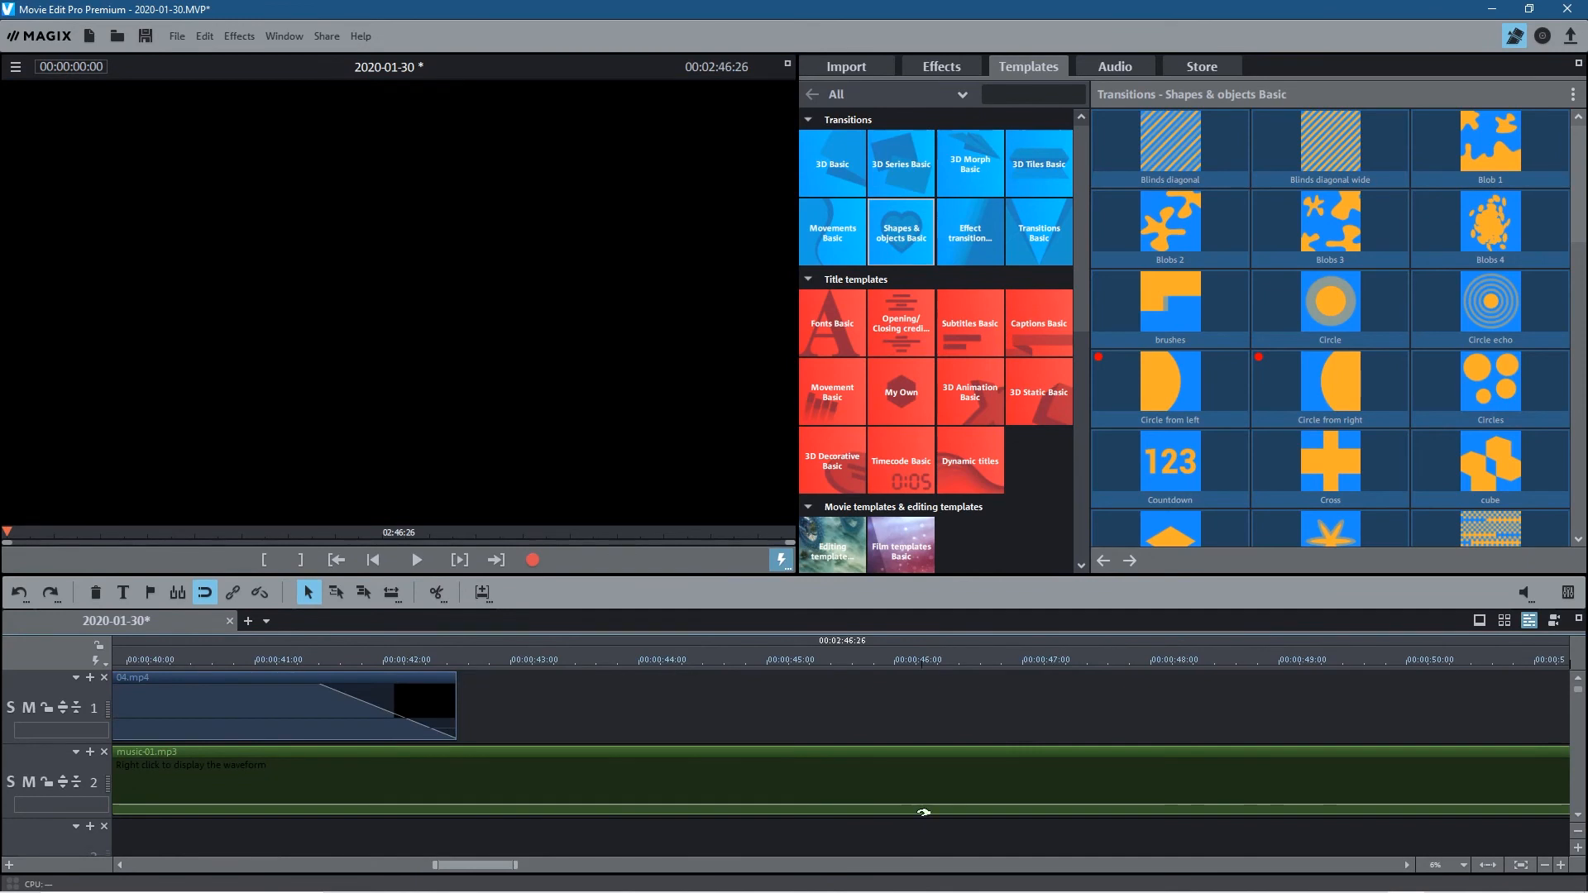
{"action": "left_click", "coordinate": [459, 660]}
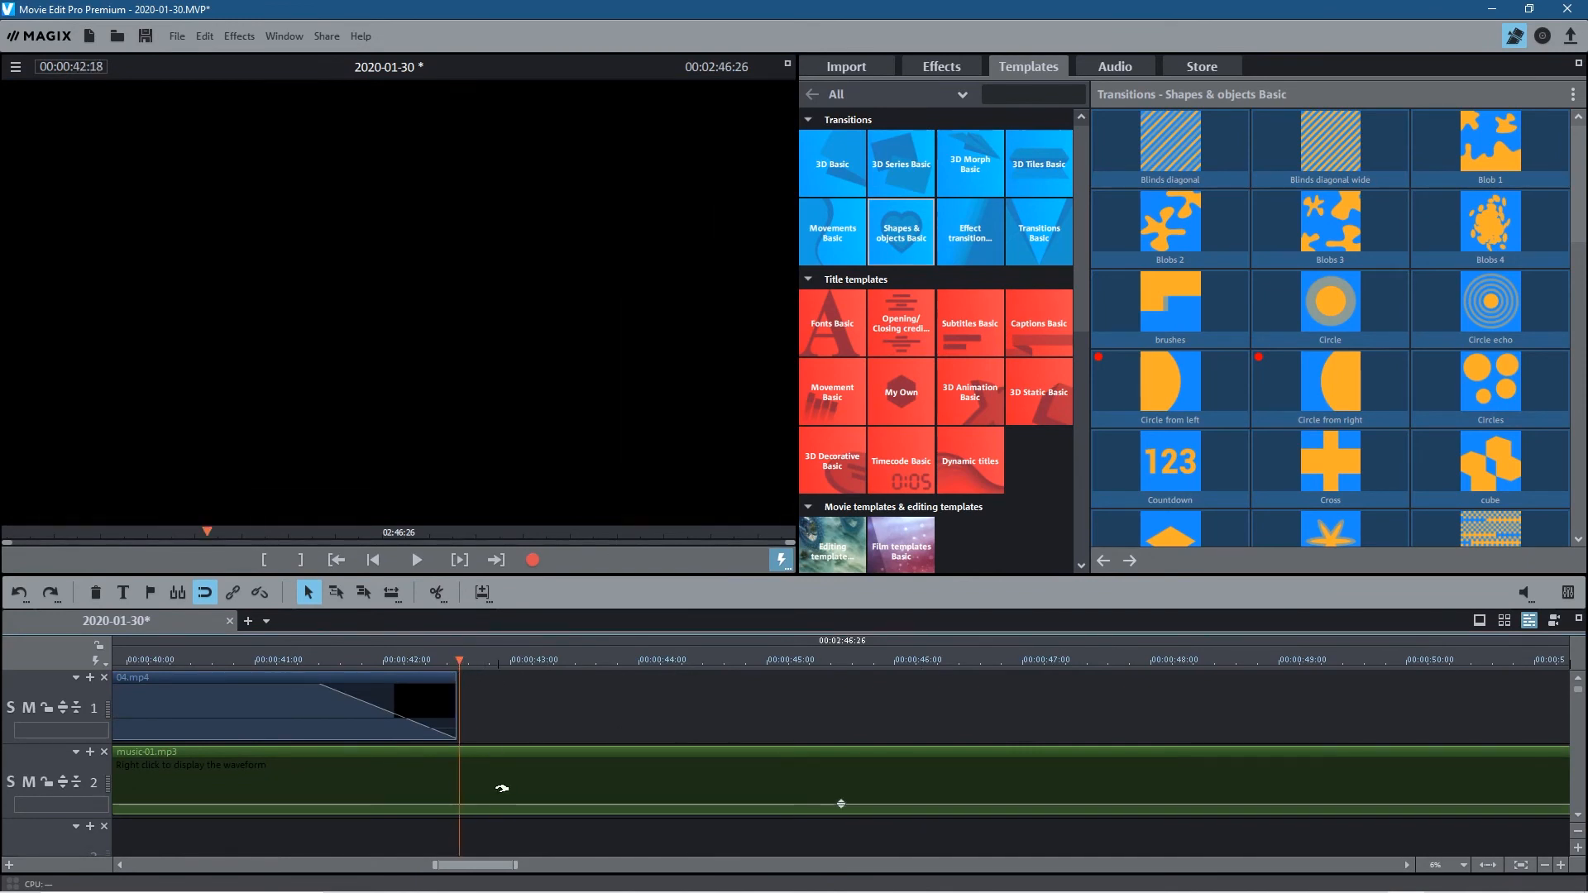
{"action": "left_click", "coordinate": [437, 592]}
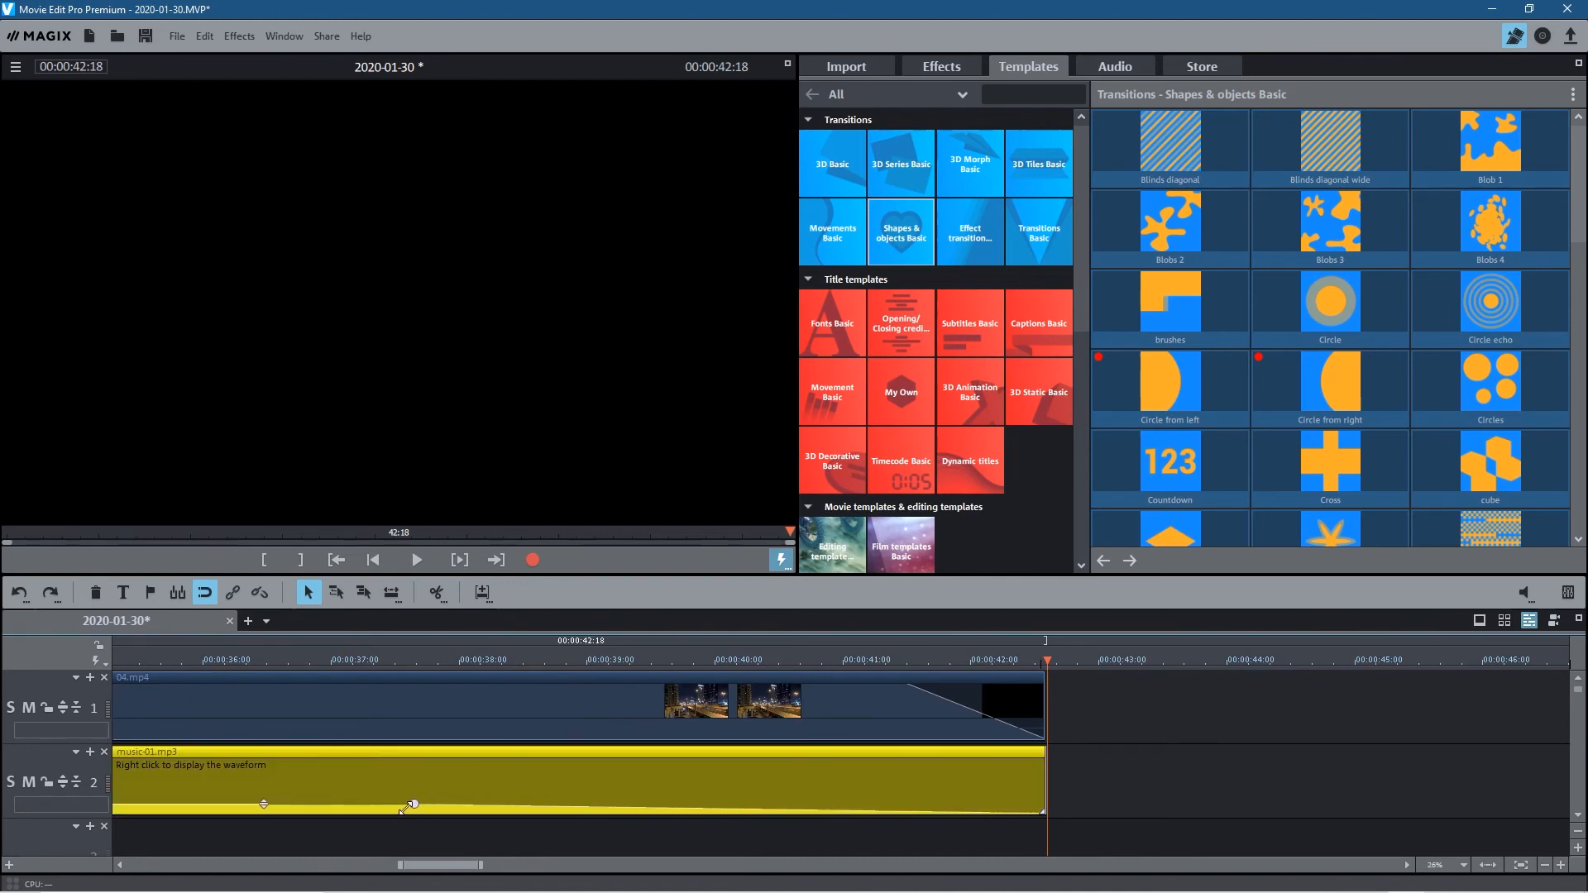
Play back the trimmed 42:18 movie ending
{"action": "left_click", "coordinate": [414, 560]}
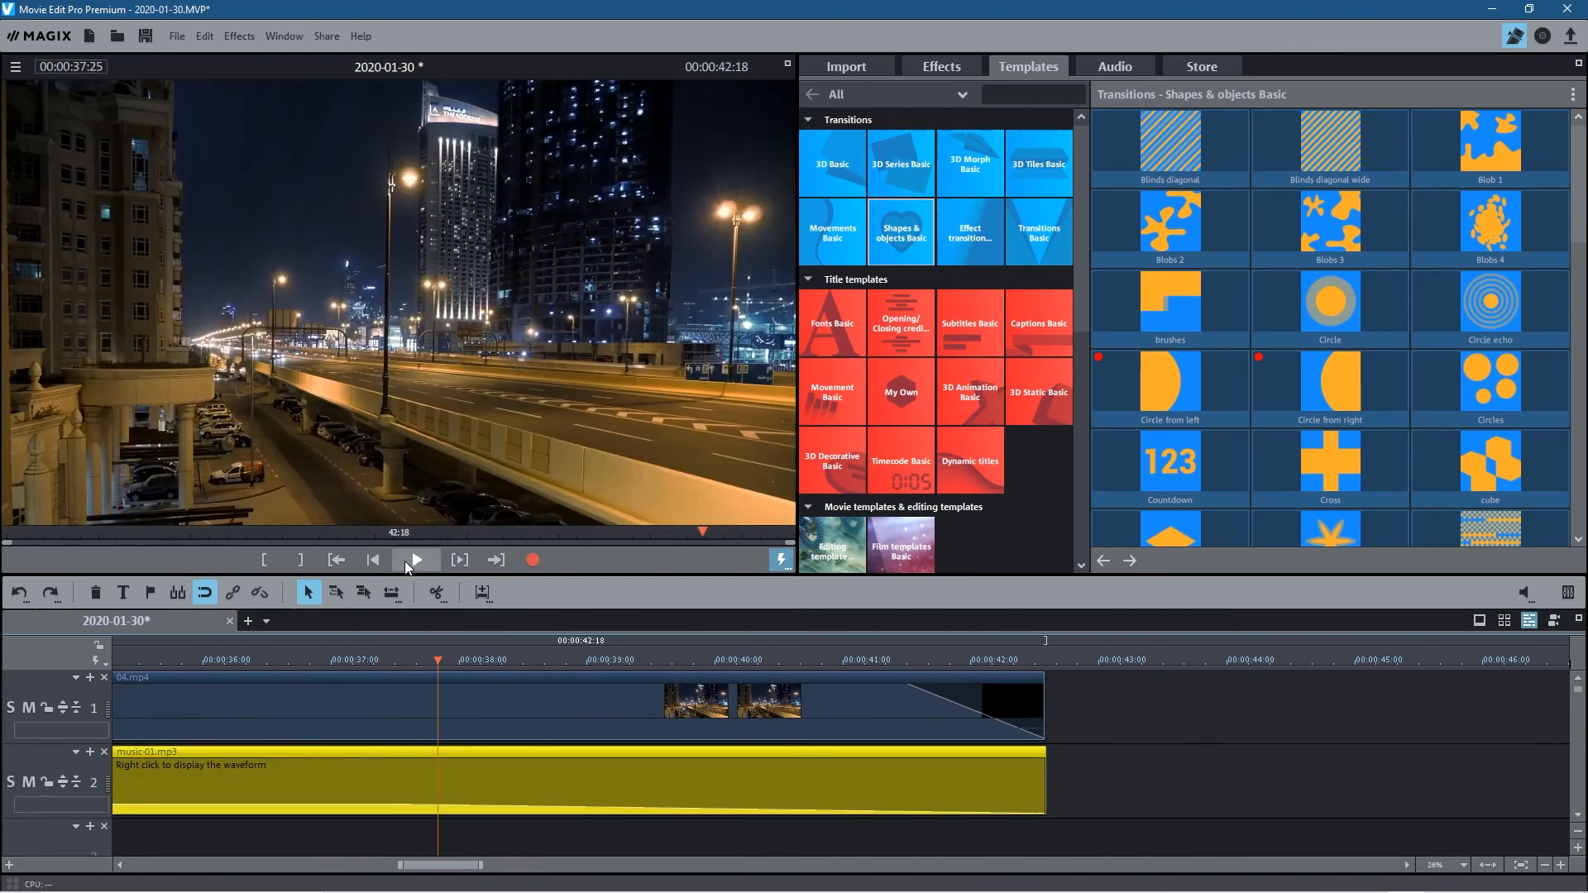
{"action": "left_click", "coordinate": [415, 560]}
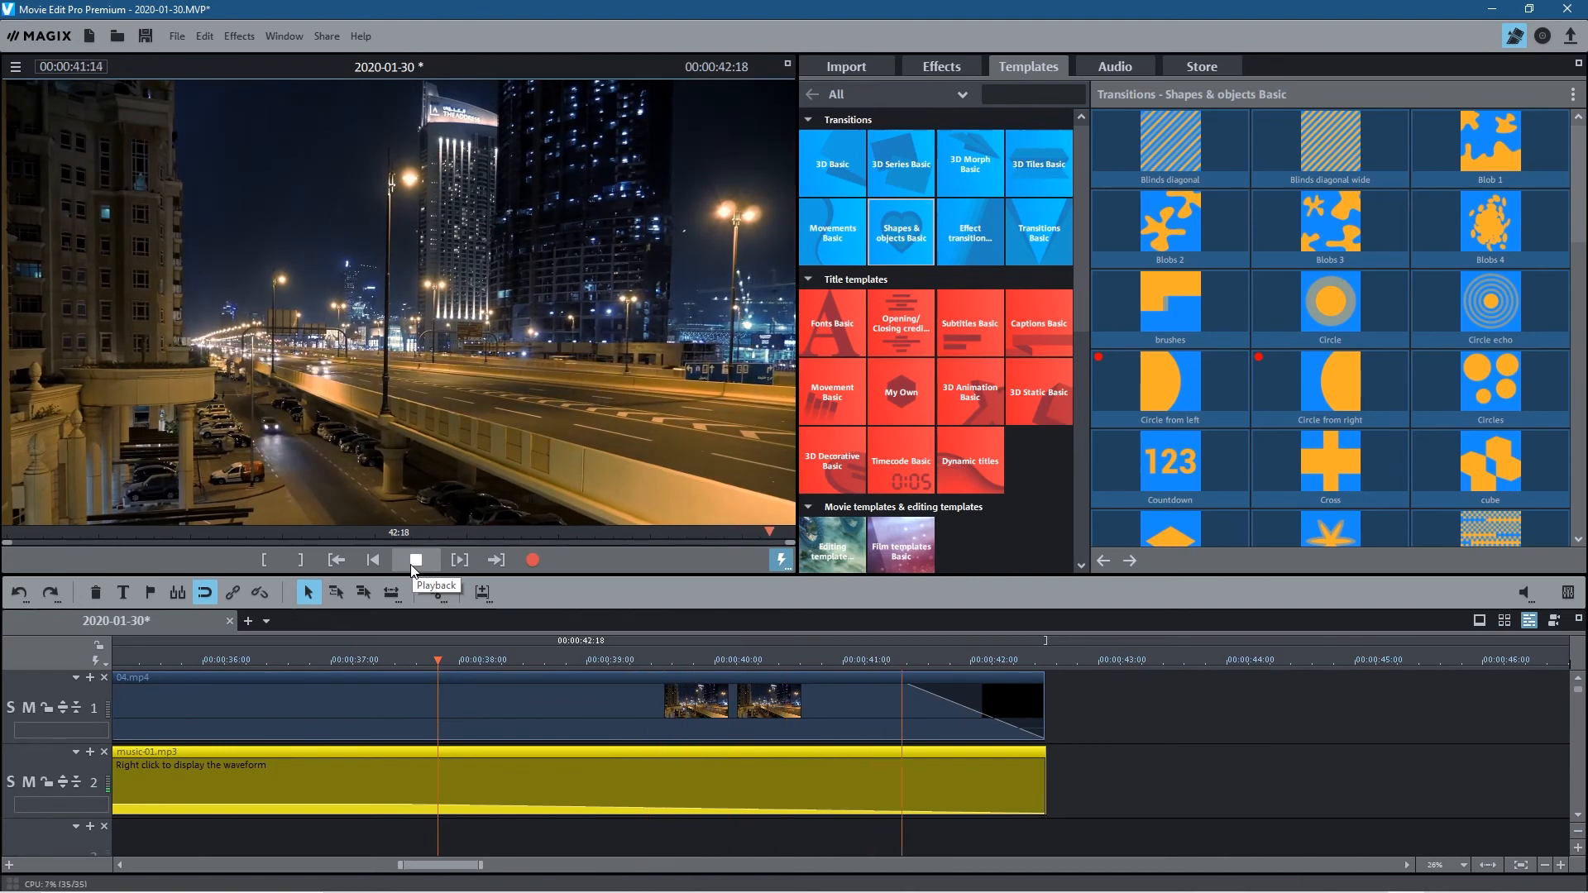
{"action": "left_click", "coordinate": [415, 560]}
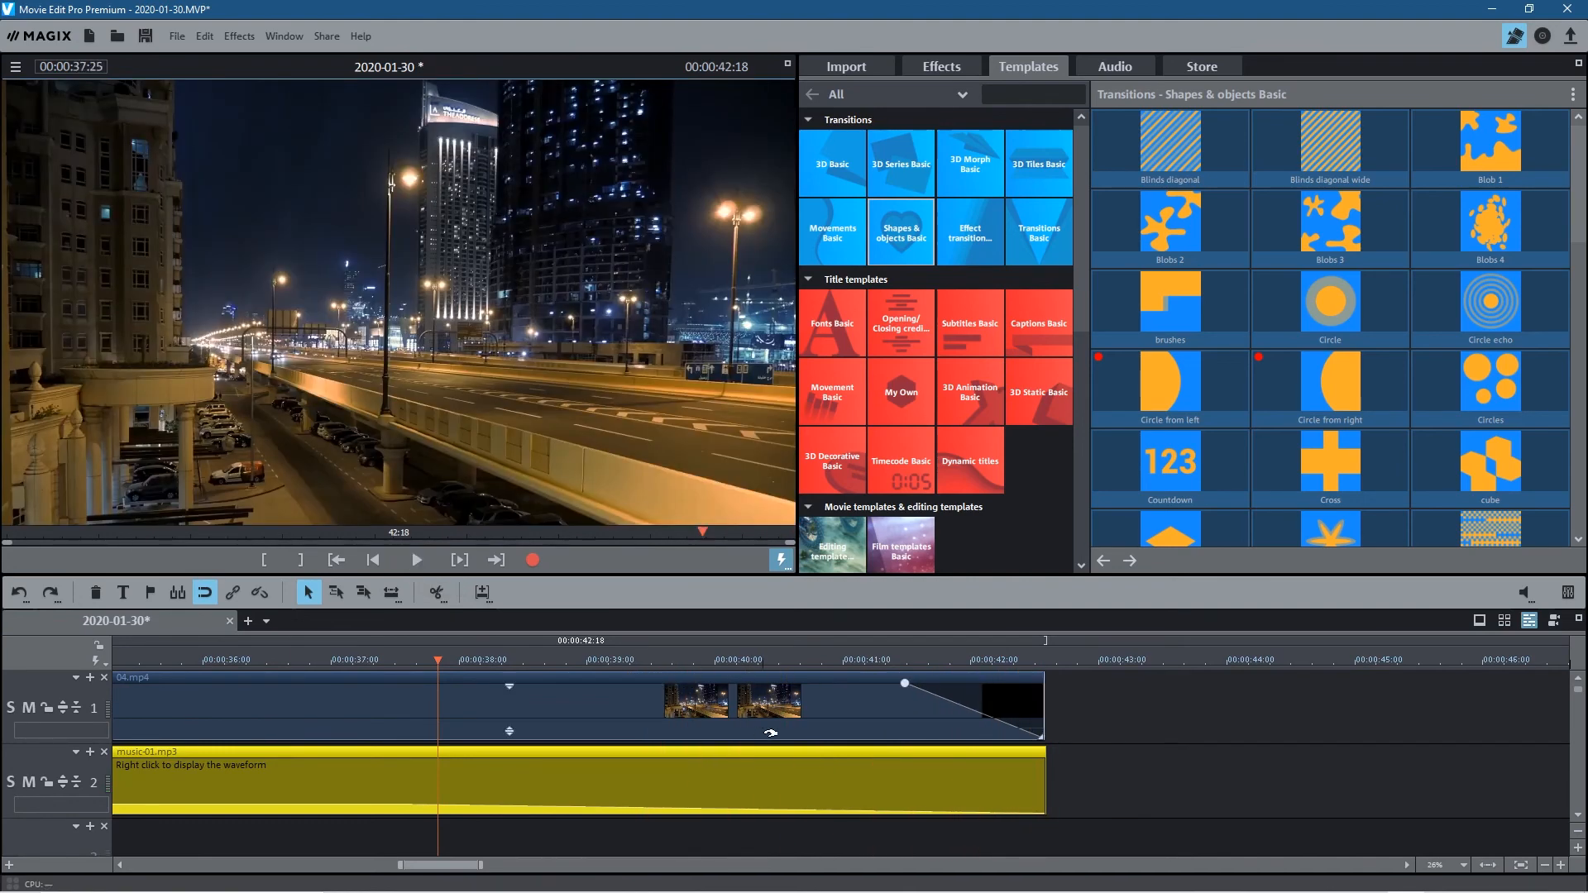